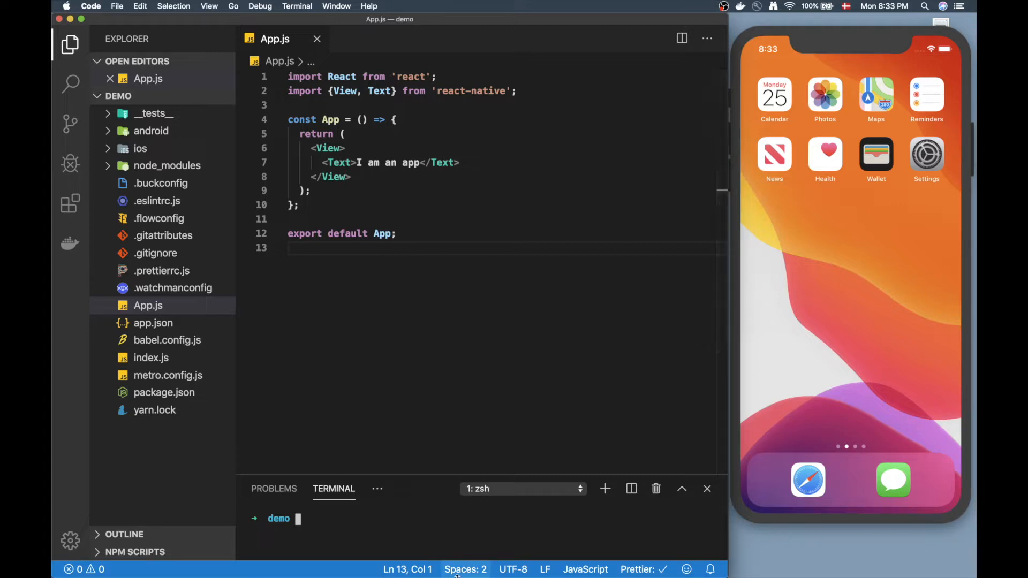
pyautogui.moveTo(466, 569)
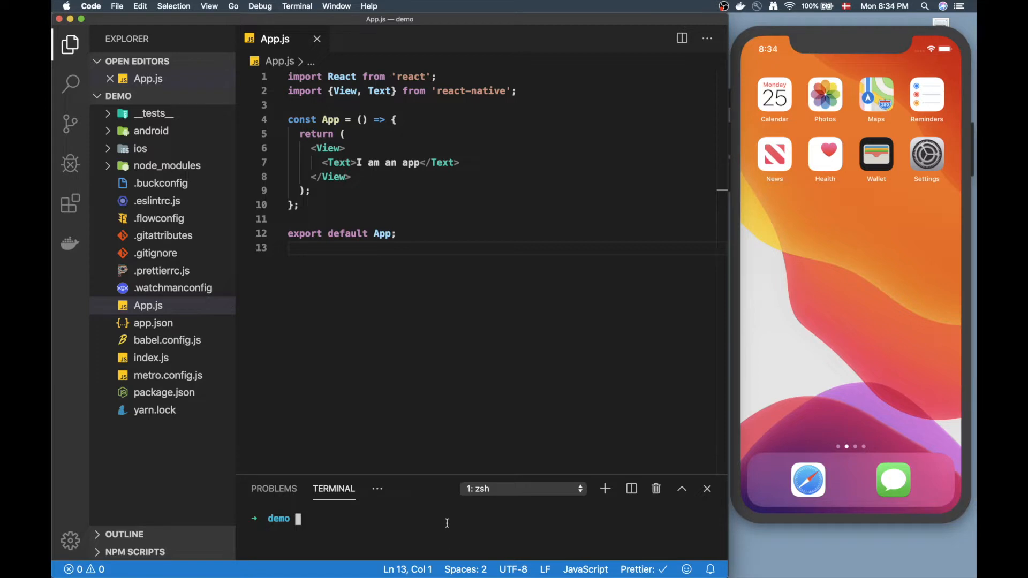
pyautogui.moveTo(428, 526)
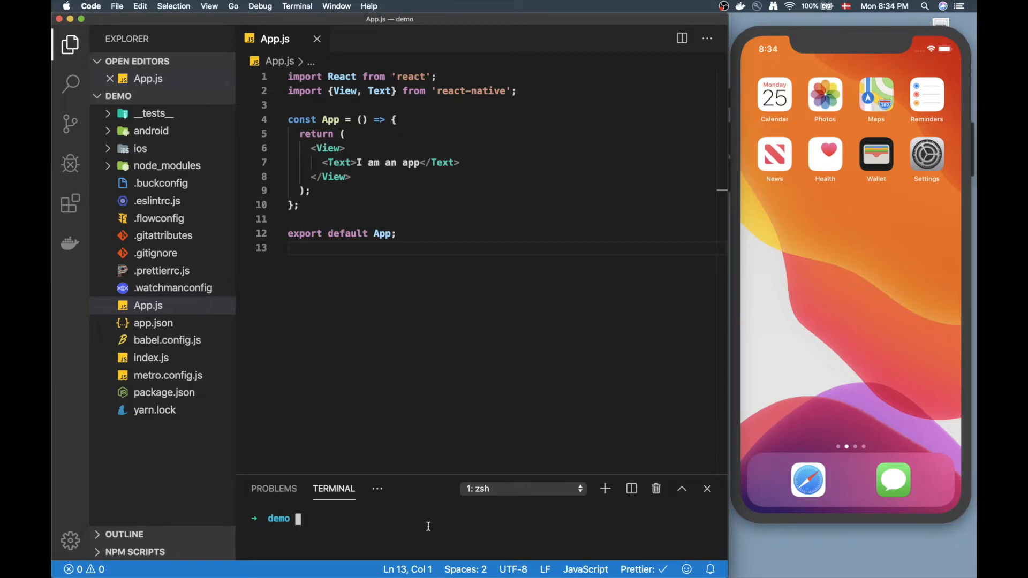
pyautogui.moveTo(427, 525)
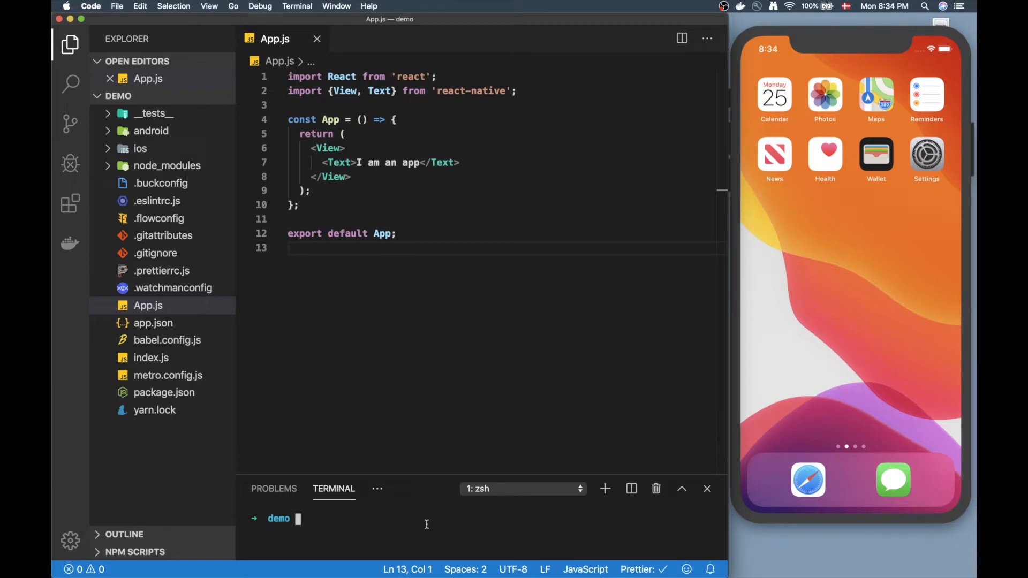
pyautogui.moveTo(394, 523)
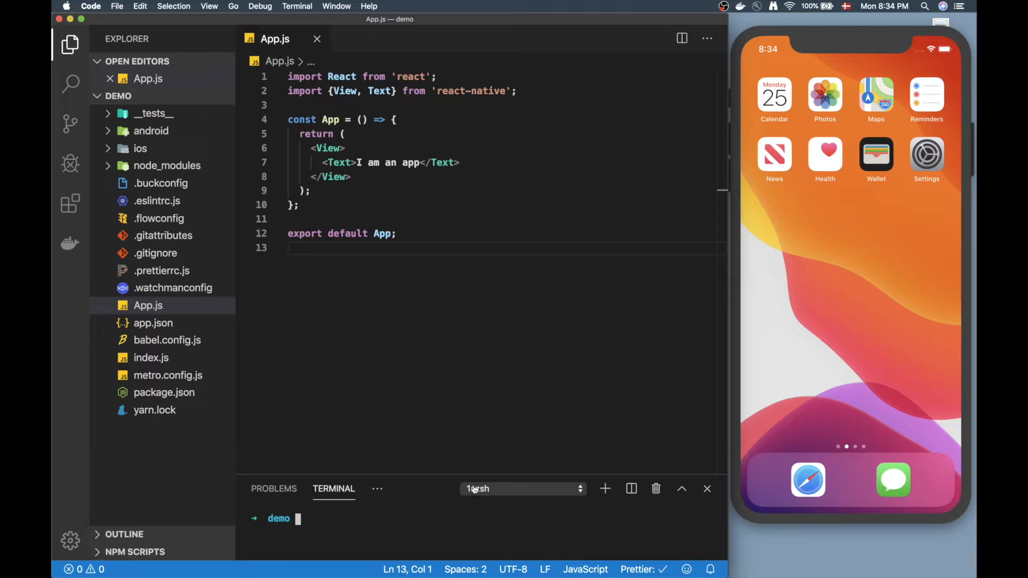
# Add the react-navigation, tabs and reanimated packages with yarn, then run pod install in ios
pyautogui.write('yarn add react-navigation react-navigation-tabs react-native-reanimated react-native-gesture-handler react-navigation-stack react-native-screens')
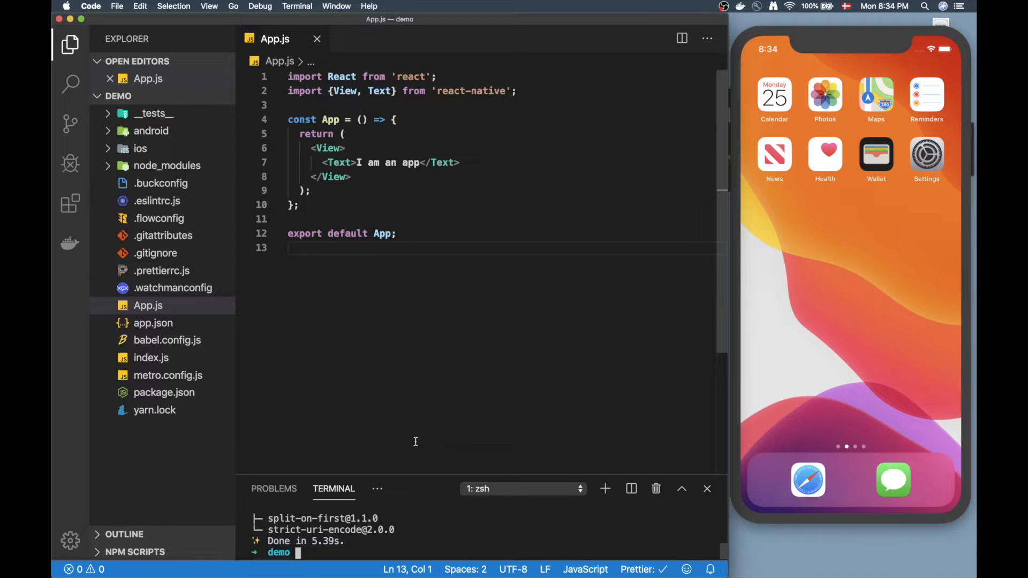
pyautogui.moveTo(453, 428)
pyautogui.write('cd ios')
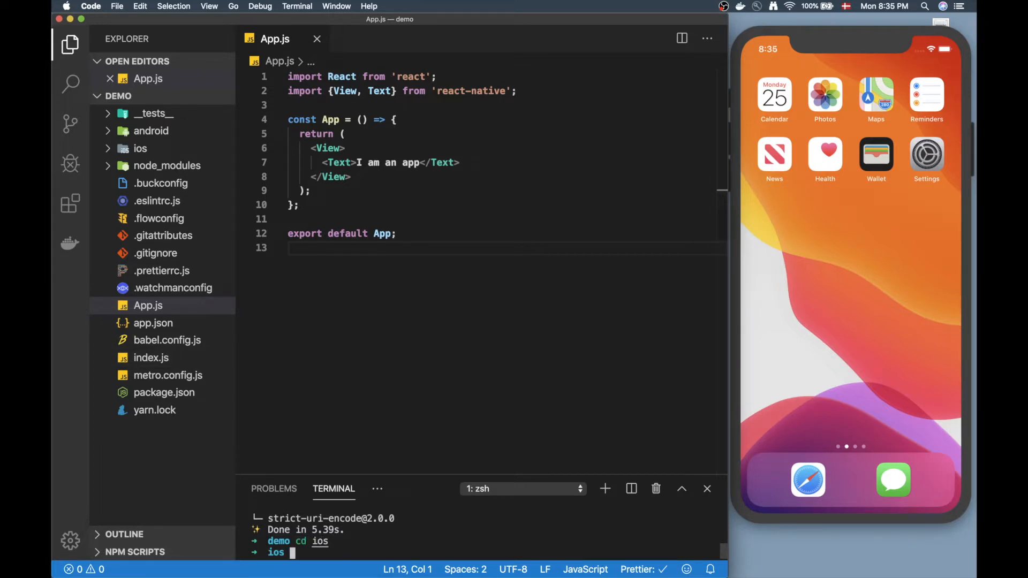
pyautogui.write('pod install')
pyautogui.write('cd ..')
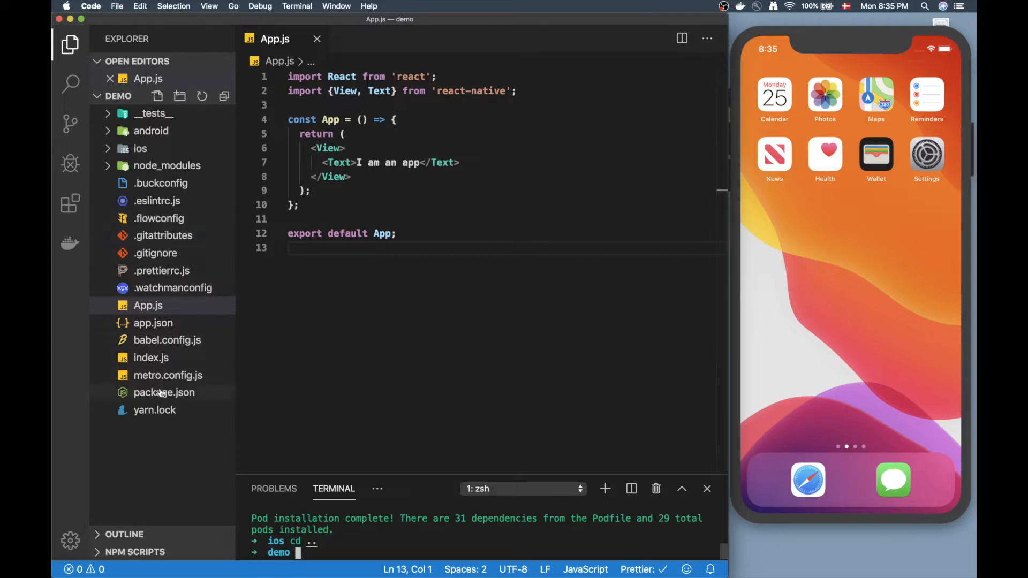
# Review react-navigation, stack and tabs dependencies in package.json, then return to App.js
pyautogui.click(164, 392)
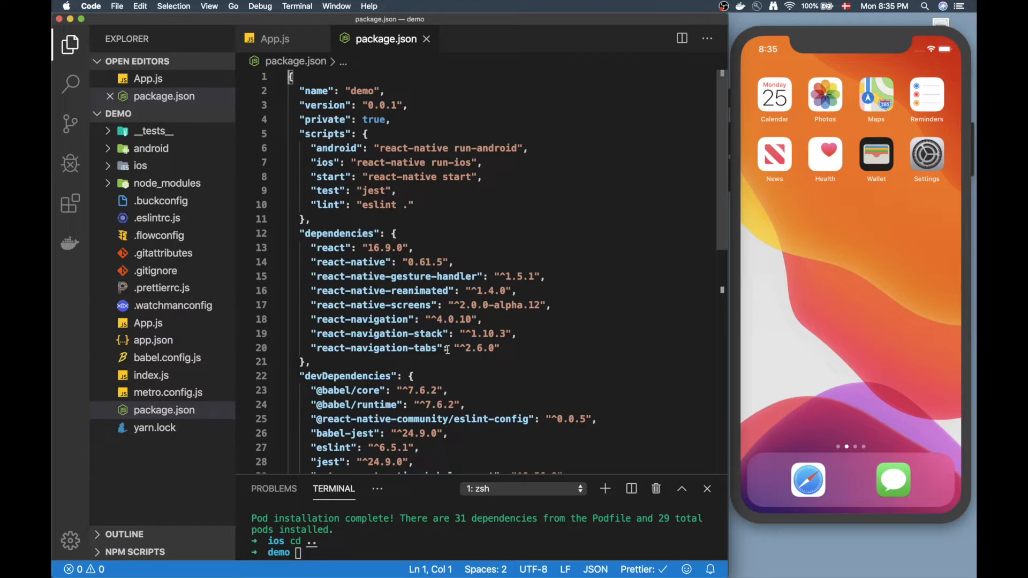
pyautogui.doubleClick(377, 348)
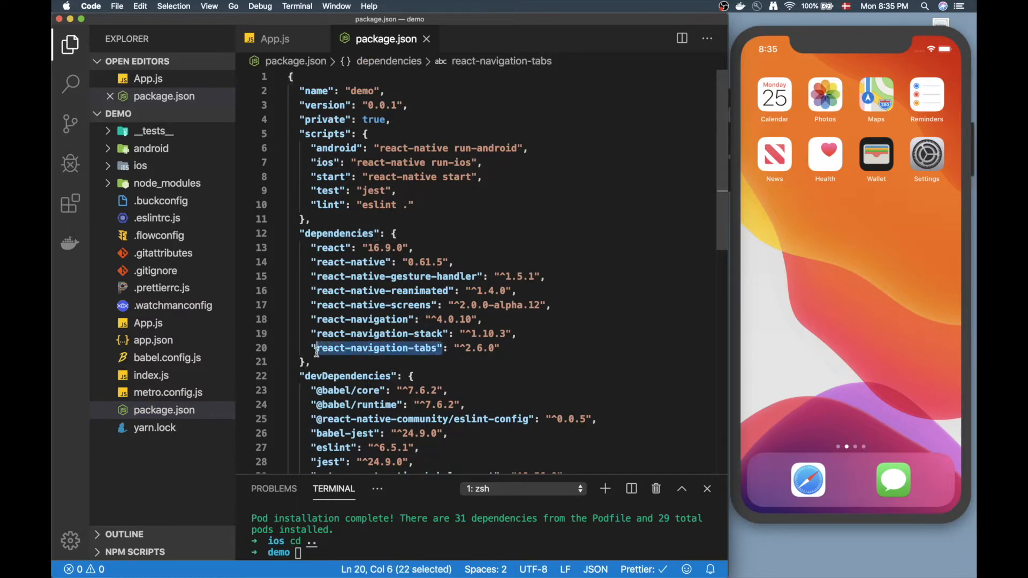
pyautogui.doubleClick(377, 348)
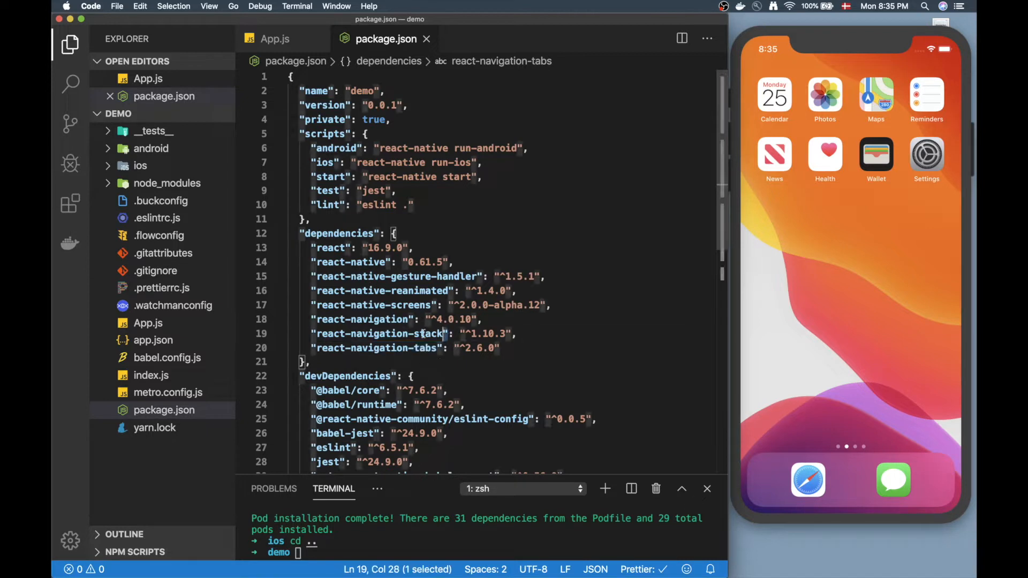
pyautogui.doubleClick(380, 334)
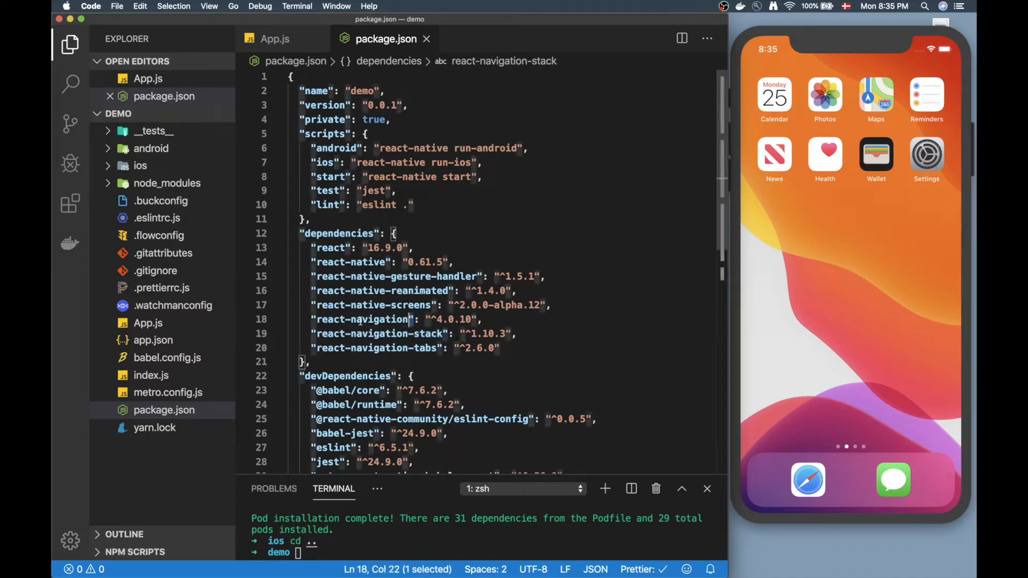
pyautogui.doubleClick(363, 319)
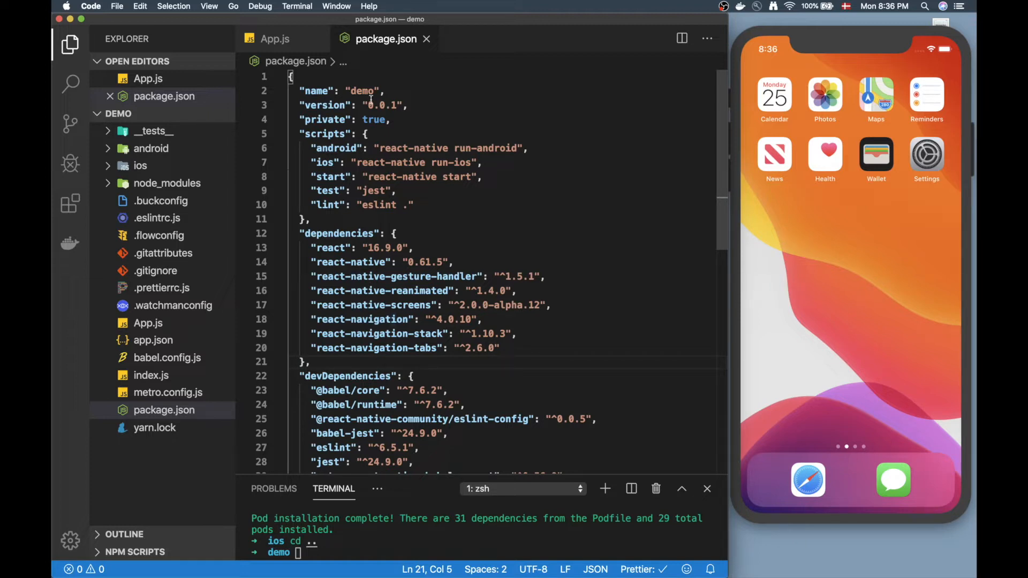
pyautogui.click(275, 38)
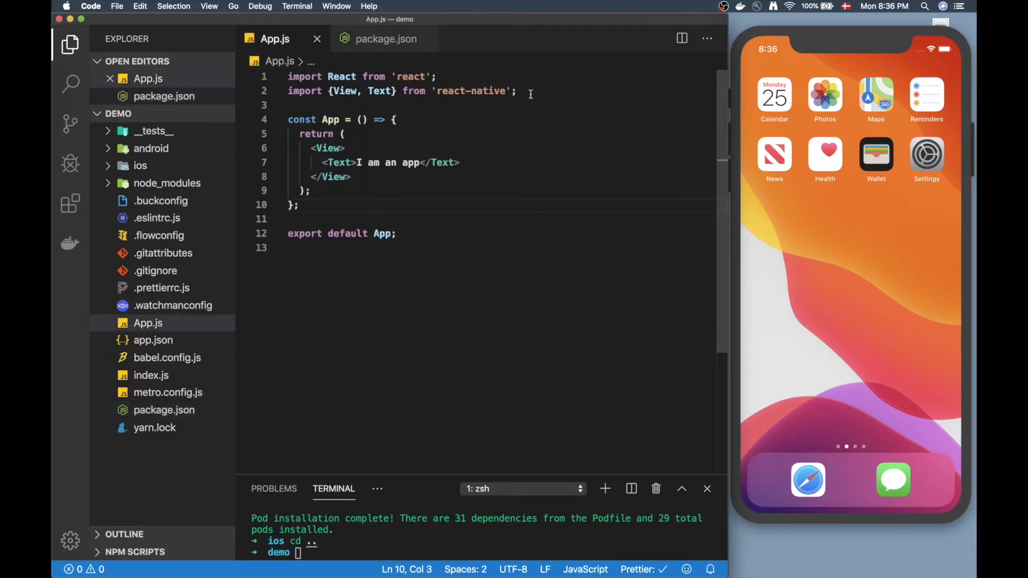
# Import createAppContainer from react-navigation below the react-native import
pyautogui.click(516, 90)
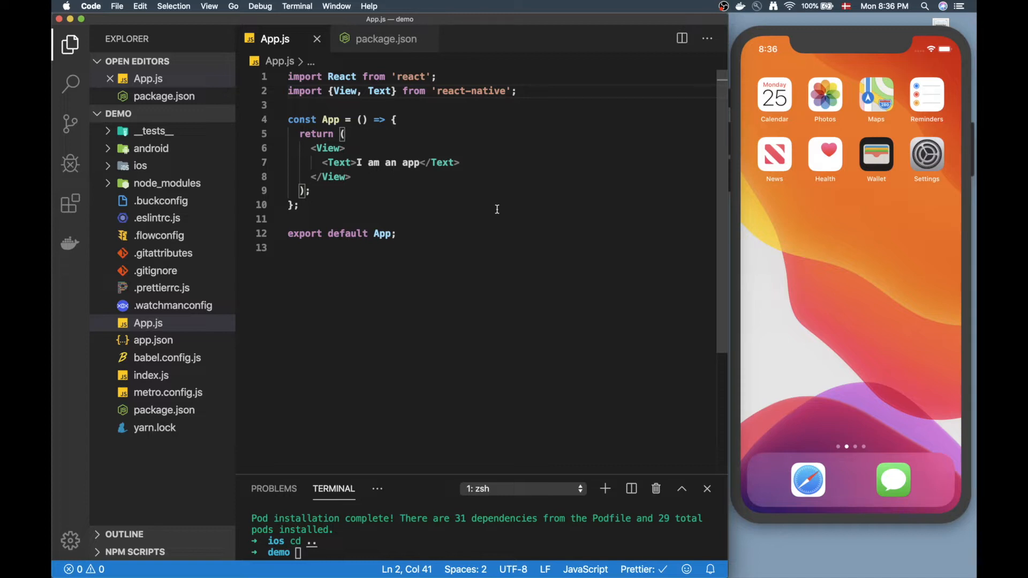
pyautogui.write('import { createApp}')
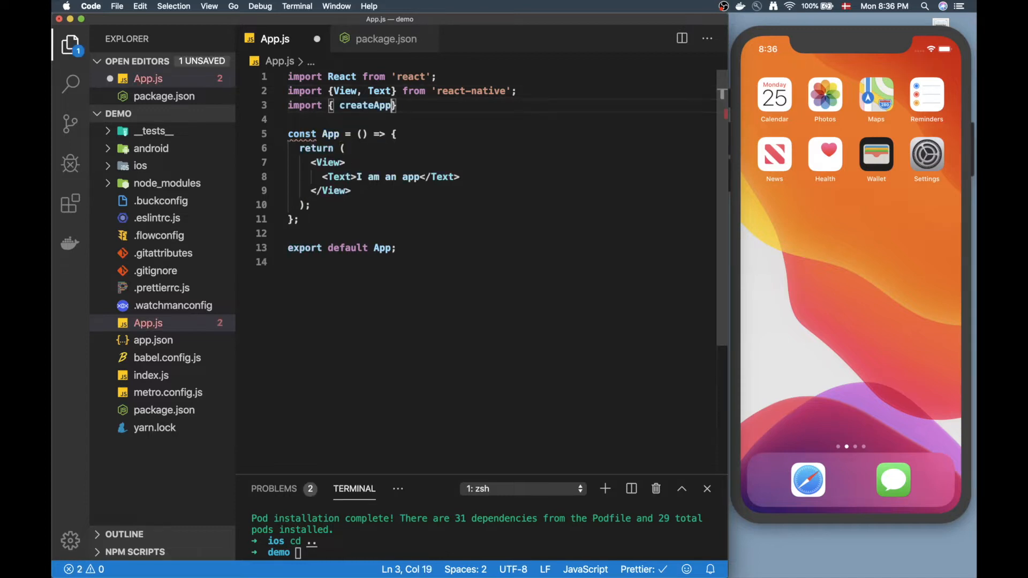
pyautogui.write('Container')
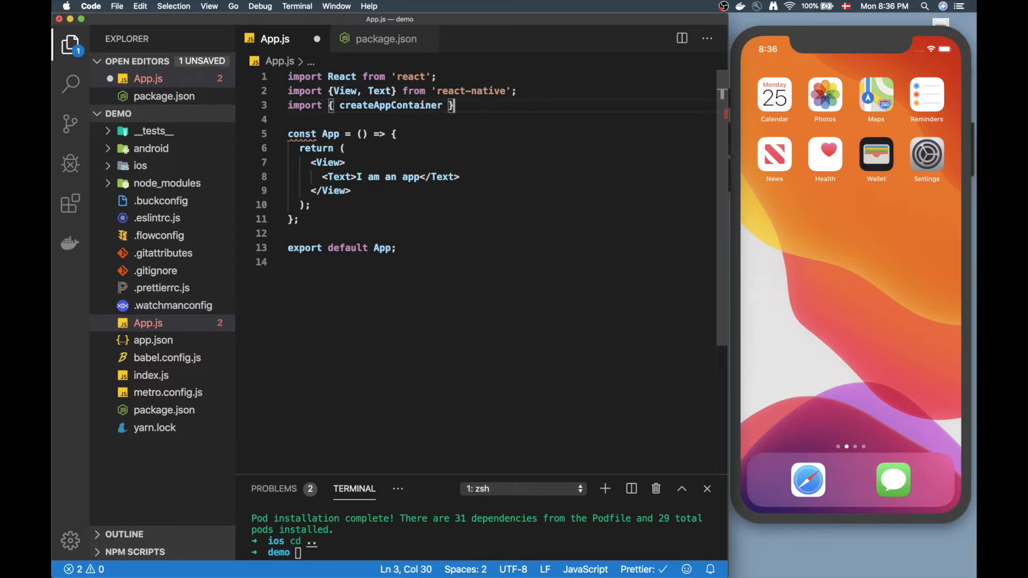
pyautogui.write("from 'react-na")
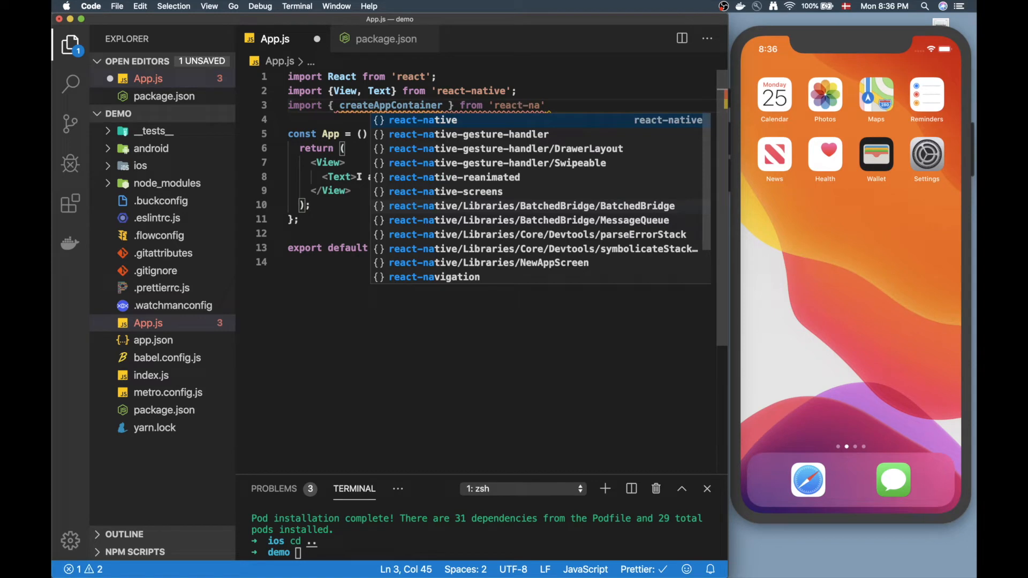
# Import createStackNavigator from react-navigation-stack and begin const Home = createStackNavigator
pyautogui.write('import { create')
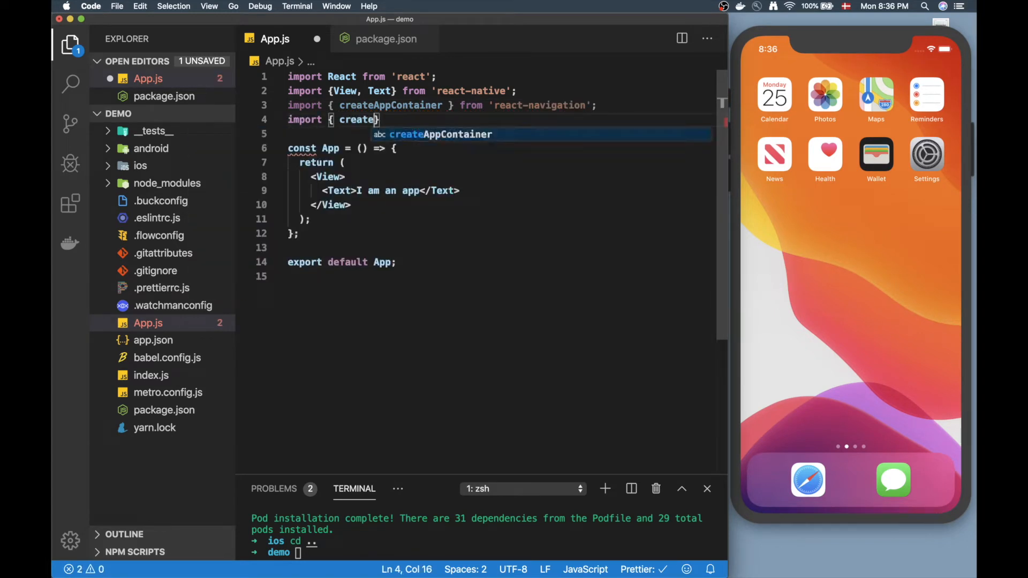
pyautogui.write('StackNavigator')
pyautogui.write('const')
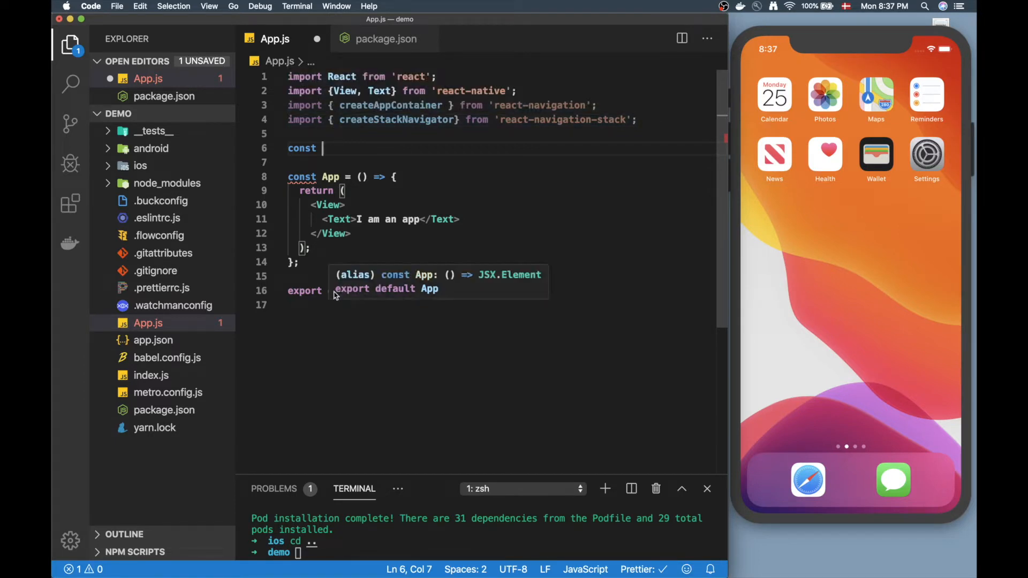
pyautogui.write('H')
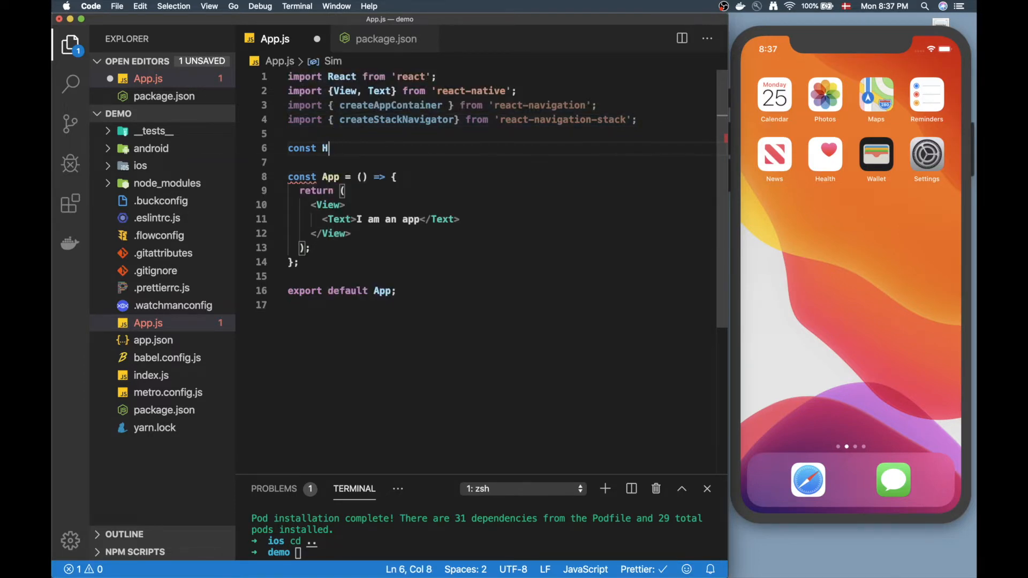
pyautogui.write('ome = createStackNavigator({')
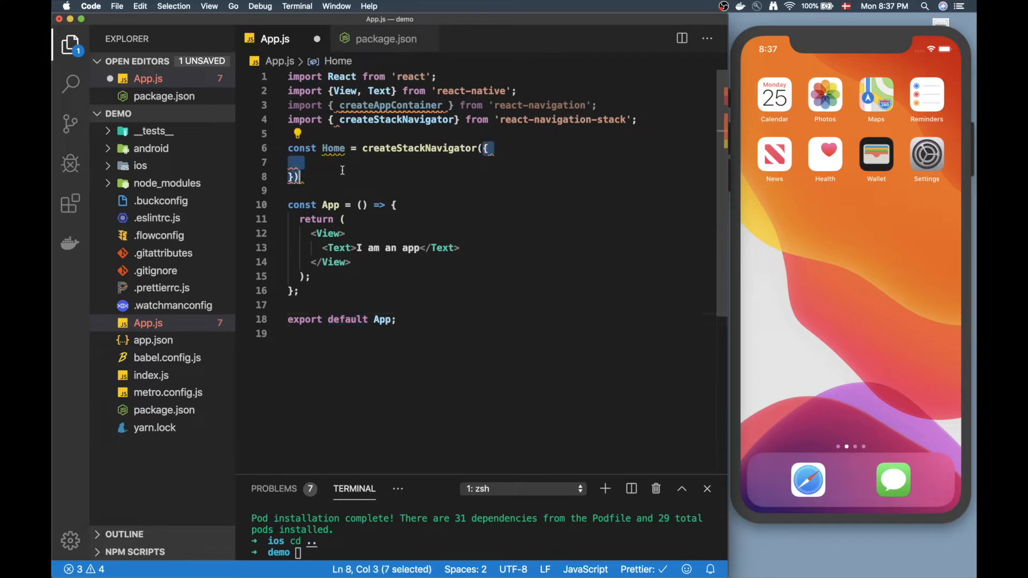
# Create a screens folder containing Home.js and Profile.js components, then return to App.js
pyautogui.click(299, 161)
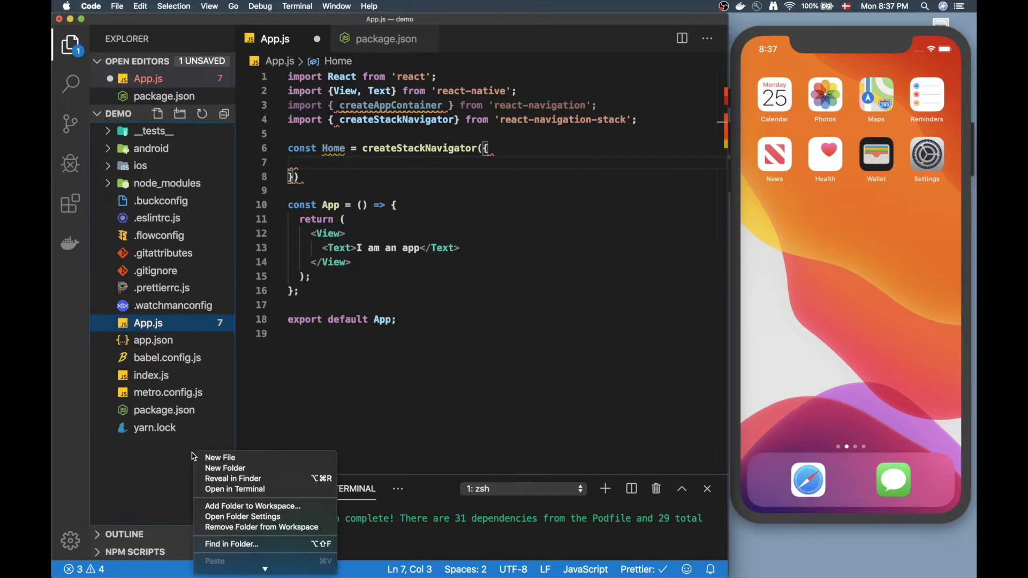
pyautogui.click(225, 468)
pyautogui.write('screens')
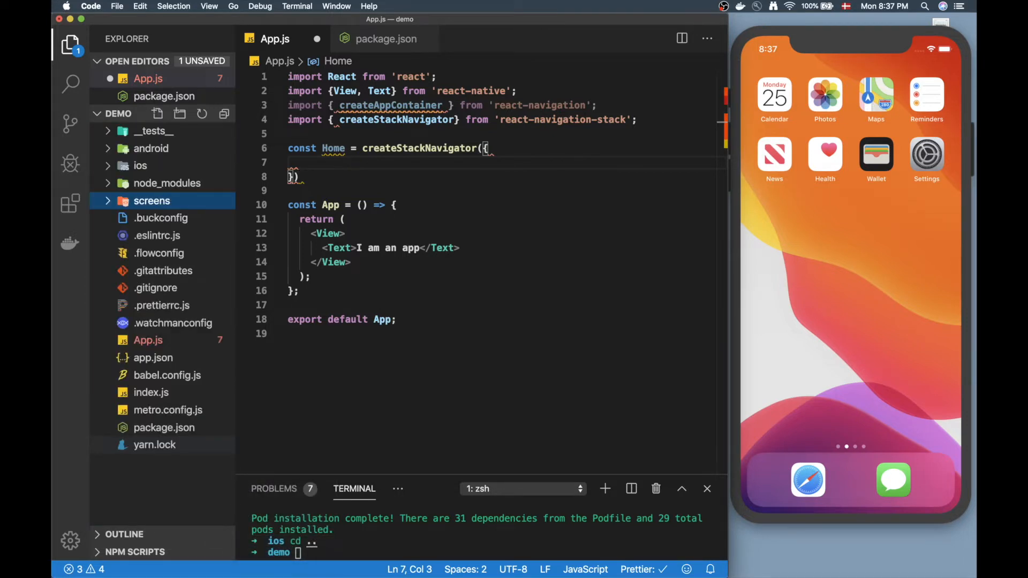
pyautogui.rightClick(152, 201)
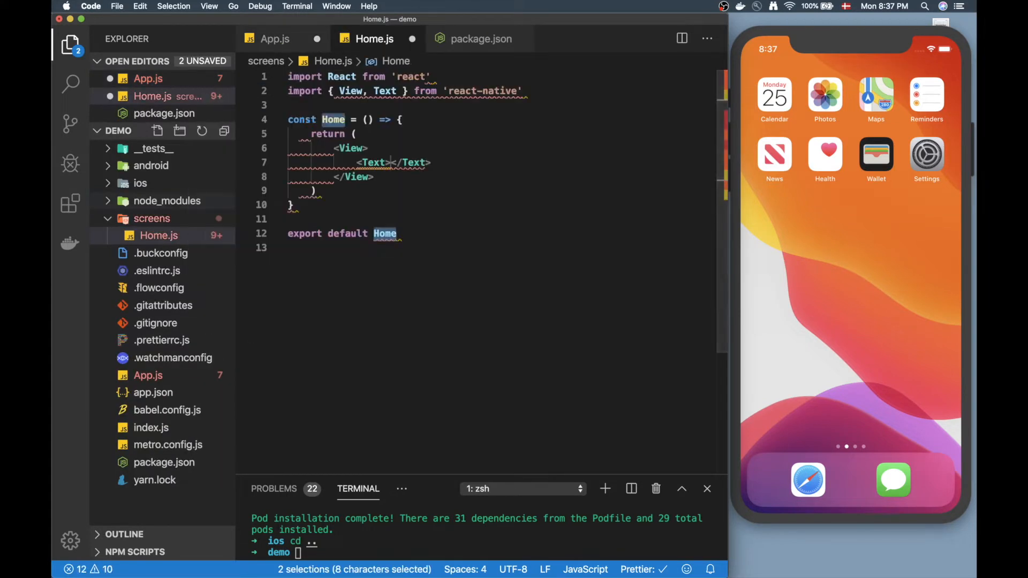
pyautogui.write('Home')
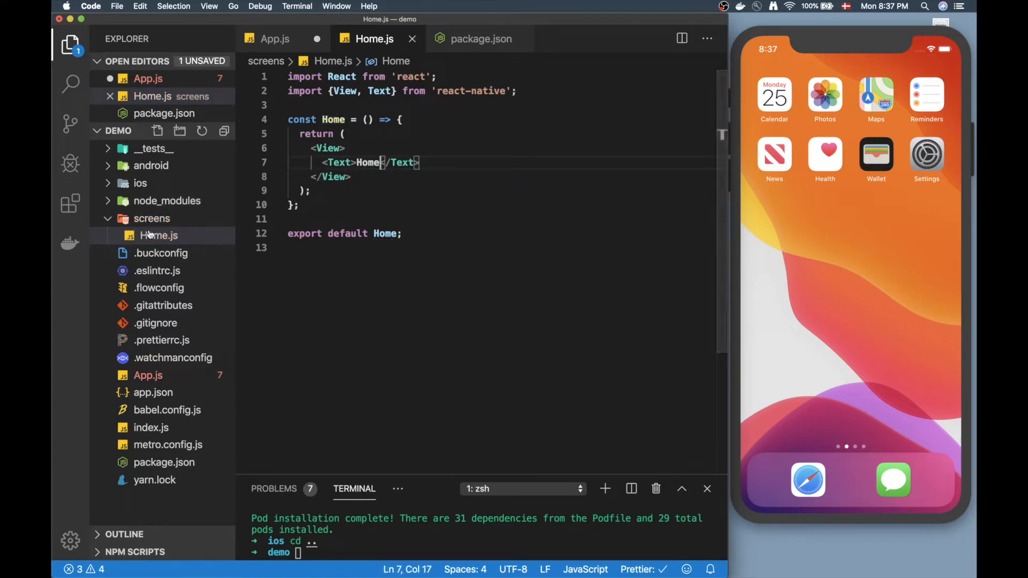
pyautogui.write('Profil')
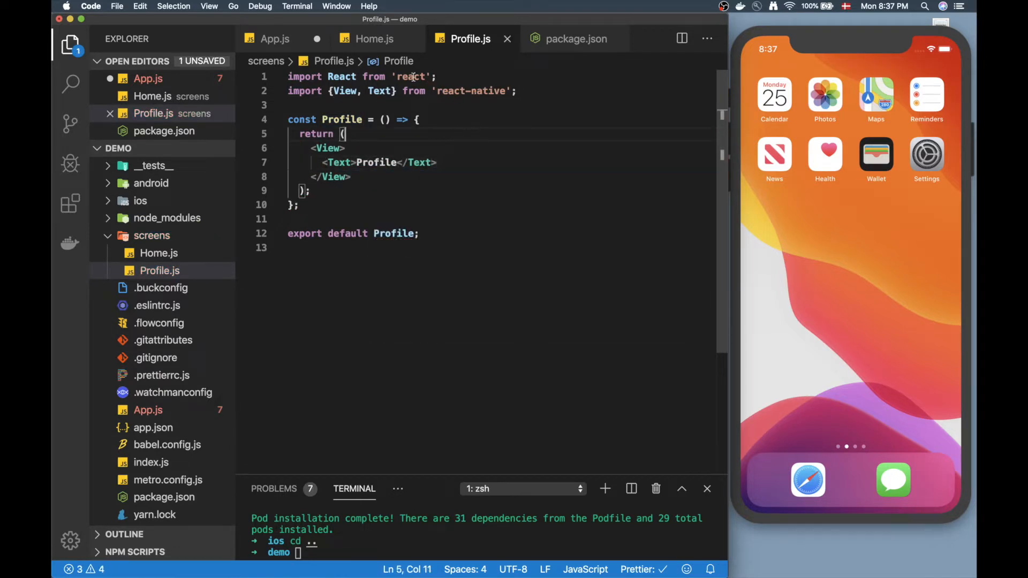
pyautogui.click(275, 38)
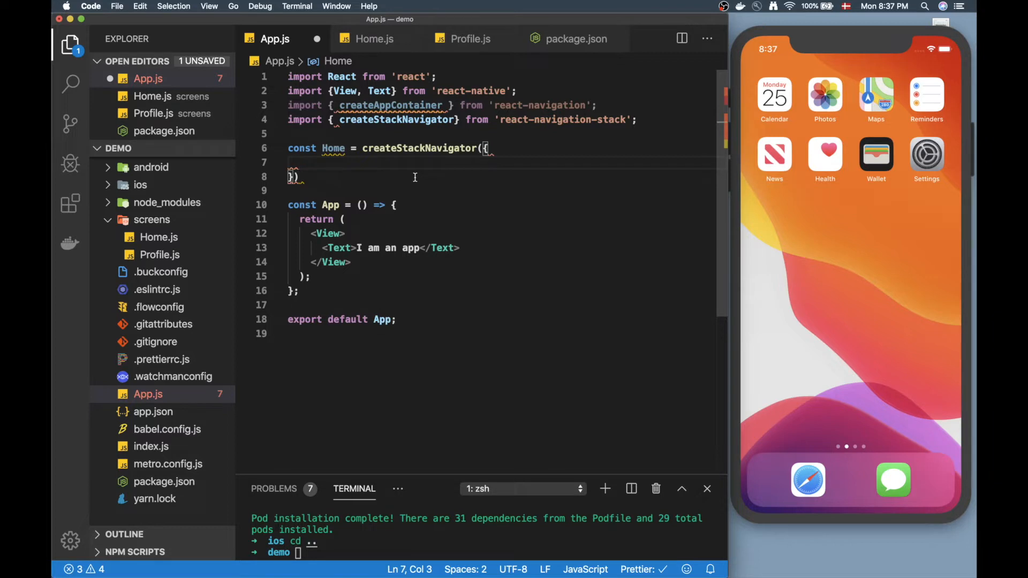
# Add a Home route with screen: Home and import Home from './screens/Home'
pyautogui.write('Home:')
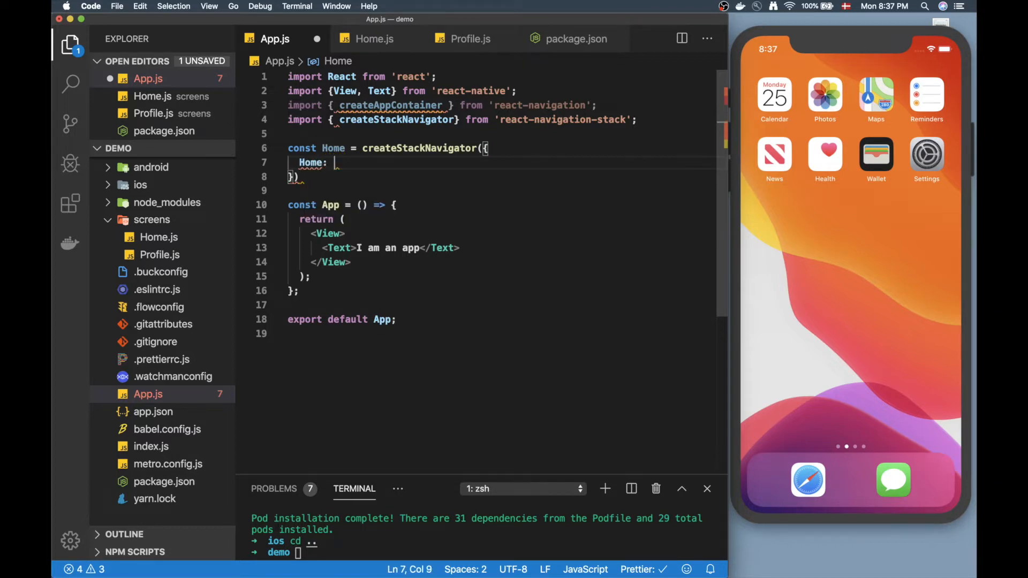
pyautogui.write('{}')
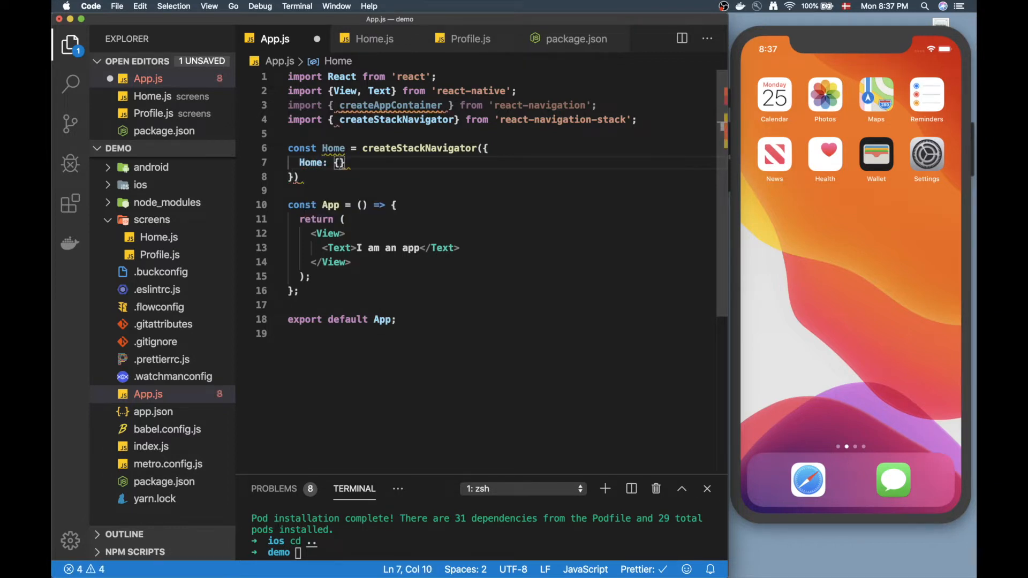
pyautogui.write('screen:')
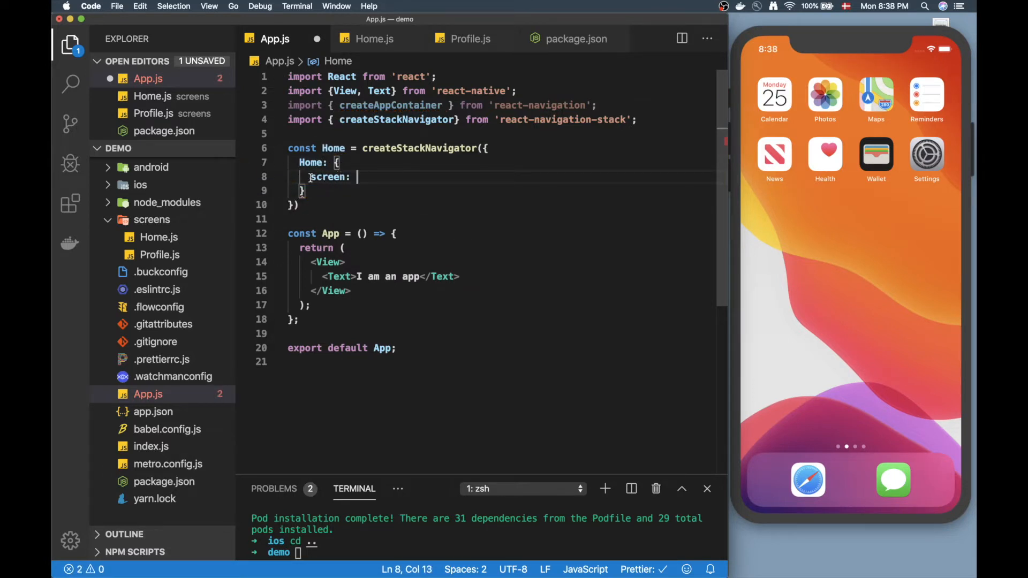
pyautogui.moveTo(464, 220)
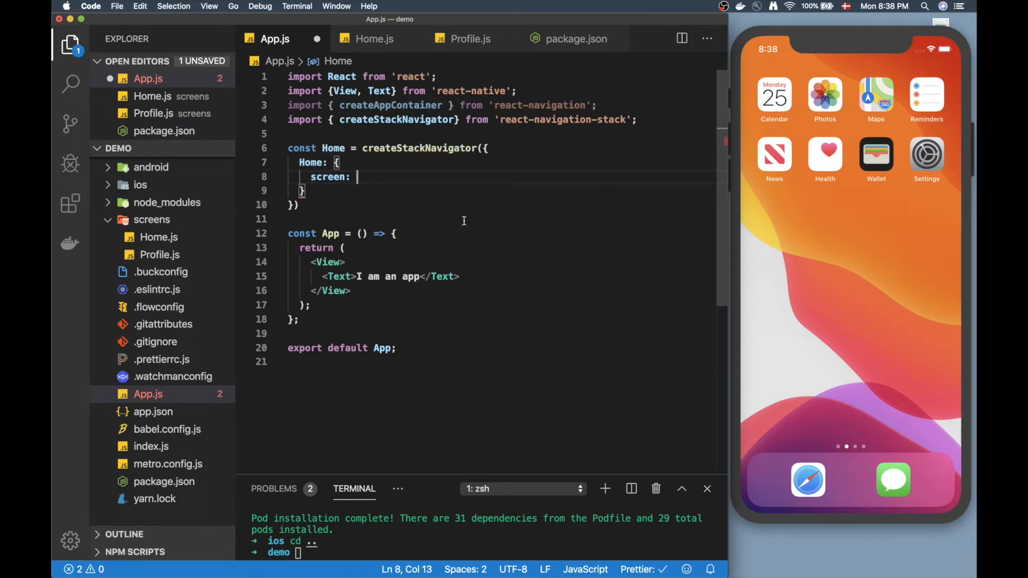
pyautogui.write("Home from '")
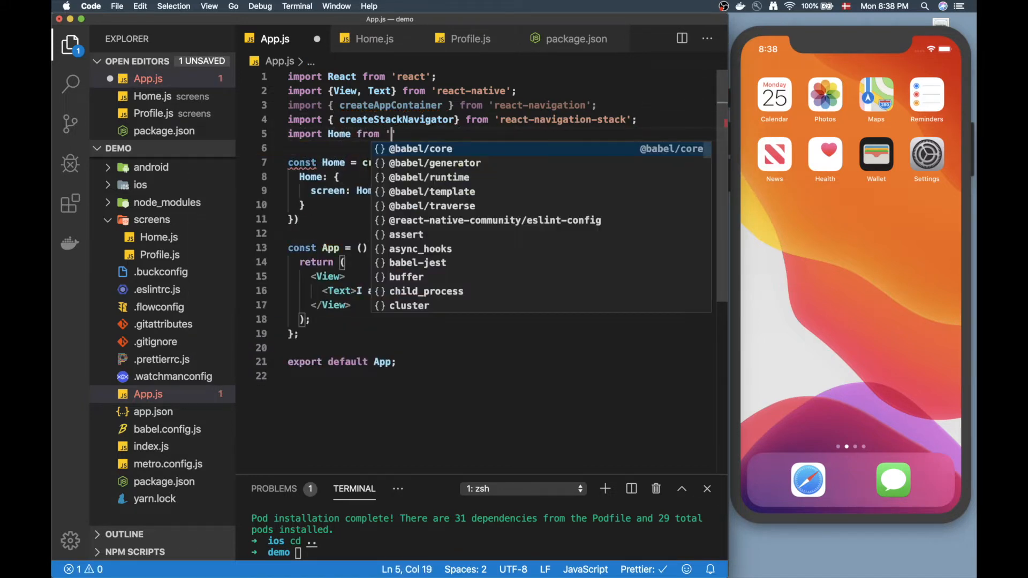
pyautogui.write('./screens/')
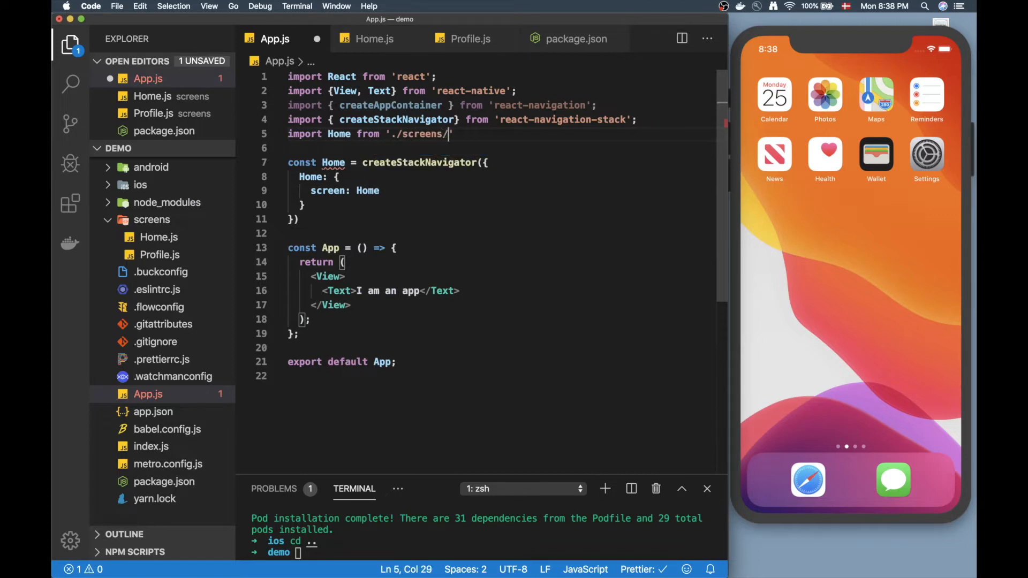
pyautogui.write('Home')
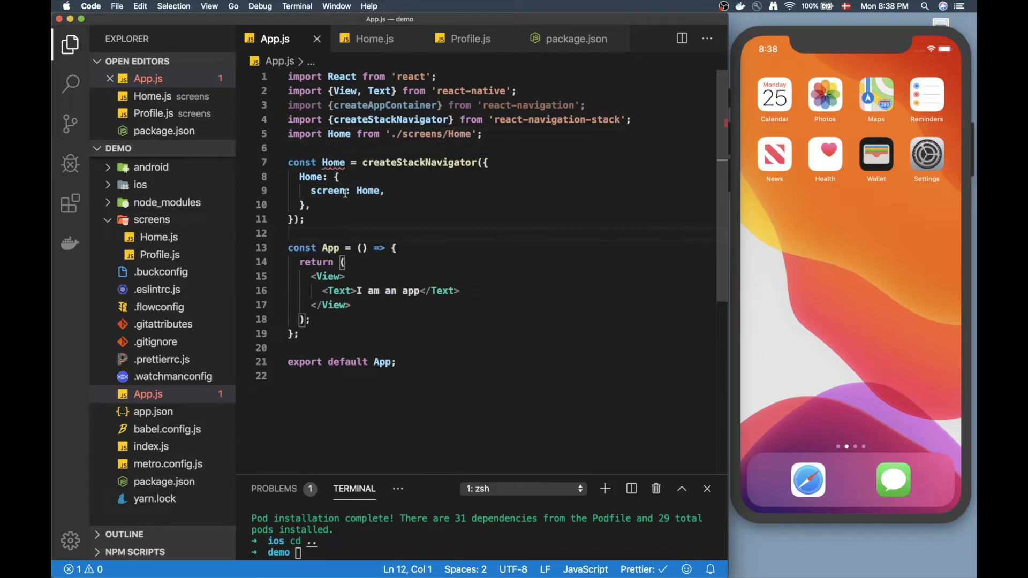
# Rename the navigator to HomeStack and start a new const below it
pyautogui.doubleClick(332, 162)
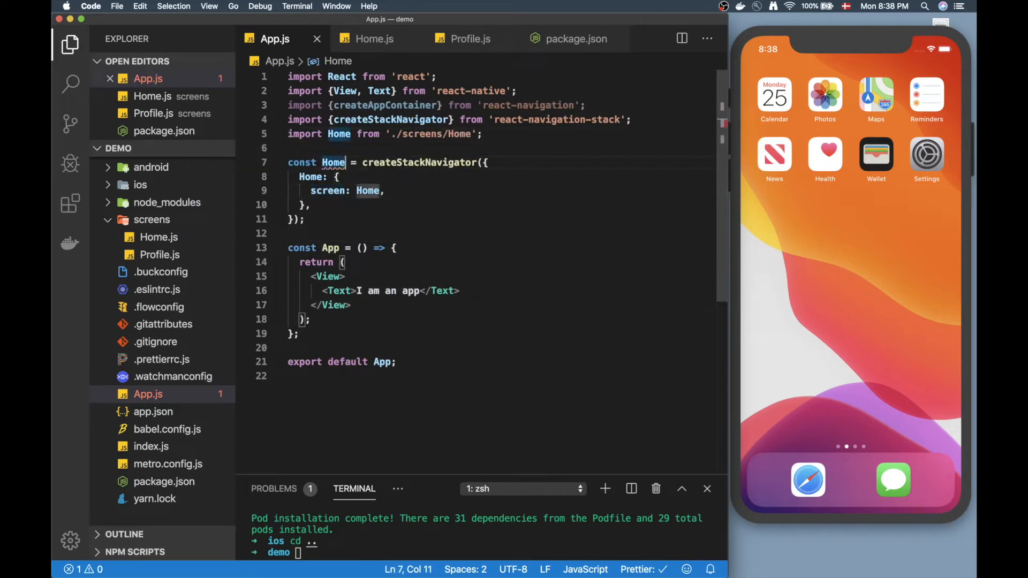
pyautogui.write('Stack')
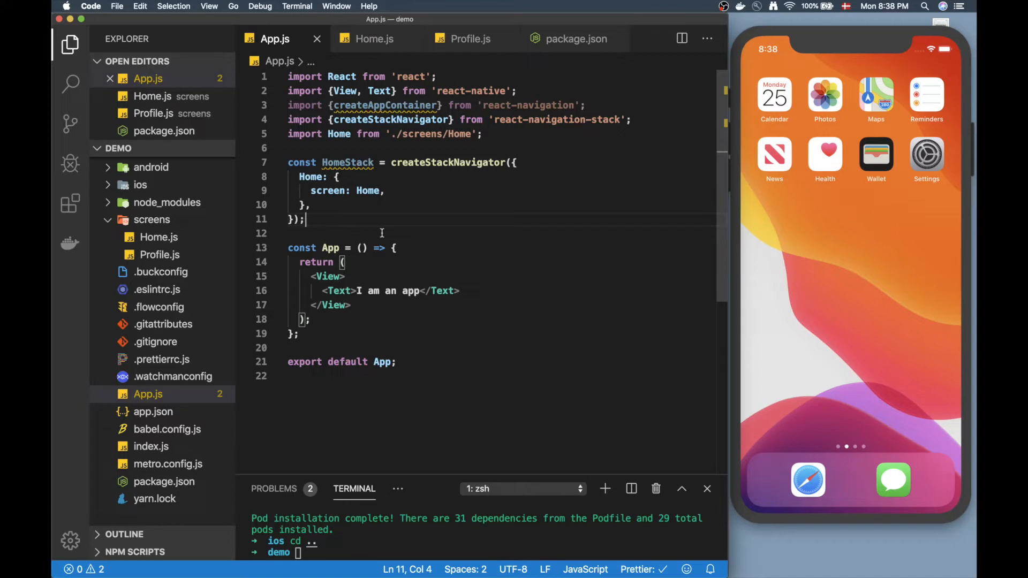
pyautogui.press('enter')
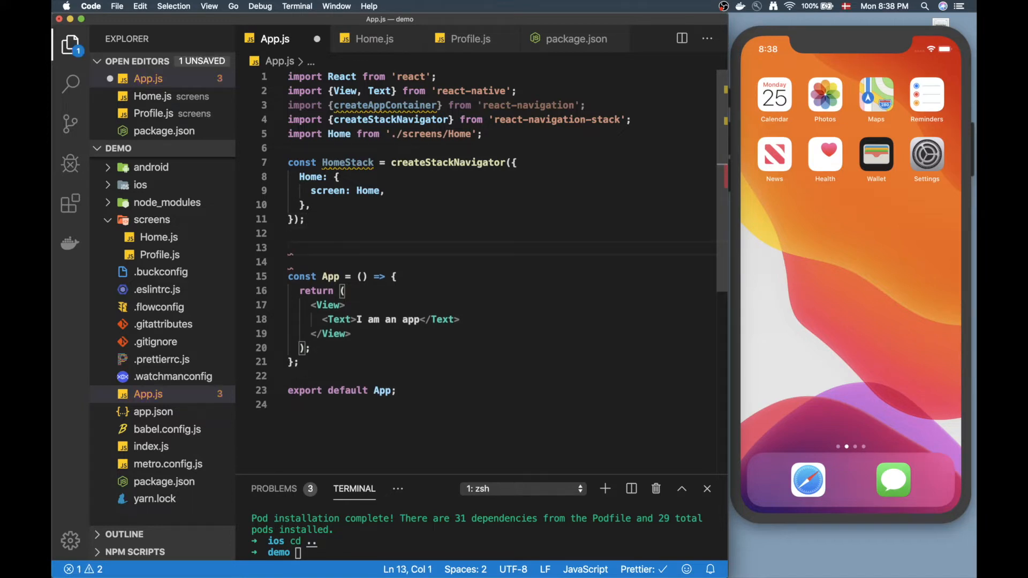
pyautogui.write('const')
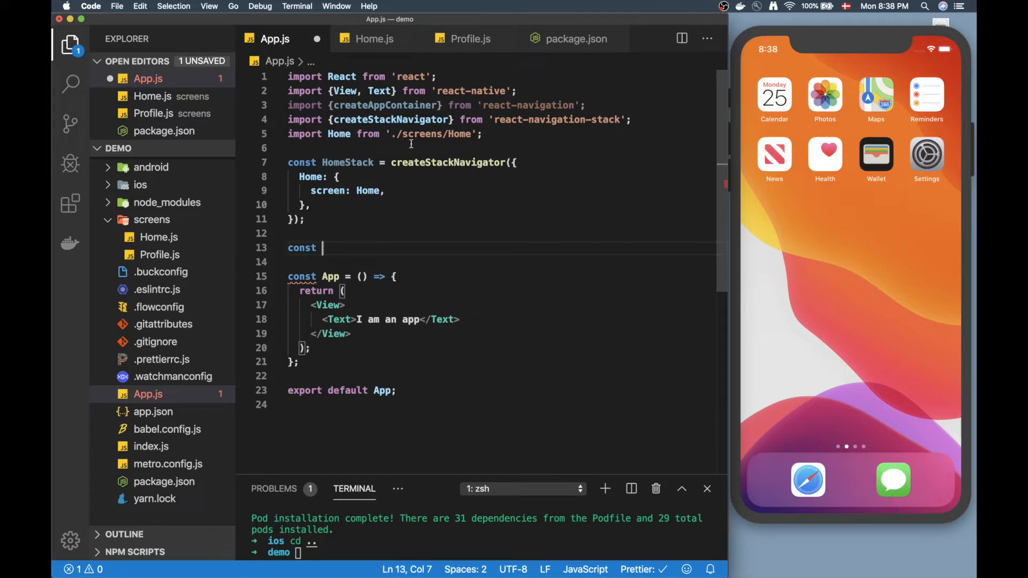
pyautogui.moveTo(402, 177)
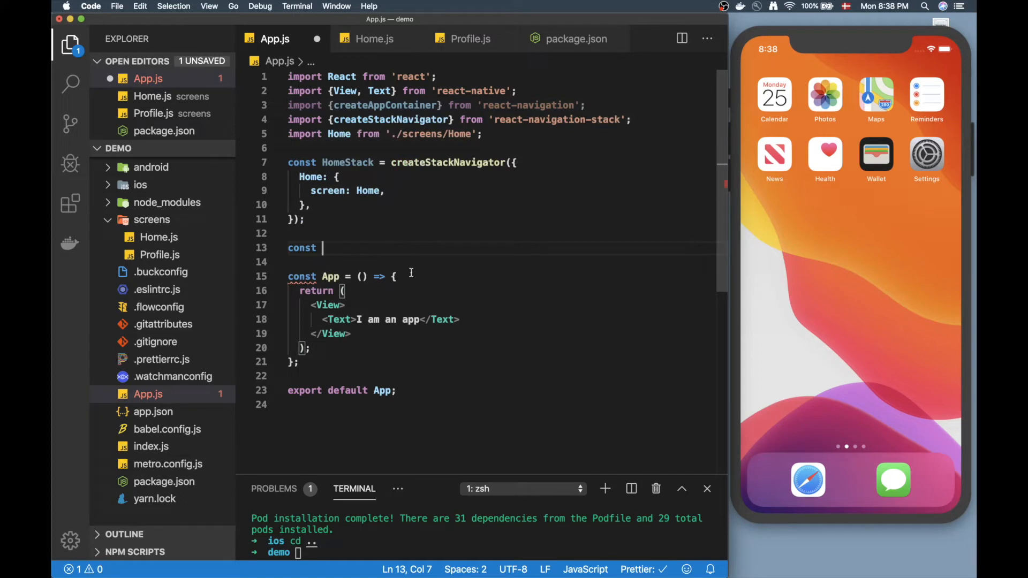
# Define Navigation = createAppContainer(HomeStack), render <Navigation /> in App, and run react-native run-ios
pyautogui.write('Navigation =')
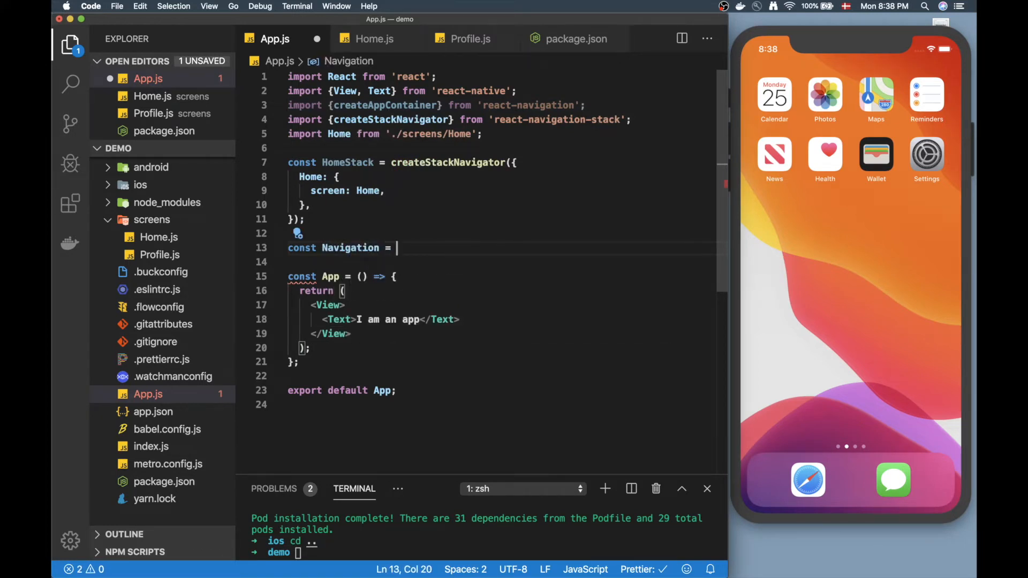
pyautogui.write('createAppContainer(')
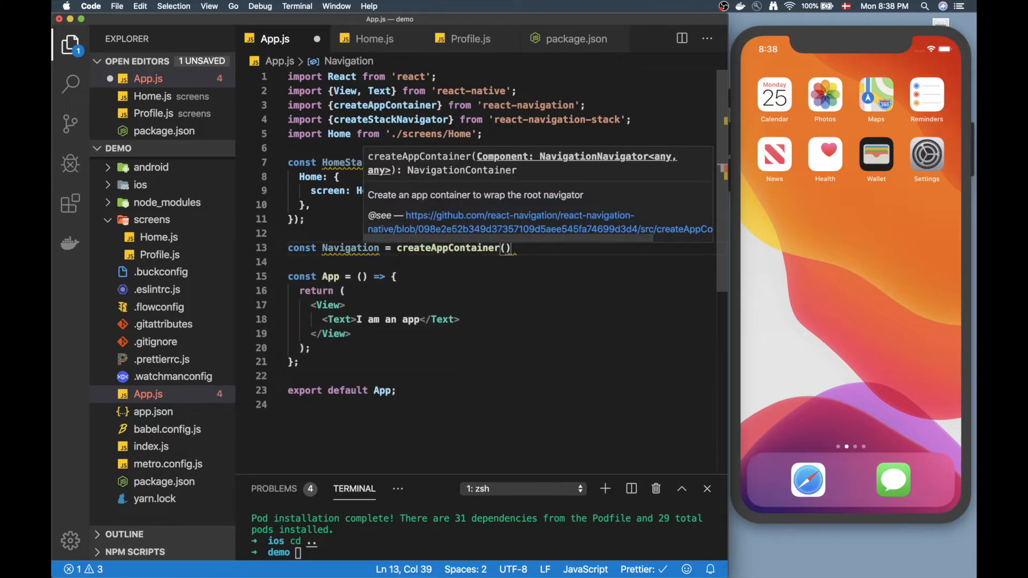
pyautogui.write('HomeStack')
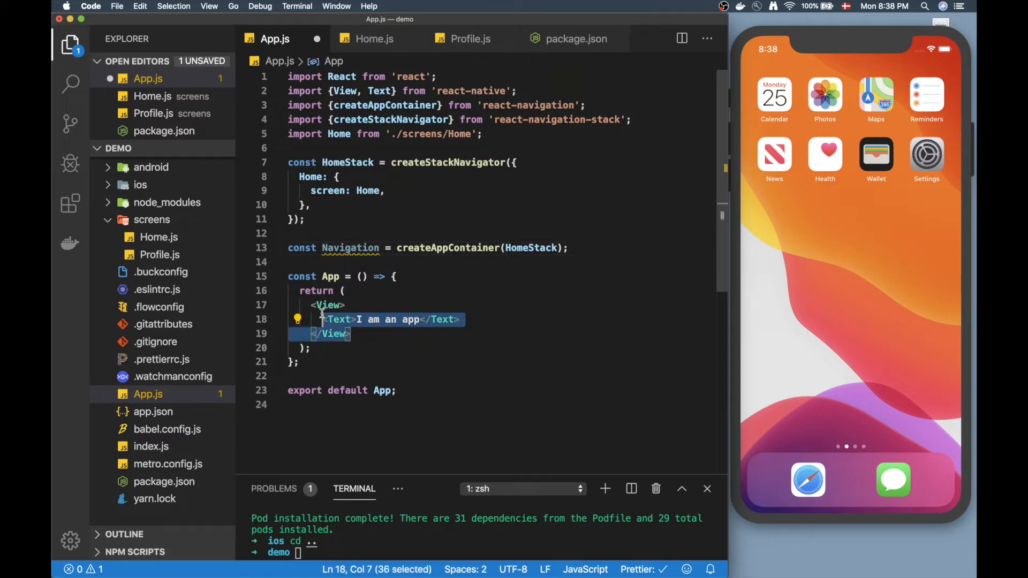
pyautogui.write('<Navigation />;')
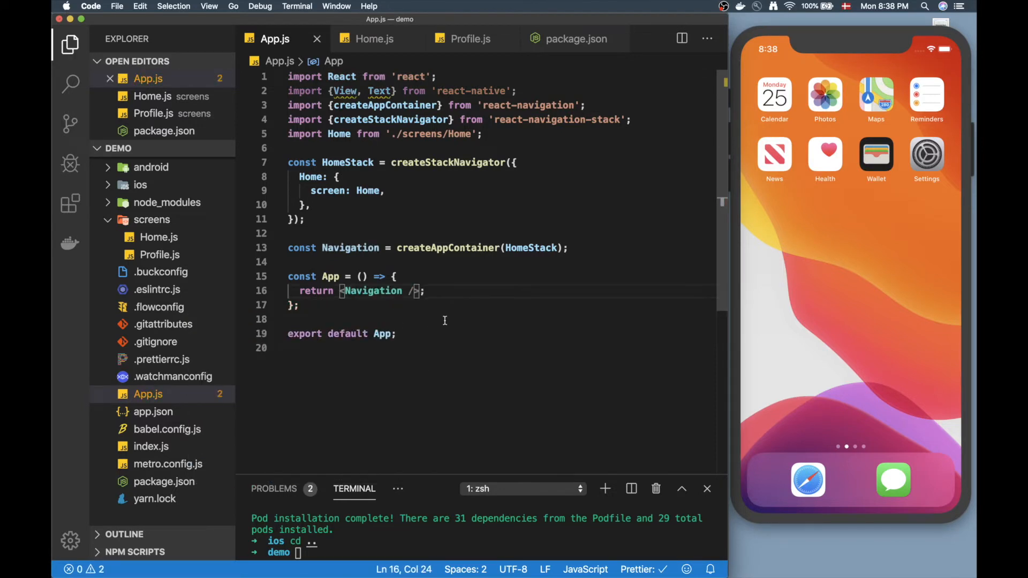
pyautogui.write('react-native run-ios')
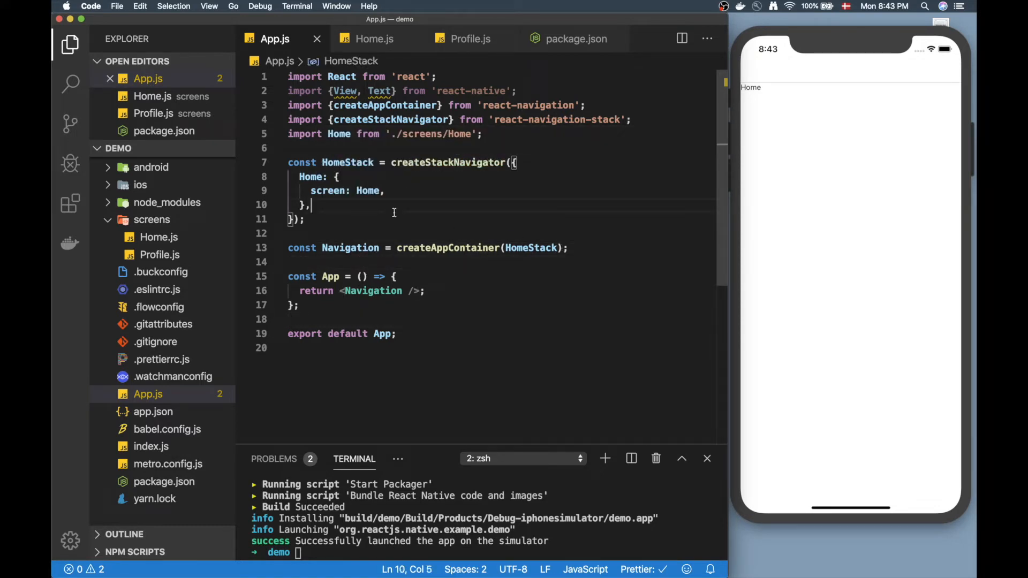
# Start const Bottom = createBottomTabNavigator({}), auto-importing createBottomTabNavigator
pyautogui.press('enter')
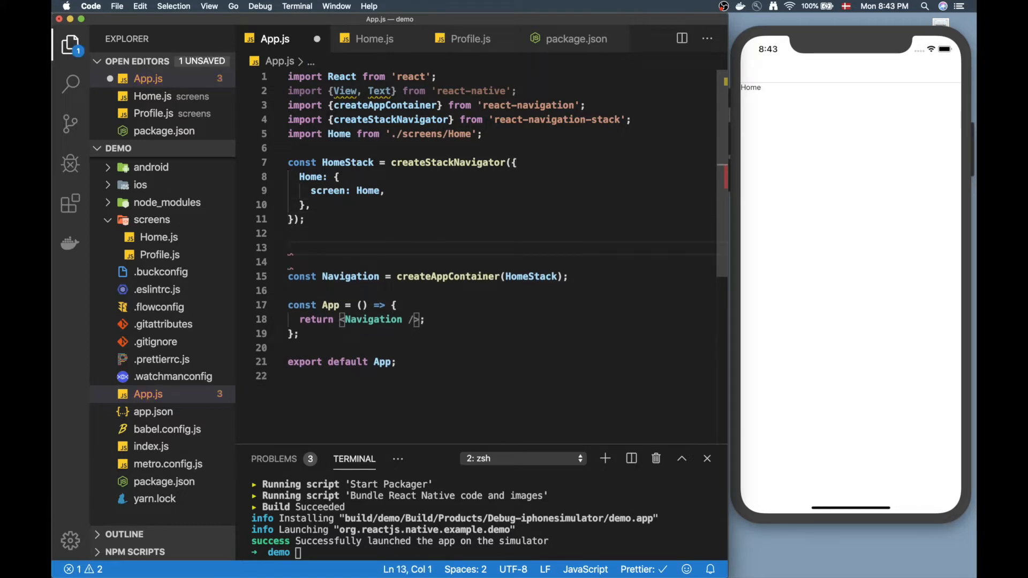
pyautogui.write('const Bottom = cre')
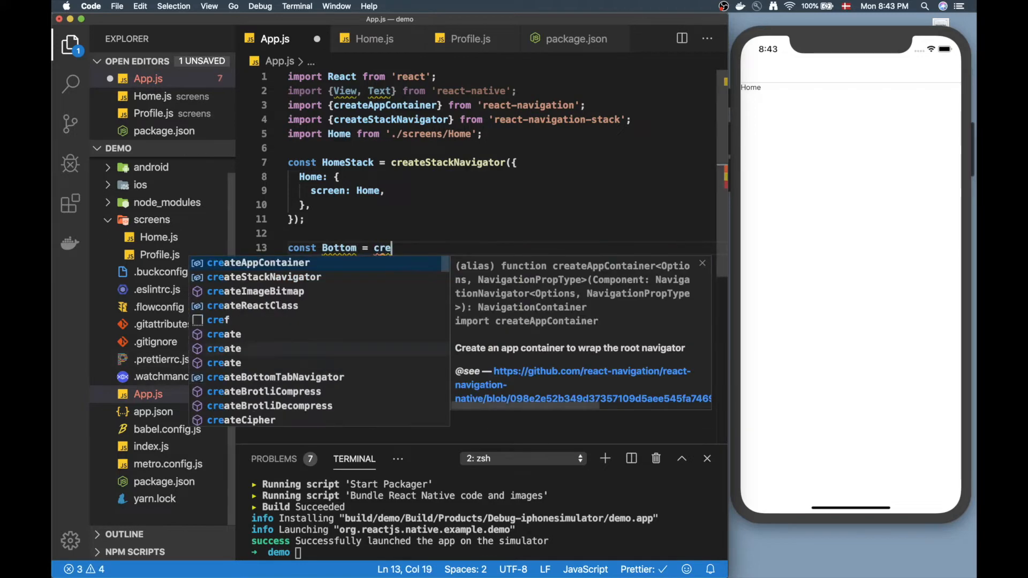
pyautogui.write('ate')
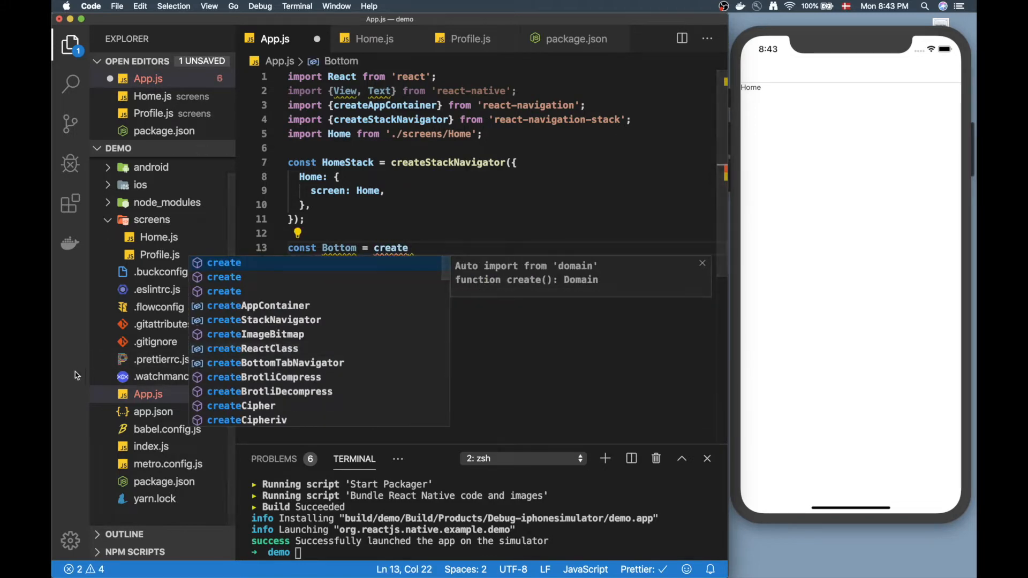
pyautogui.write('BottomTabNavigator')
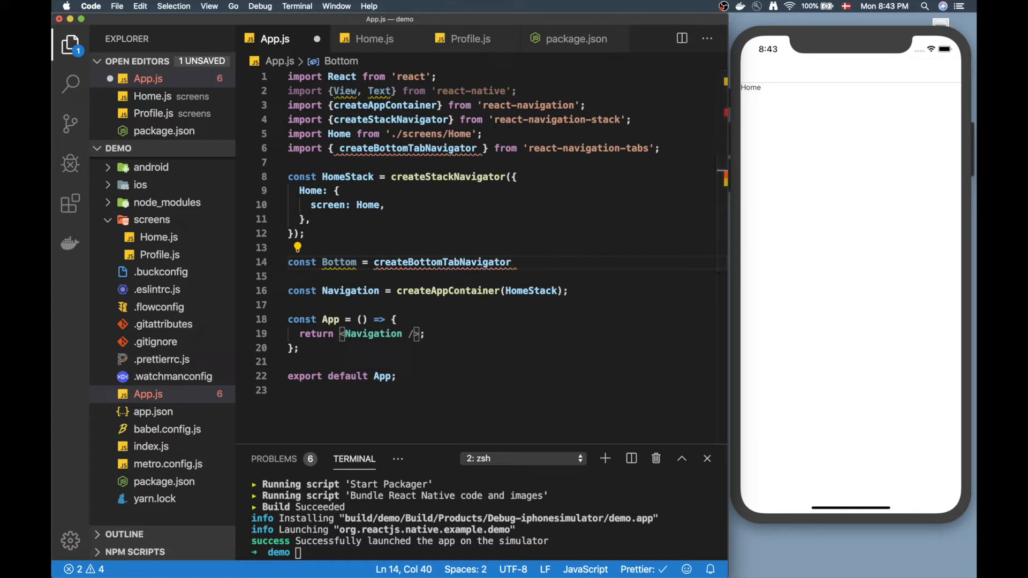
pyautogui.moveTo(629, 186)
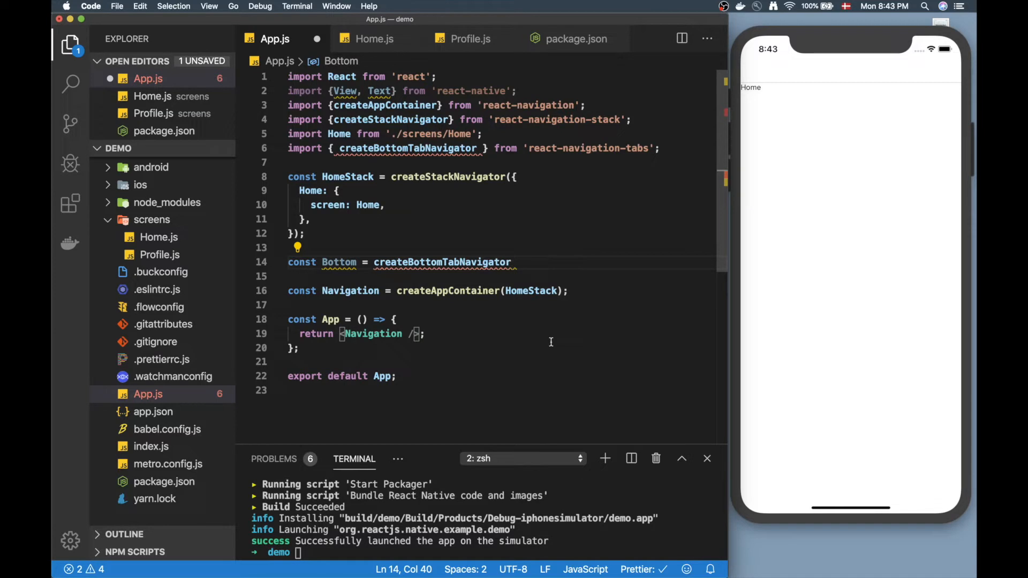
pyautogui.write('({}')
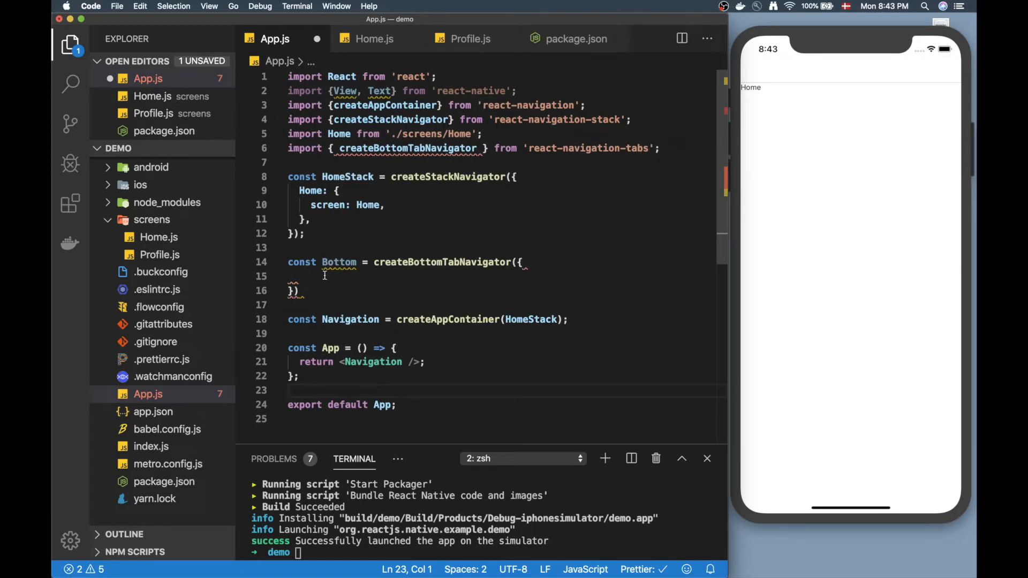
pyautogui.moveTo(312, 276)
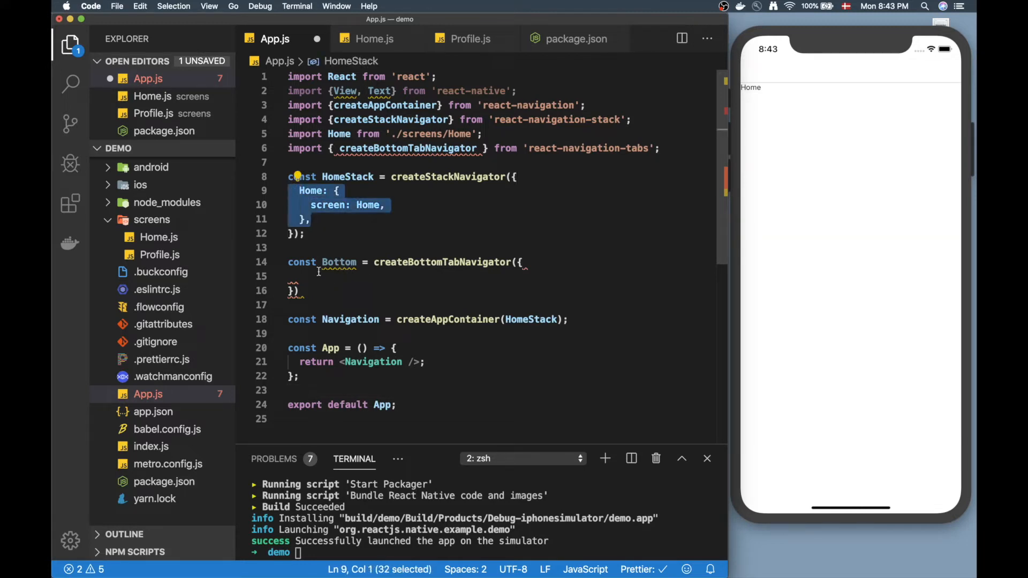
# Add HomeStack and a Profile route with screen: Profile to the Bottom navigator
pyautogui.write('HomeStack,')
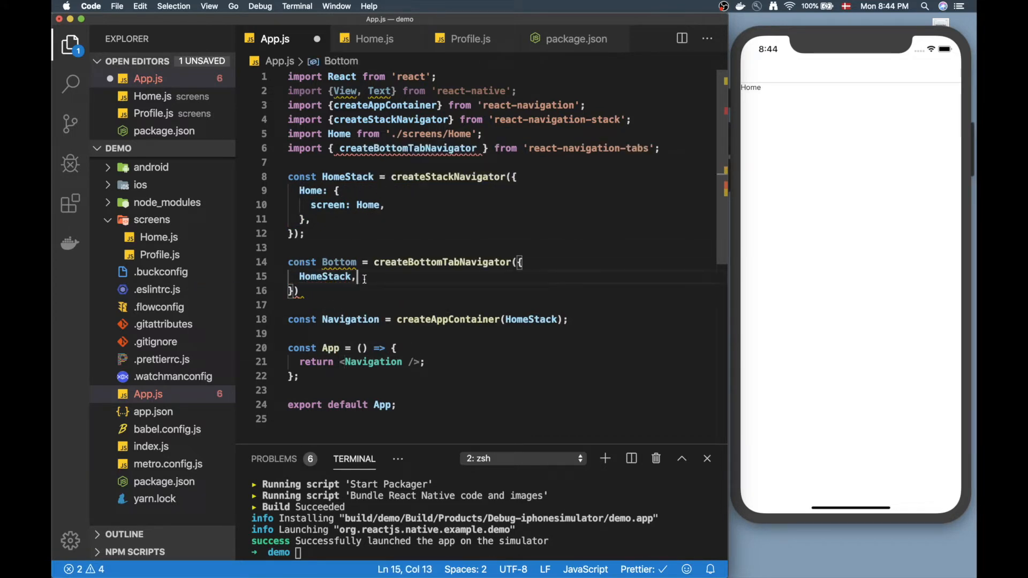
pyautogui.press('enter')
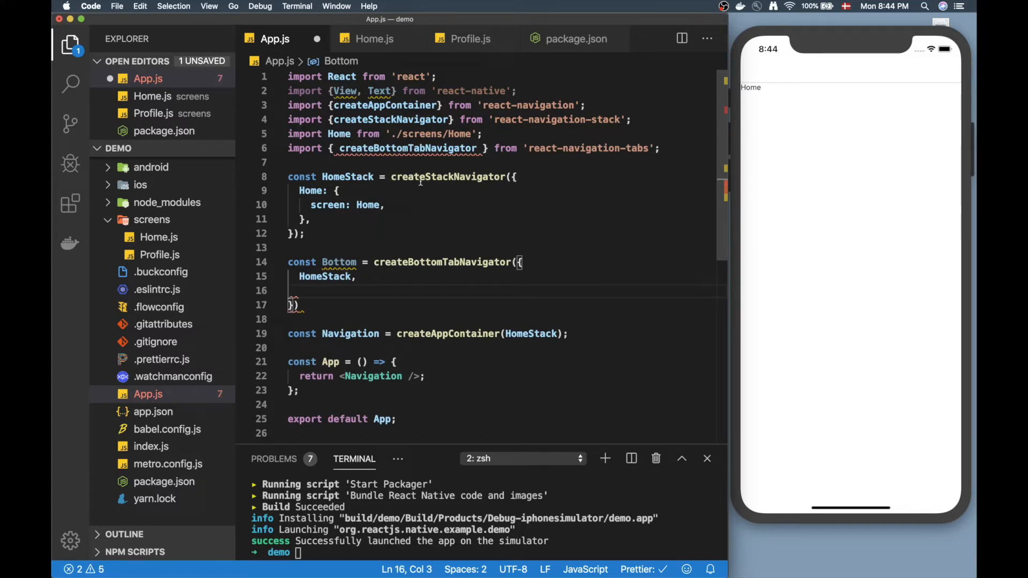
pyautogui.write('Profile: {')
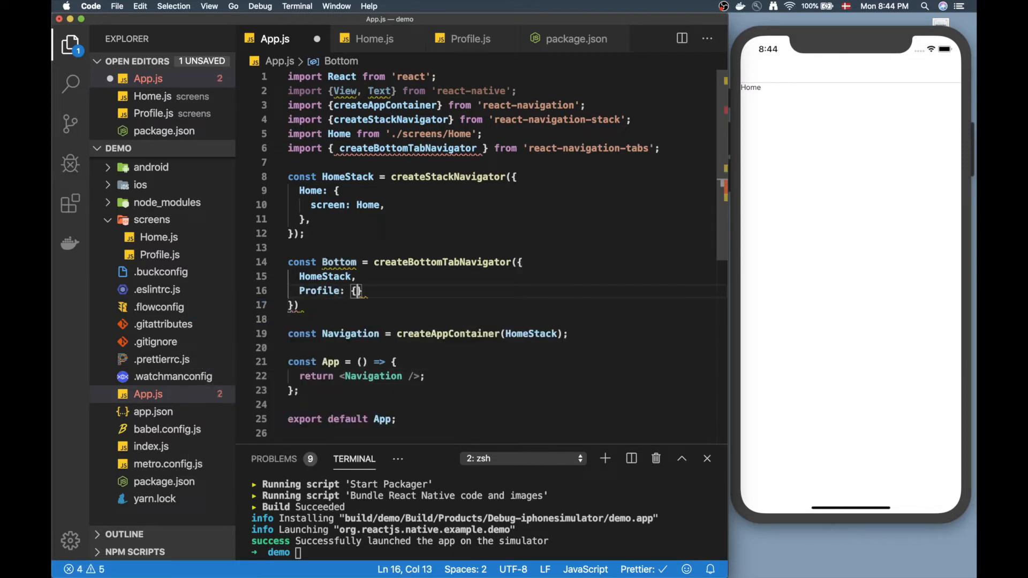
pyautogui.write('screen:')
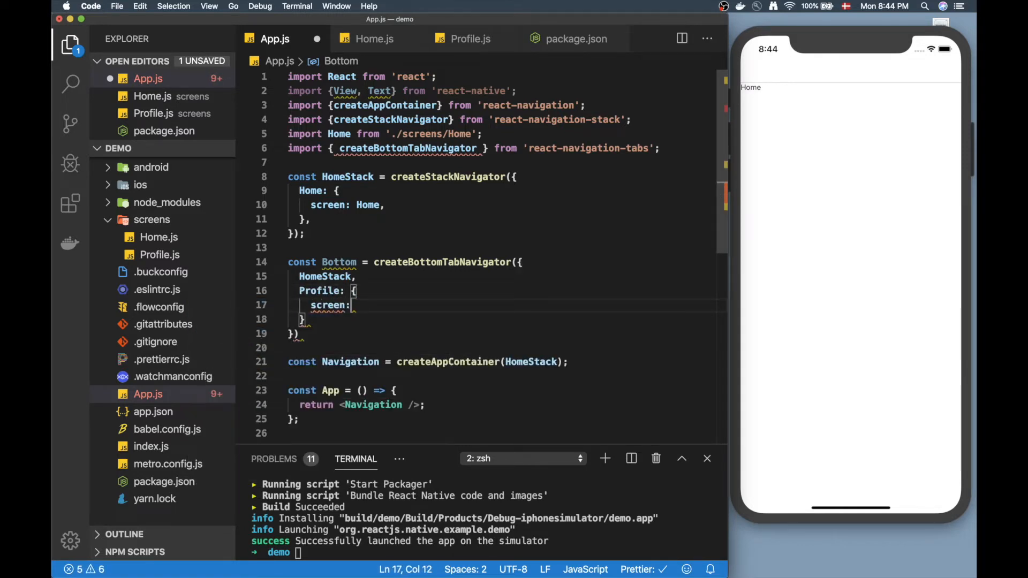
pyautogui.write('Profile')
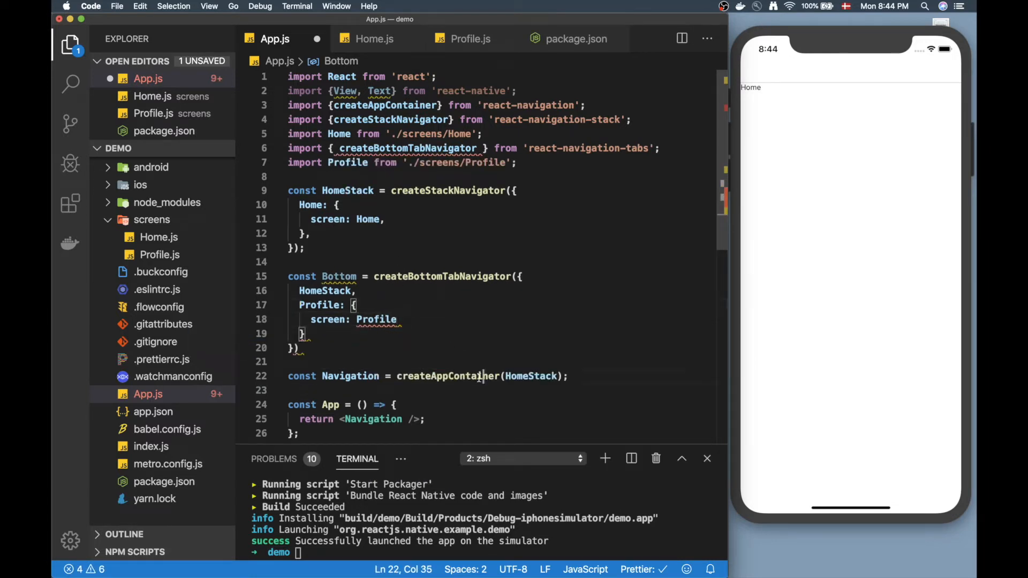
# Save App.js and change createAppContainer(HomeStack) to createAppContainer(Bottom)
pyautogui.press('cmd+s')
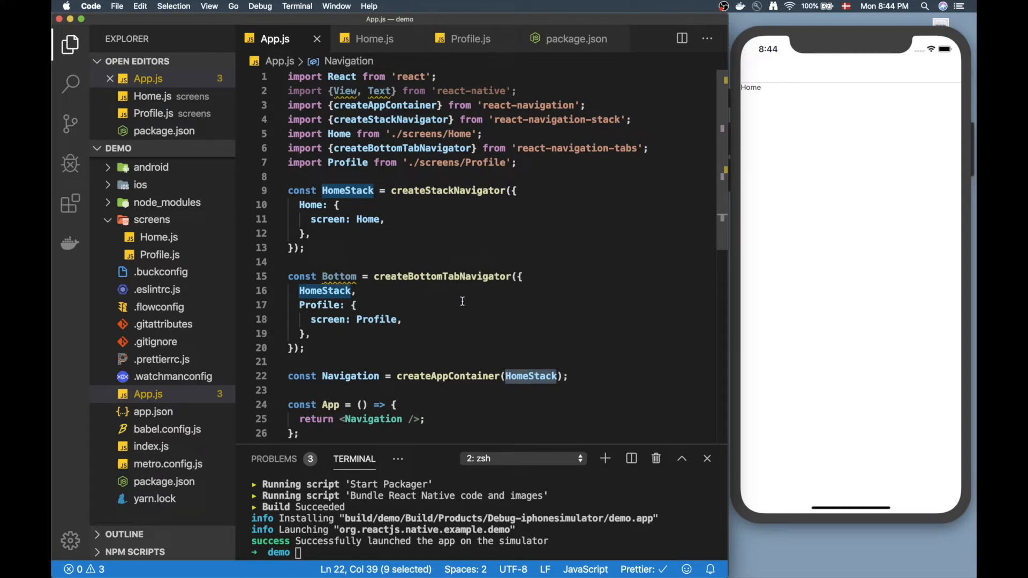
pyautogui.moveTo(408, 285)
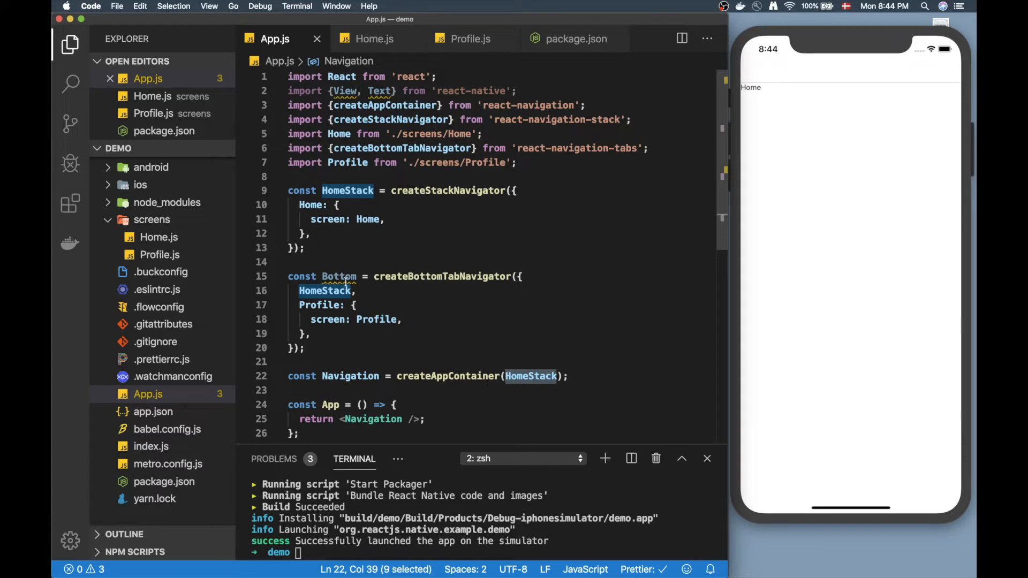
pyautogui.moveTo(407, 340)
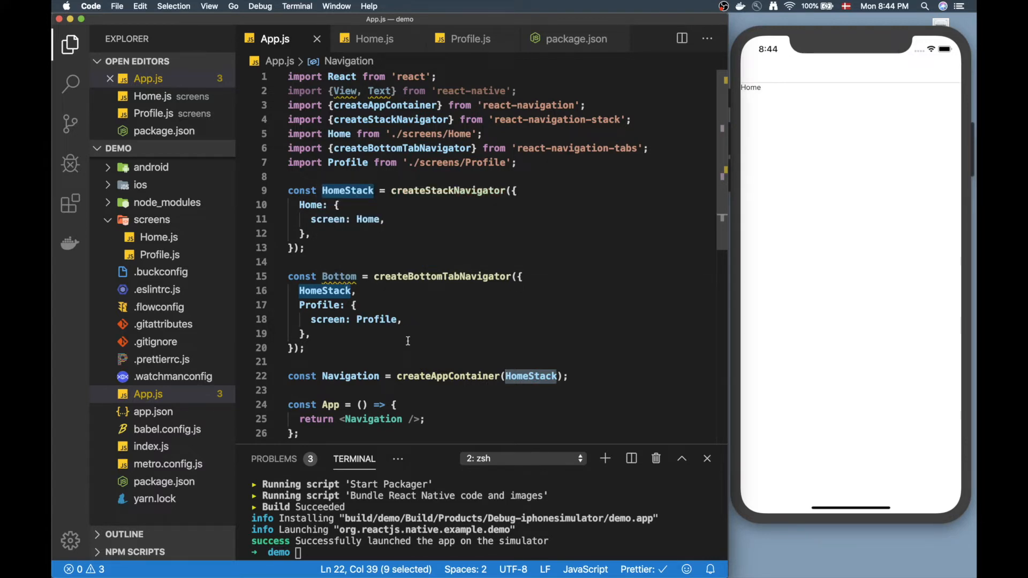
pyautogui.moveTo(376, 200)
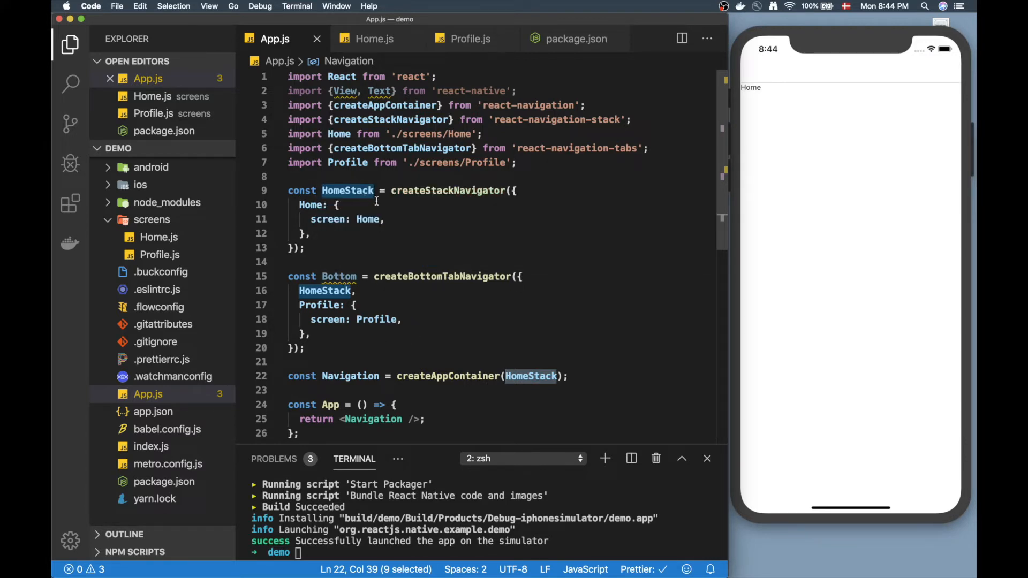
pyautogui.write('Bott')
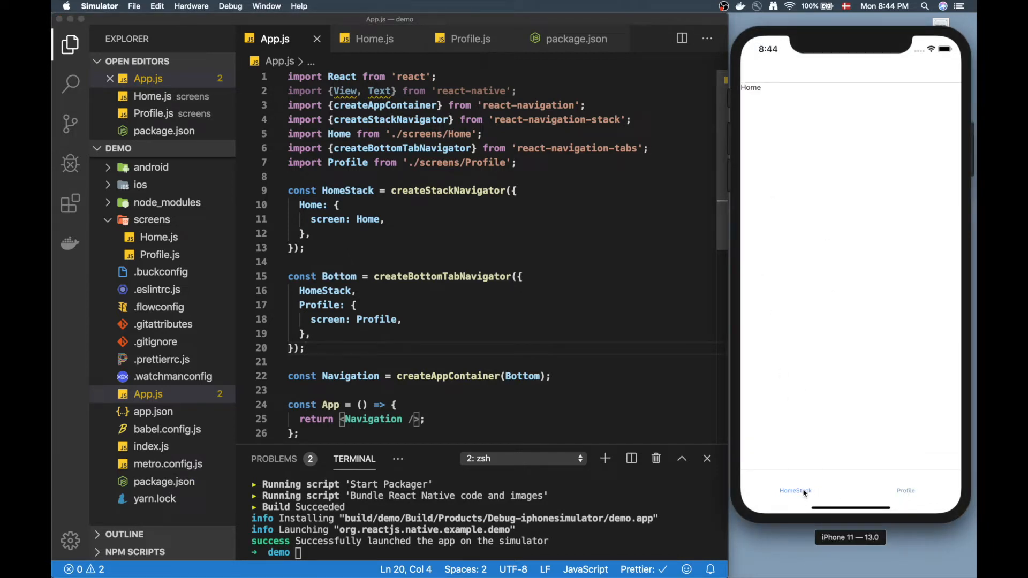
pyautogui.click(906, 491)
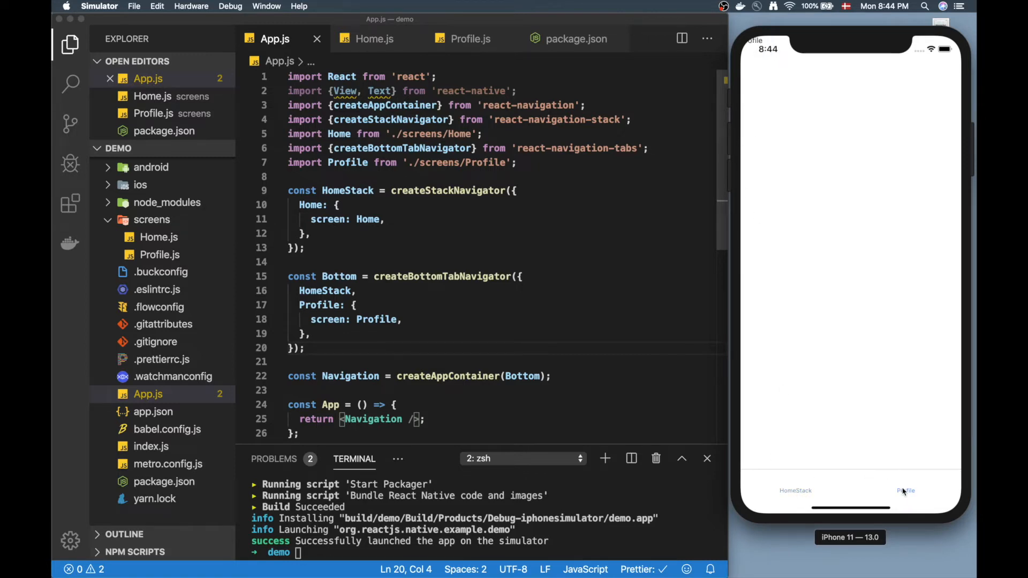
pyautogui.click(796, 490)
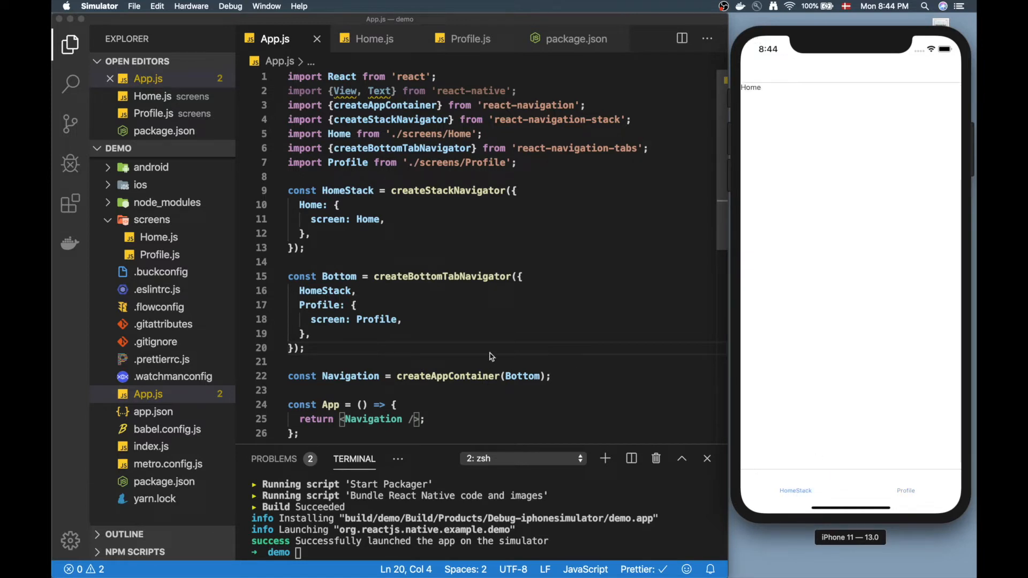
pyautogui.moveTo(761, 439)
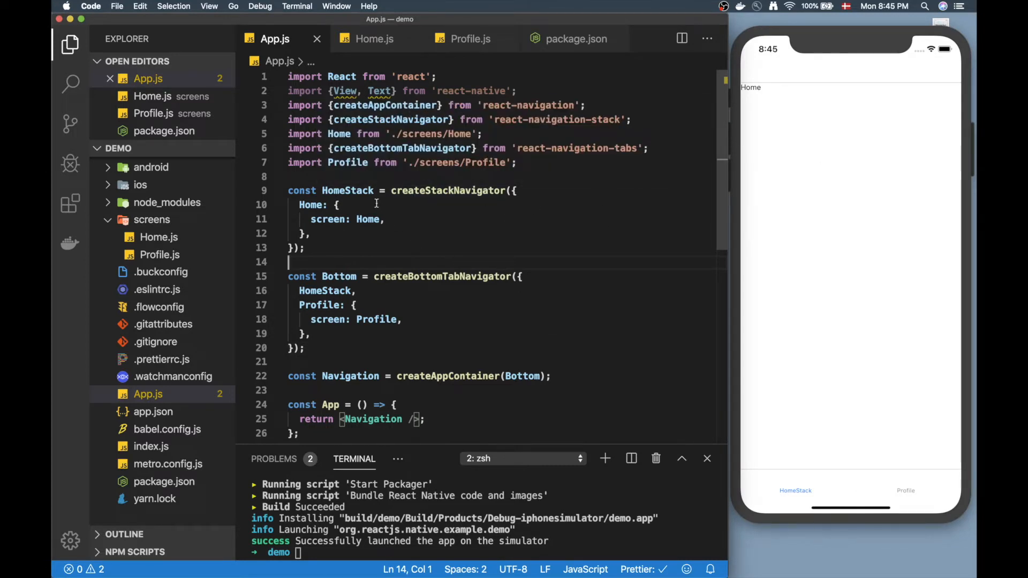
# Add navigationOptions: { header: null } under screen: Home in the HomeStack route
pyautogui.doubleClick(449, 191)
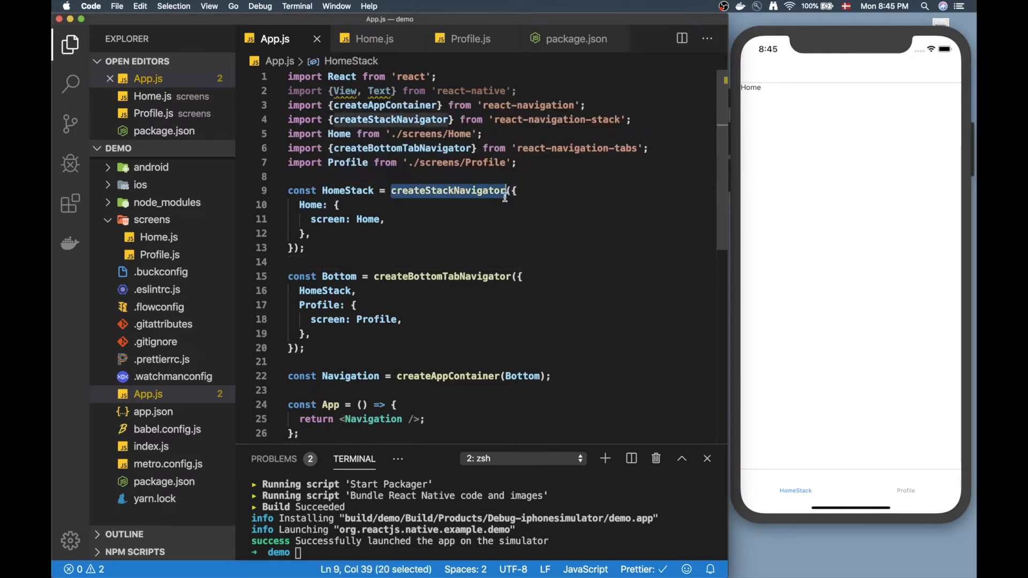
pyautogui.click(313, 234)
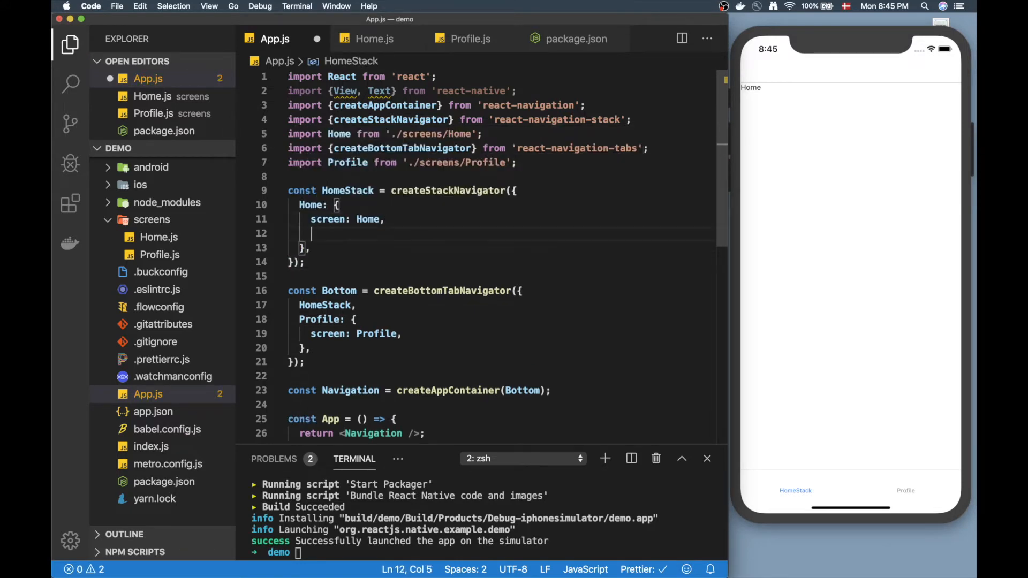
pyautogui.write('navigationOptions:(')
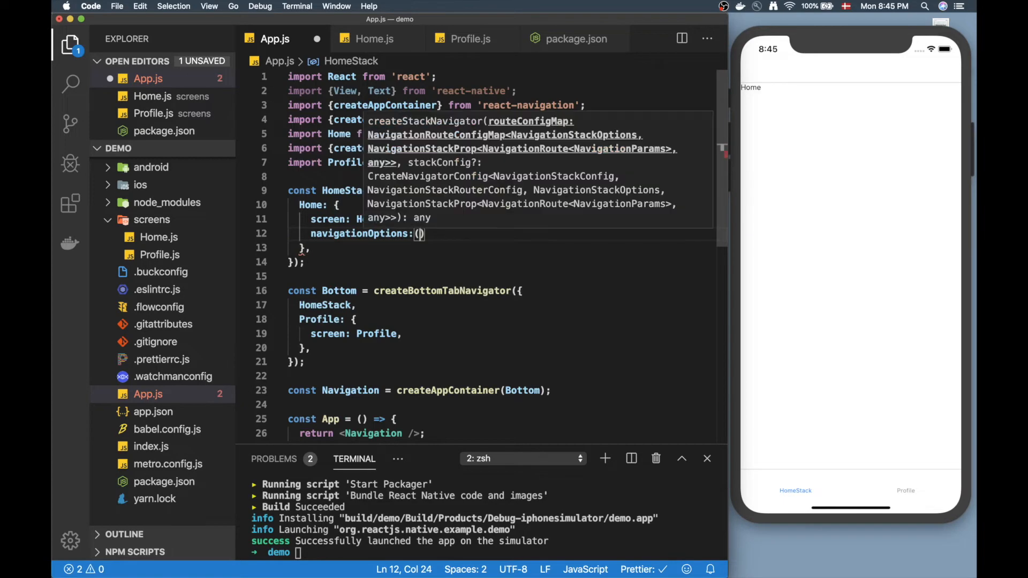
pyautogui.write('header: null,')
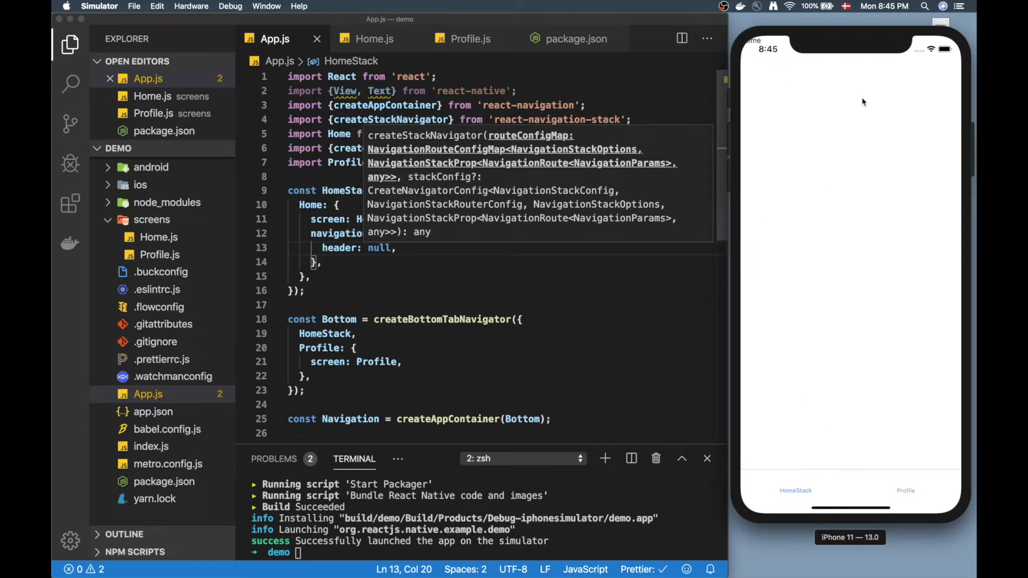
pyautogui.moveTo(538, 105)
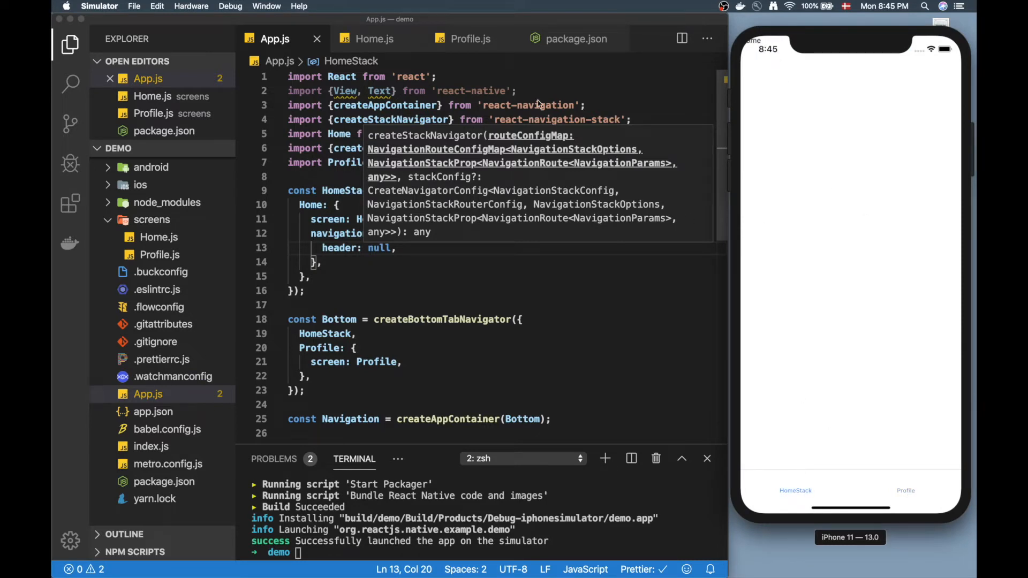
# In Home.js rename the View tags and import to SafeAreaView, then return to App.js
pyautogui.click(375, 39)
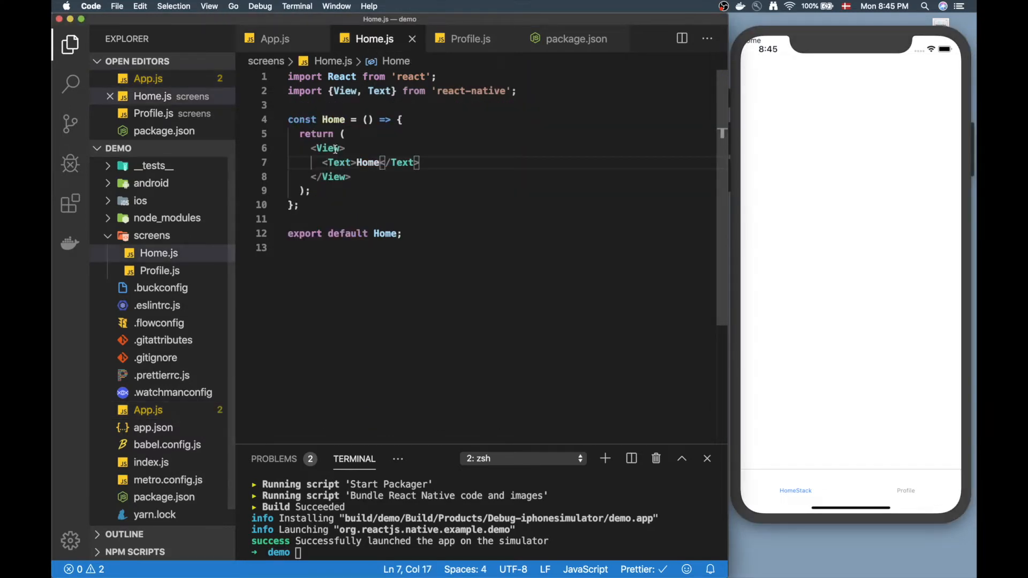
pyautogui.doubleClick(329, 148)
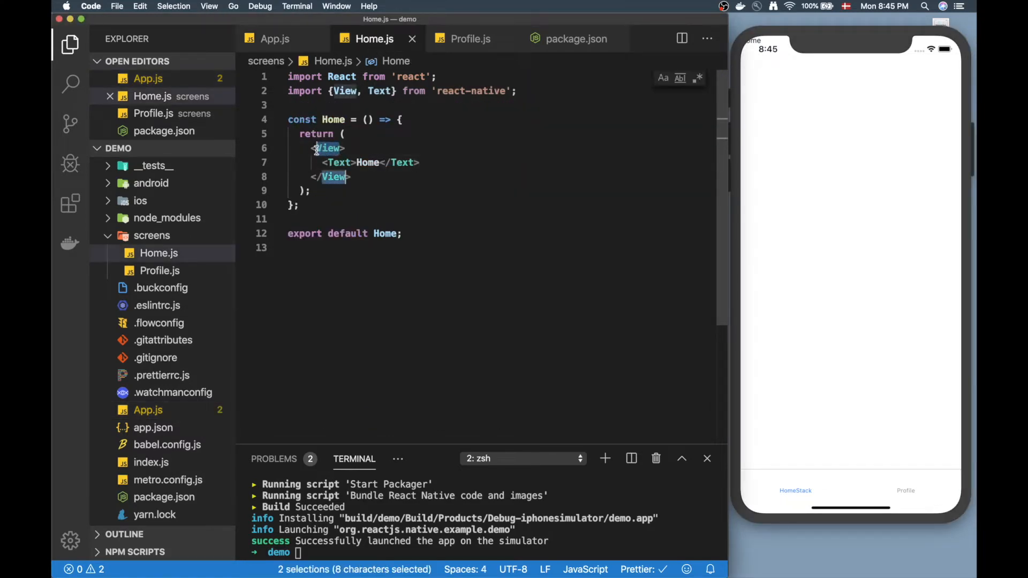
pyautogui.write('SafeArea')
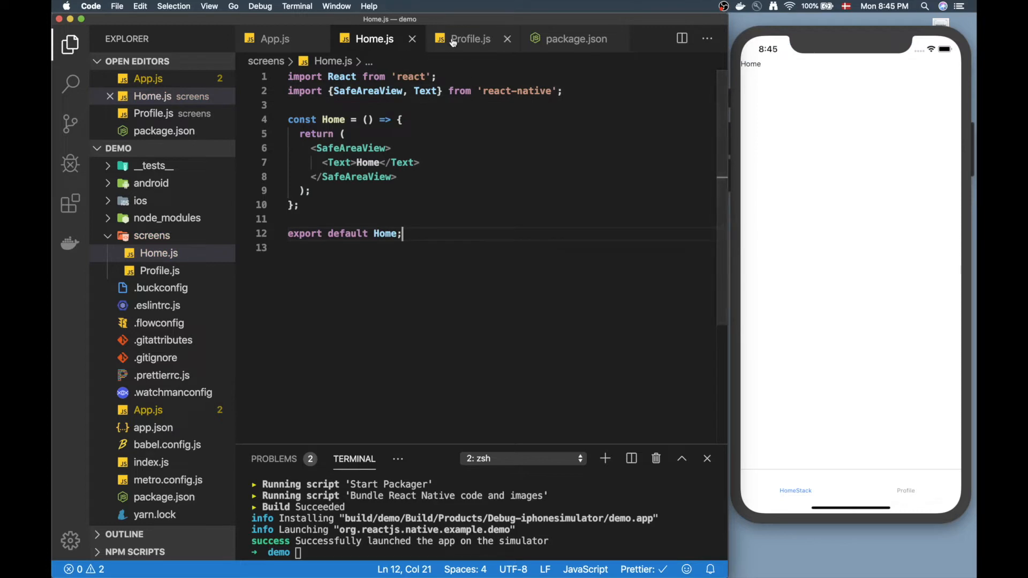
pyautogui.click(470, 39)
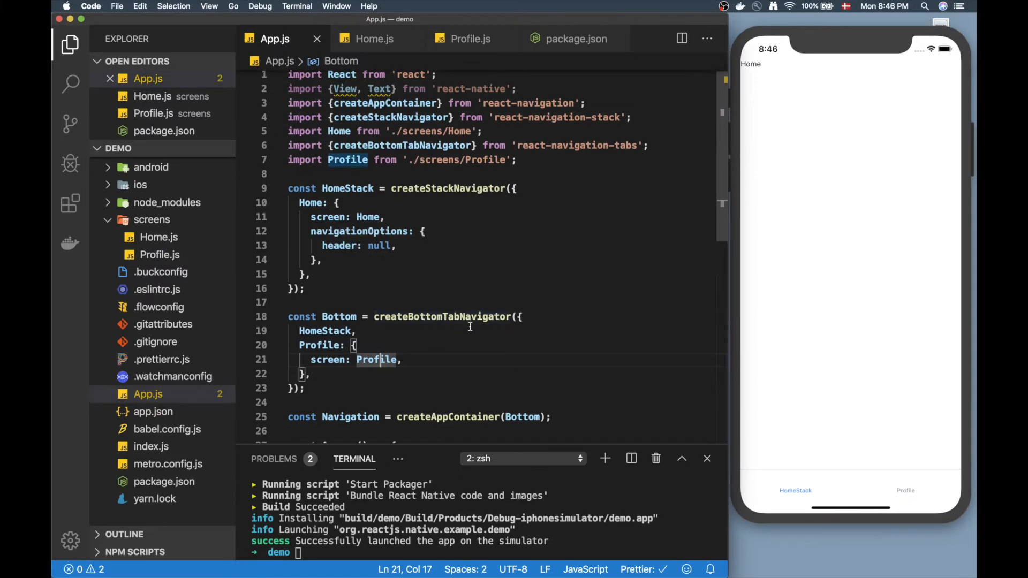
pyautogui.scroll(-3)
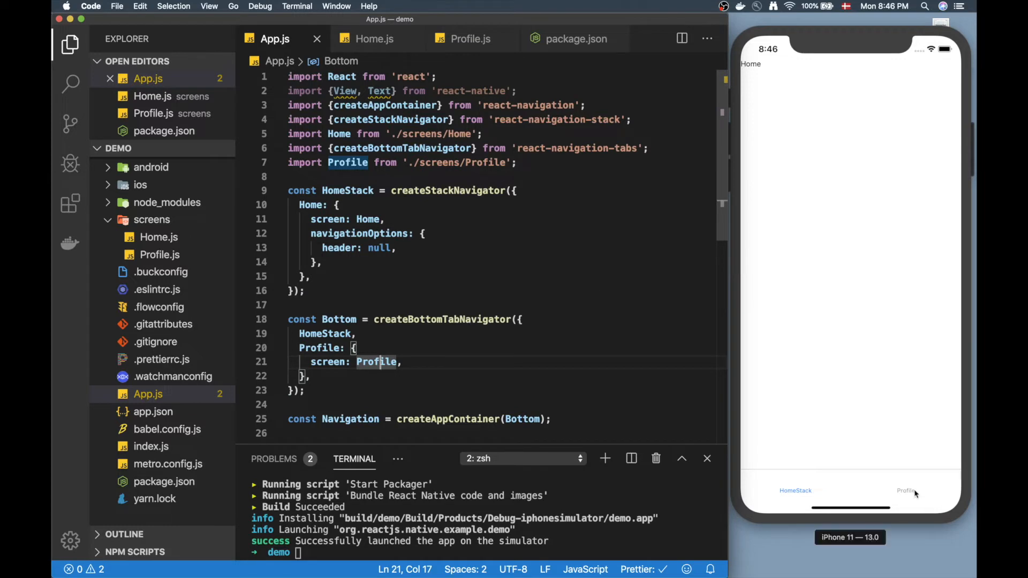
pyautogui.click(906, 490)
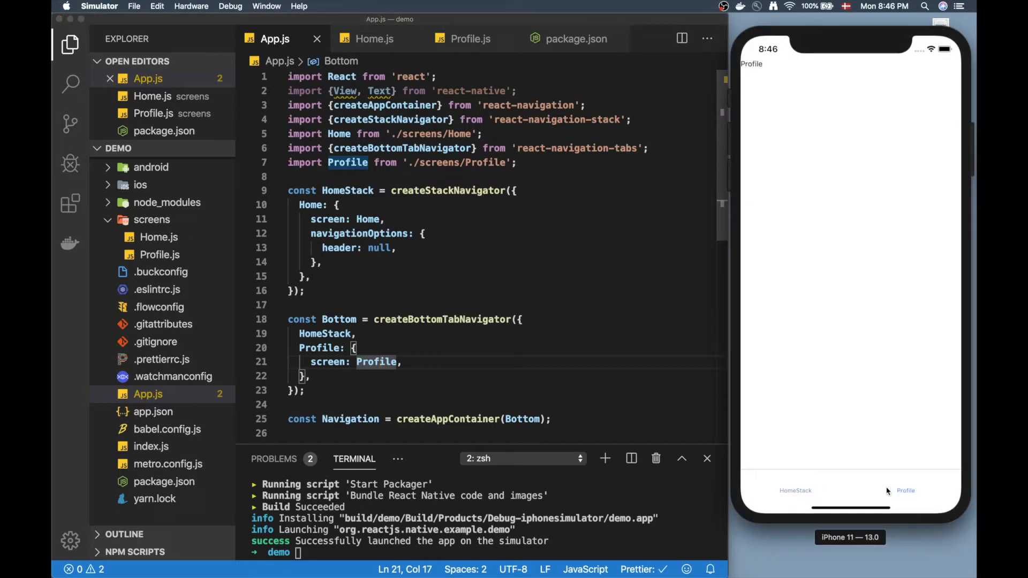
pyautogui.moveTo(790, 486)
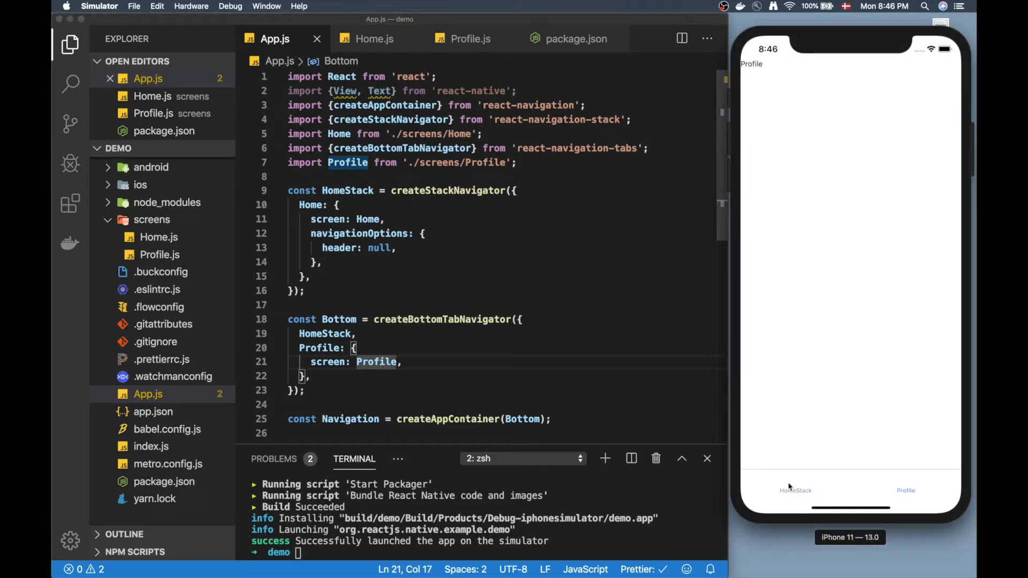
pyautogui.click(796, 491)
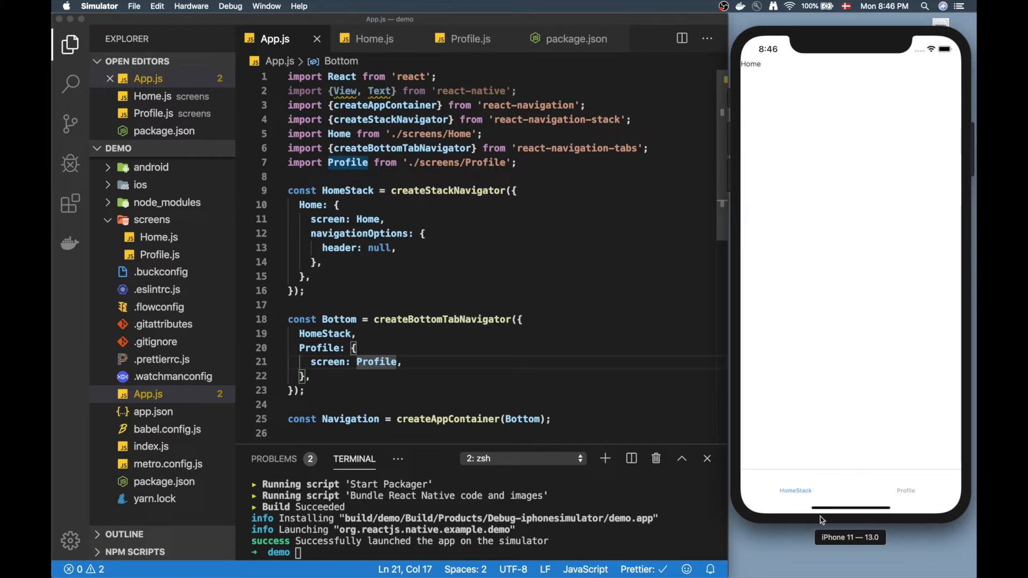
pyautogui.moveTo(707, 439)
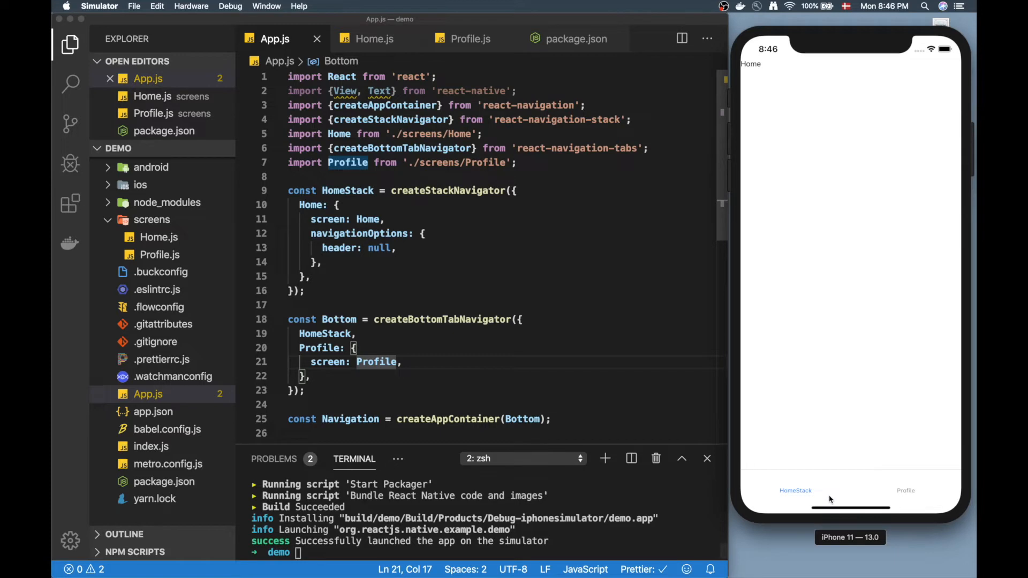
pyautogui.click(290, 306)
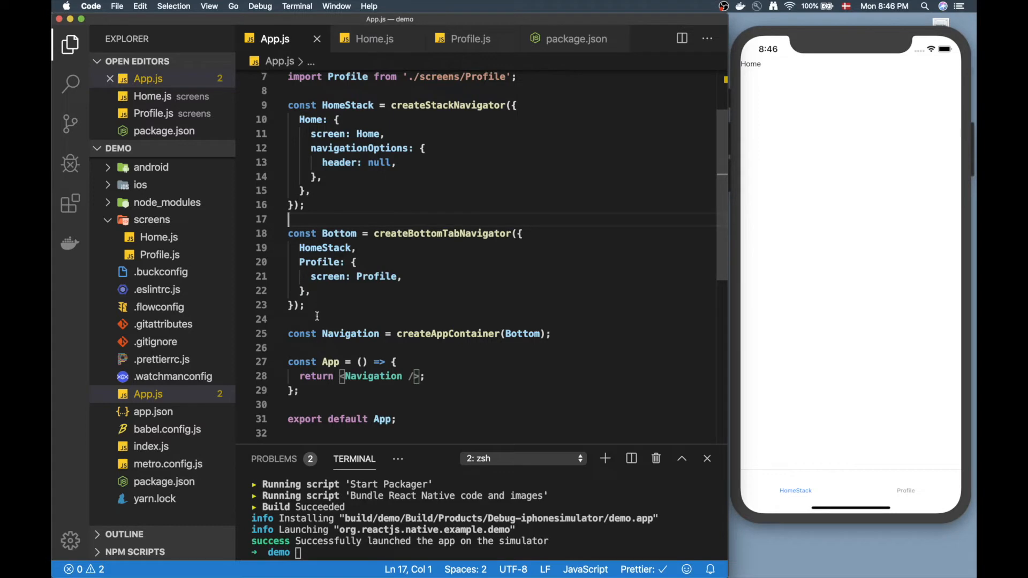
# Duplicate the Bottom tab navigator as Bottom2 and give its Profile screen a title option
pyautogui.moveTo(287, 233); pyautogui.dragTo(305, 306)
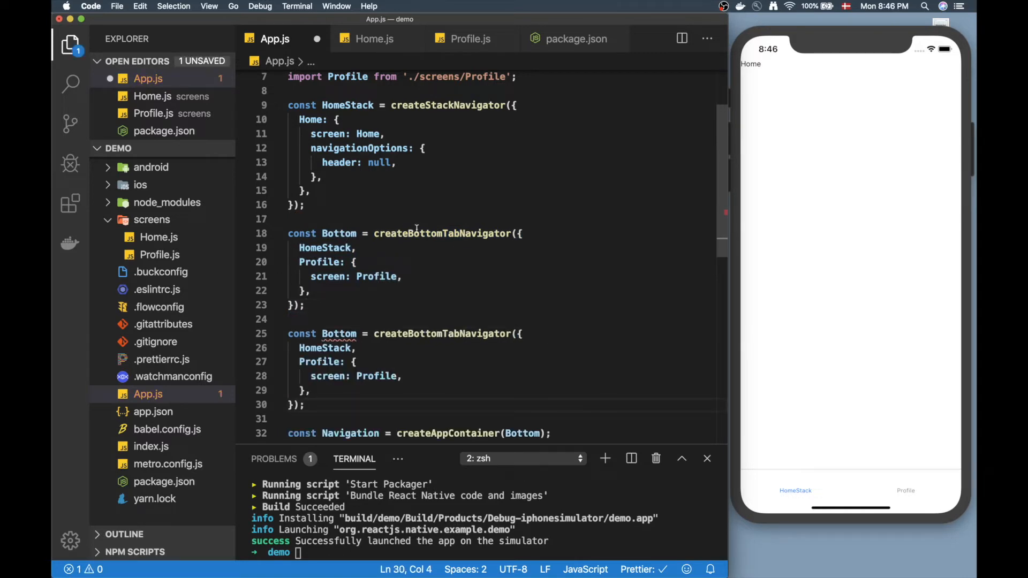
pyautogui.click(358, 335)
pyautogui.write('2')
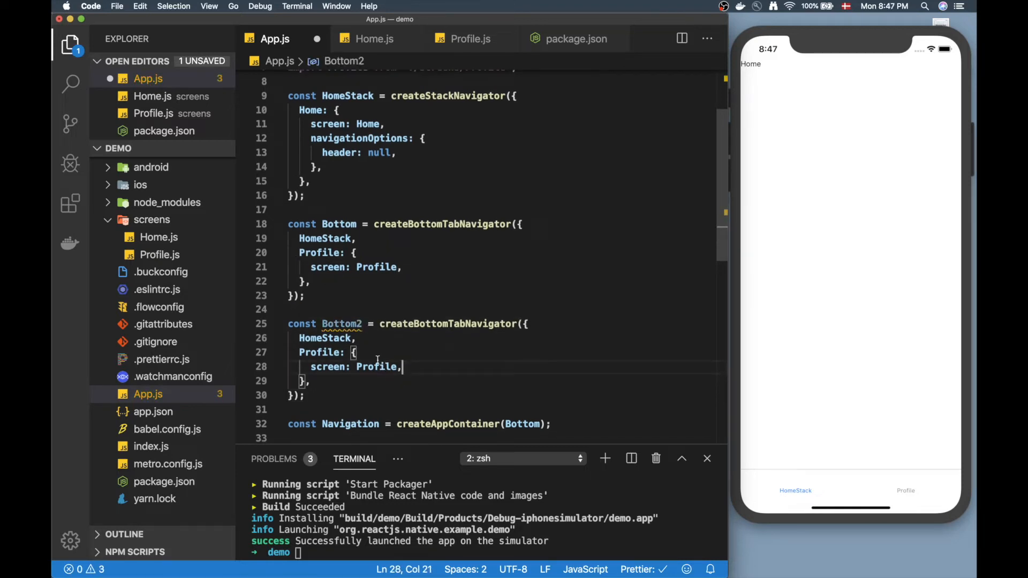
pyautogui.press('enter')
pyautogui.write('navigationOptions: {')
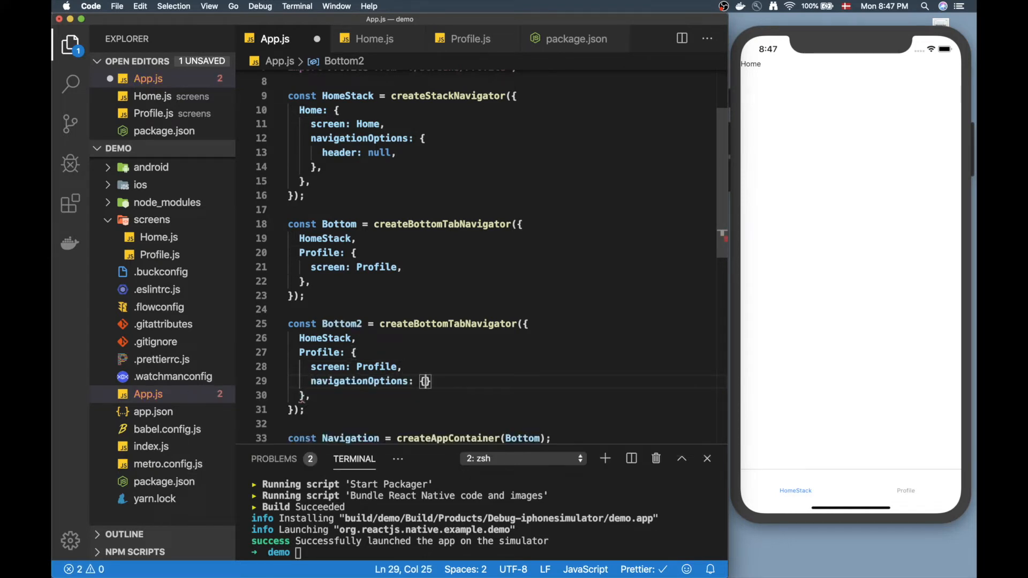
pyautogui.write("title: 'Bottom tabs 2!")
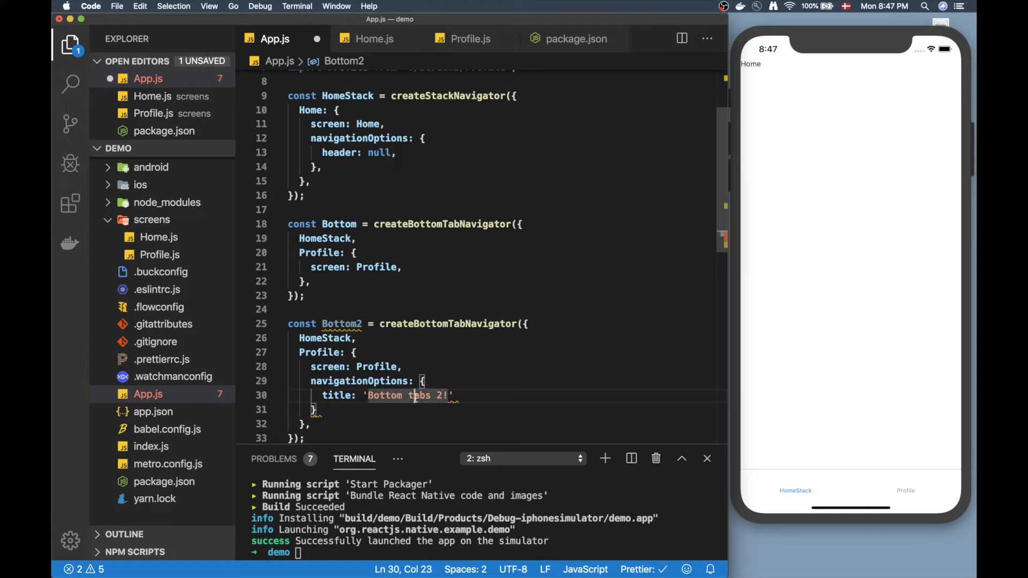
pyautogui.scroll(-3)
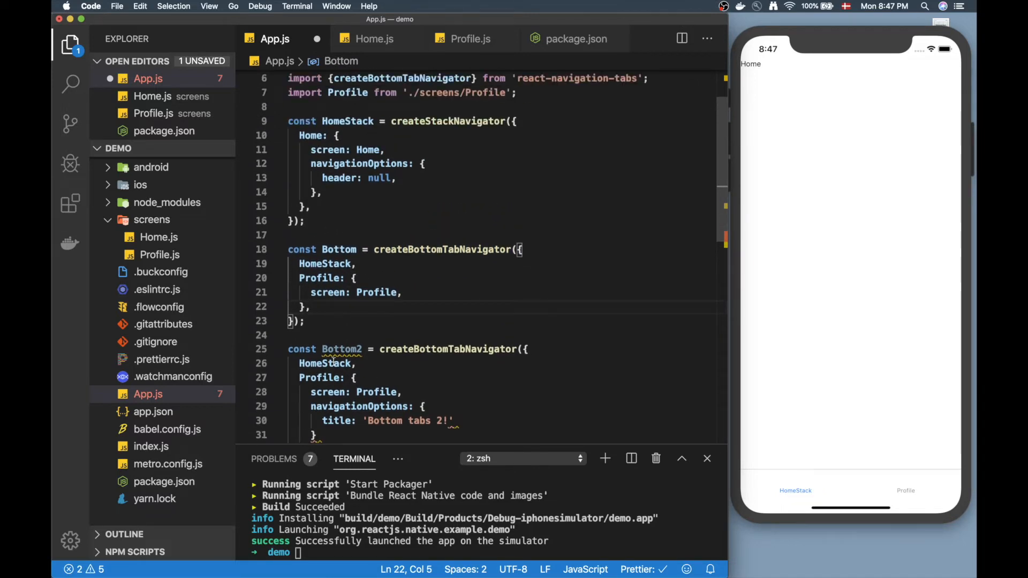
pyautogui.scroll(-3)
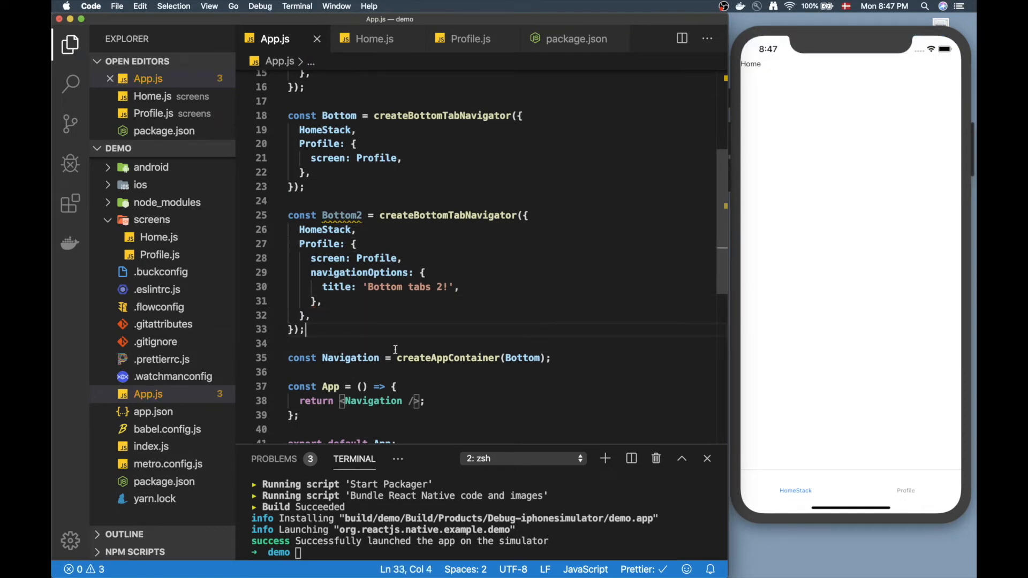
# Define const Root = createStackNavigator({ Bottom, Bottom2 }) and feed Root to the app container
pyautogui.press('enter')
pyautogui.write('const')
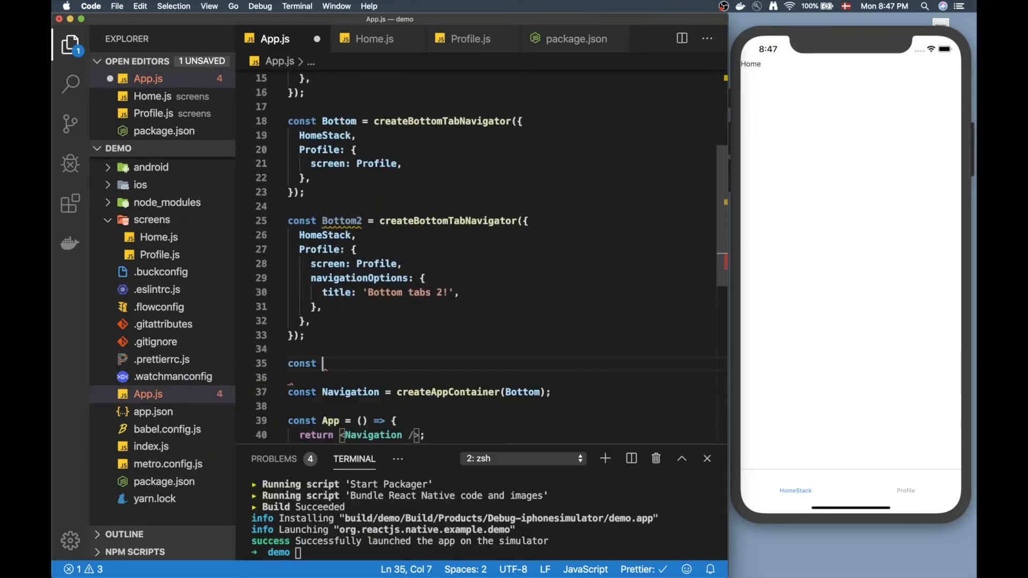
pyautogui.write('Root =')
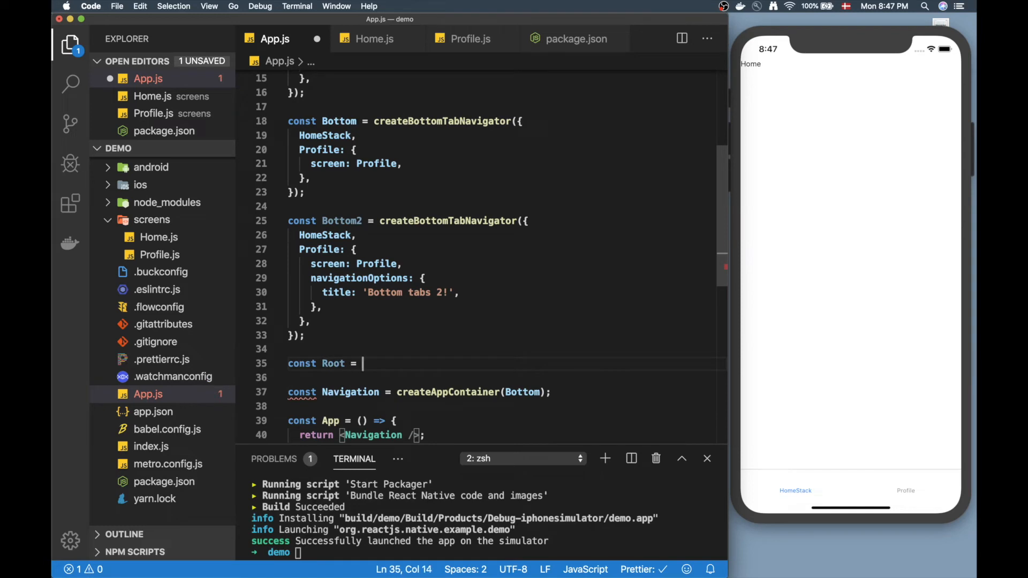
pyautogui.write('createS')
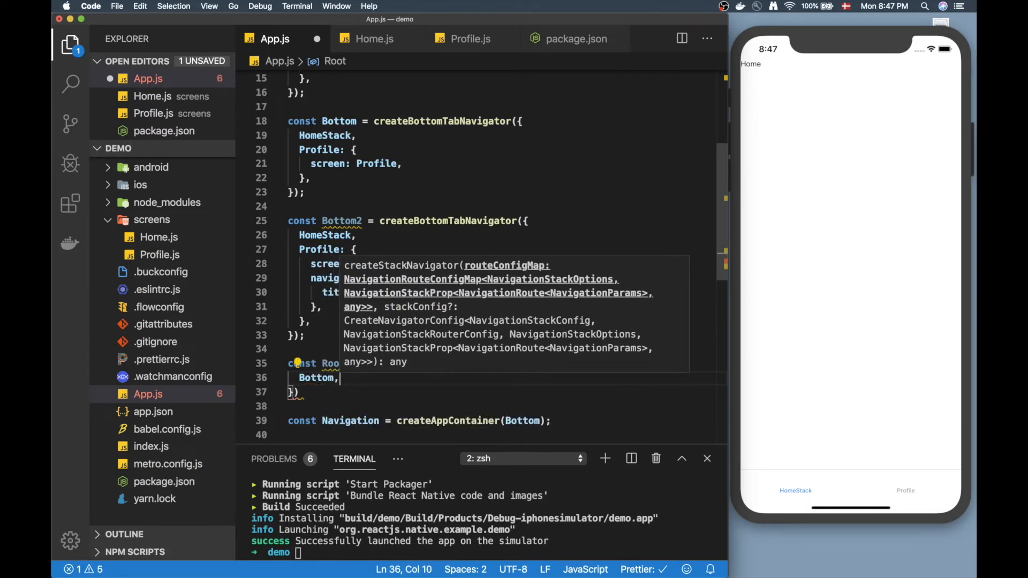
pyautogui.write('Bottom2,')
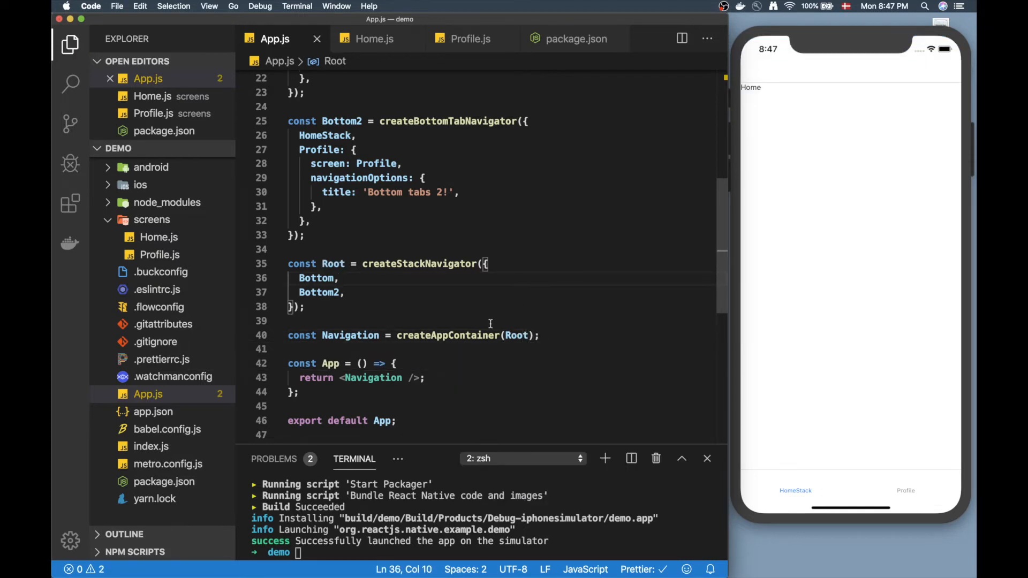
pyautogui.scroll(-3)
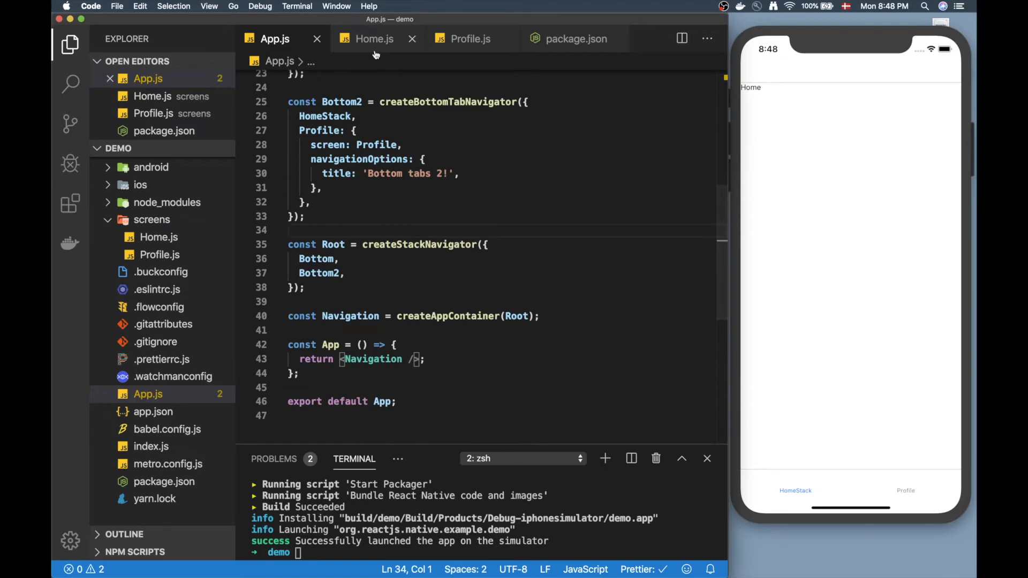
# In Home.js add a Button titled "Go to bottom tabs2" whose onPress navigates to 'BottomTabs2'
pyautogui.click(375, 39)
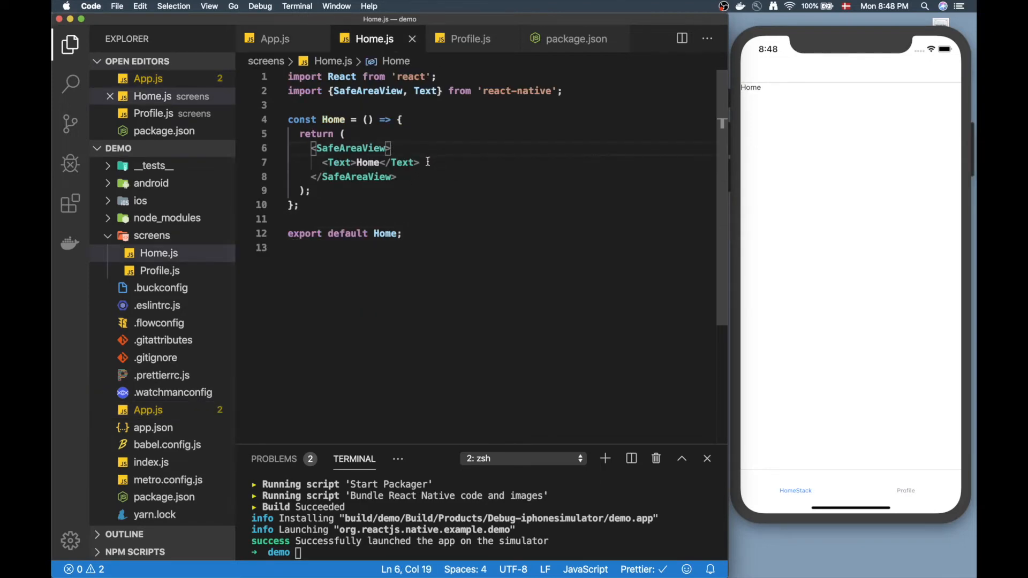
pyautogui.write('<Button')
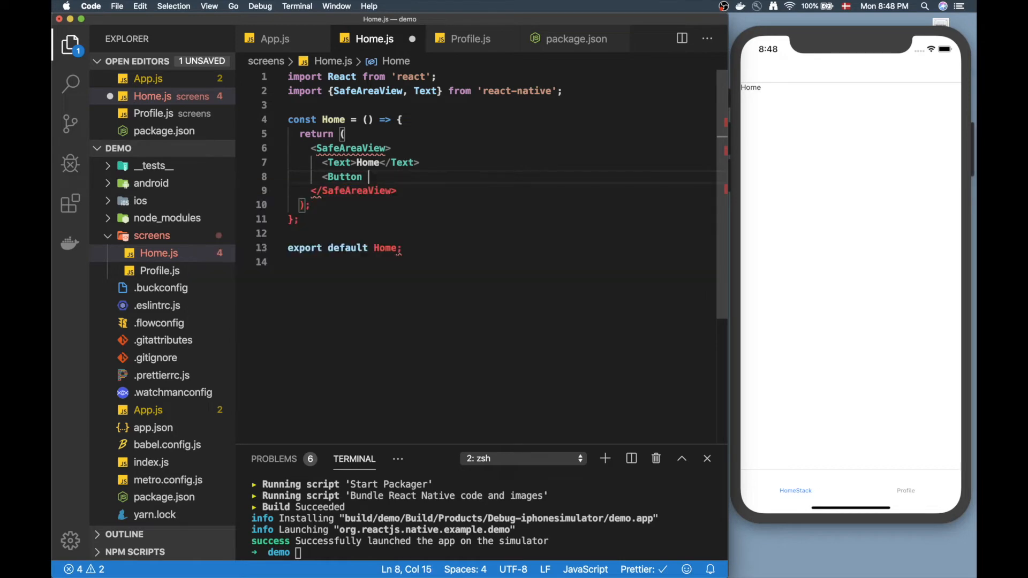
pyautogui.write('title="Go to "')
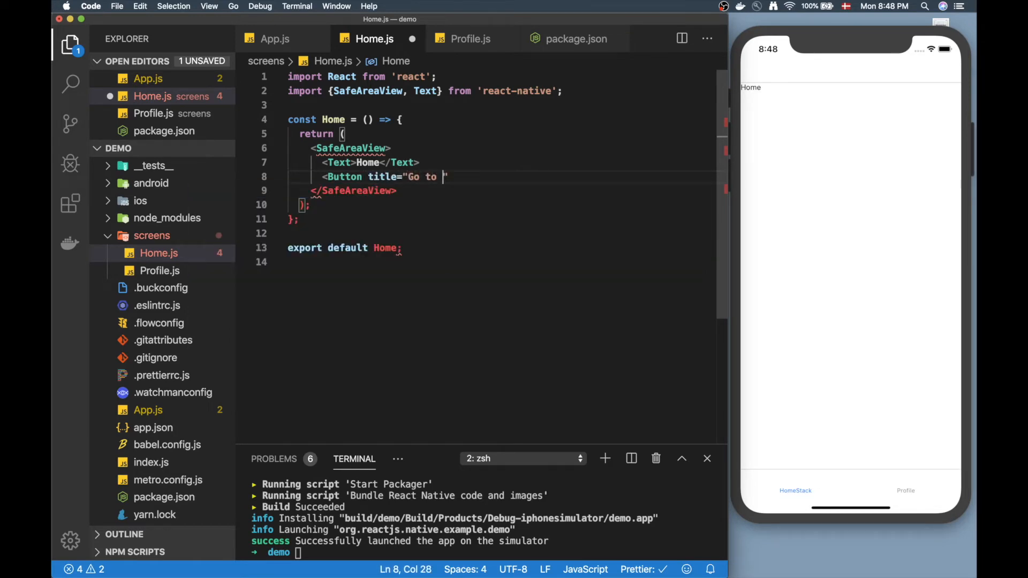
pyautogui.write('bottom tab')
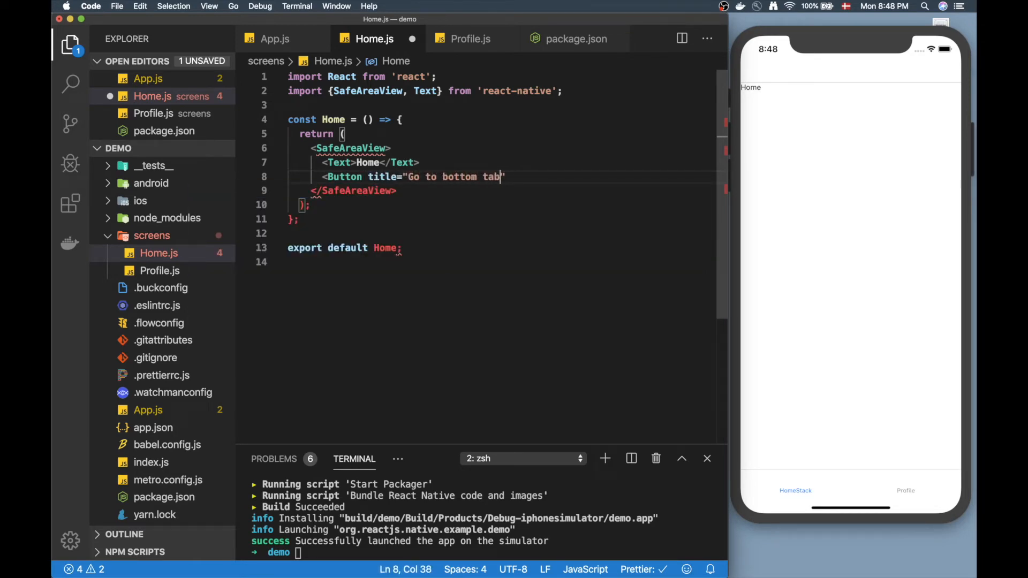
pyautogui.write('s2')
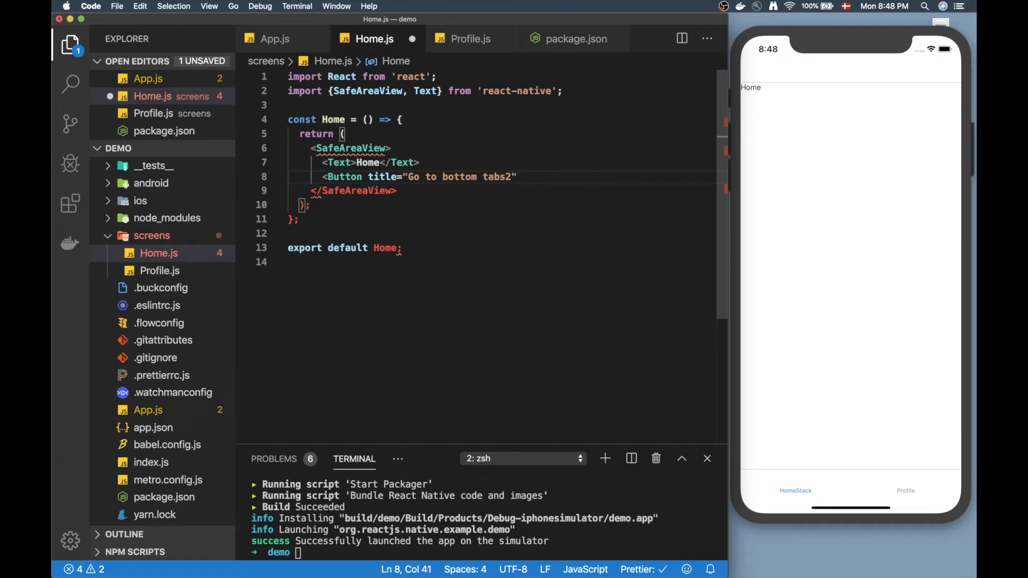
pyautogui.write('onPress={() => na')
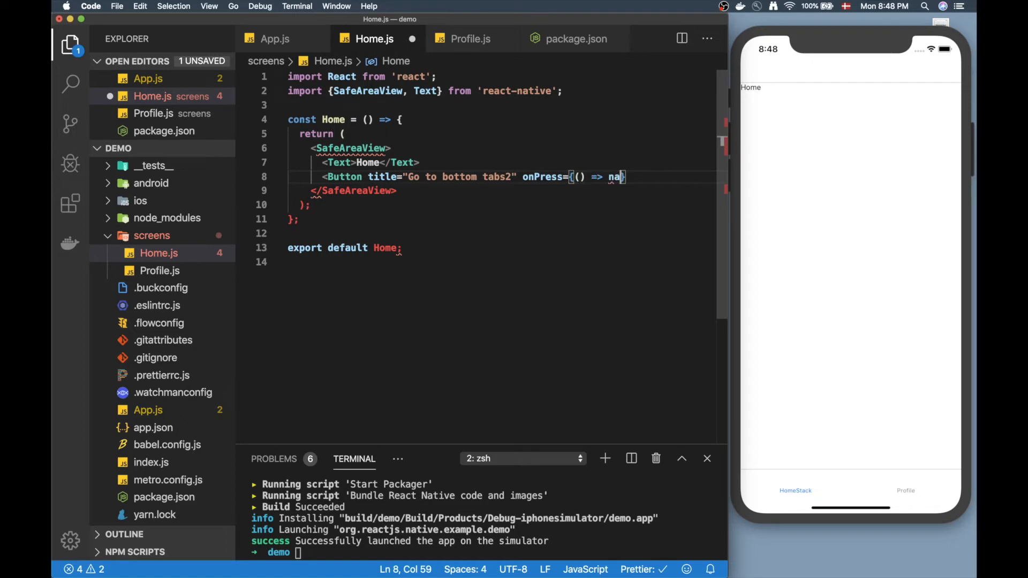
pyautogui.write('vigation')
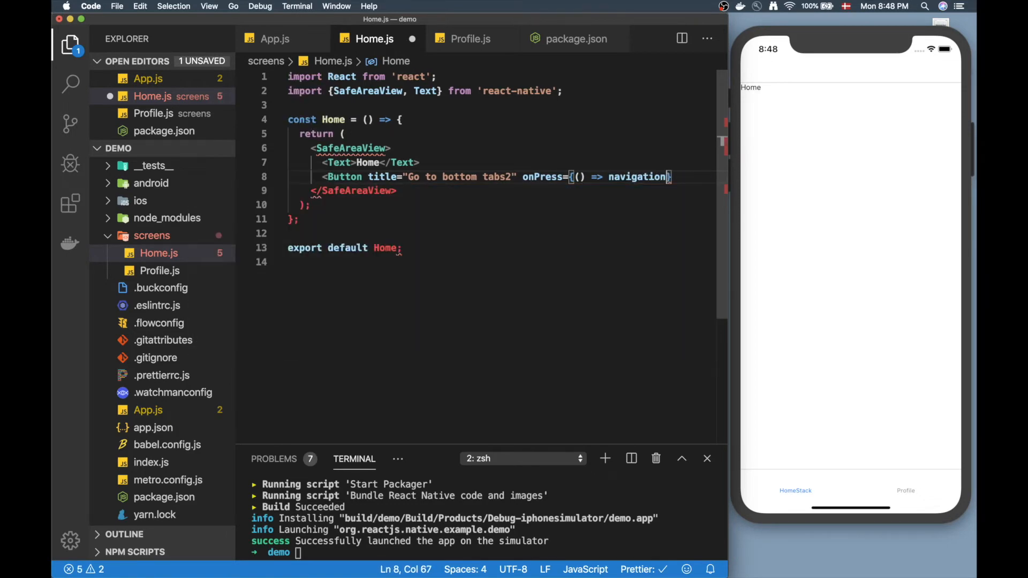
pyautogui.write(".navigate('")
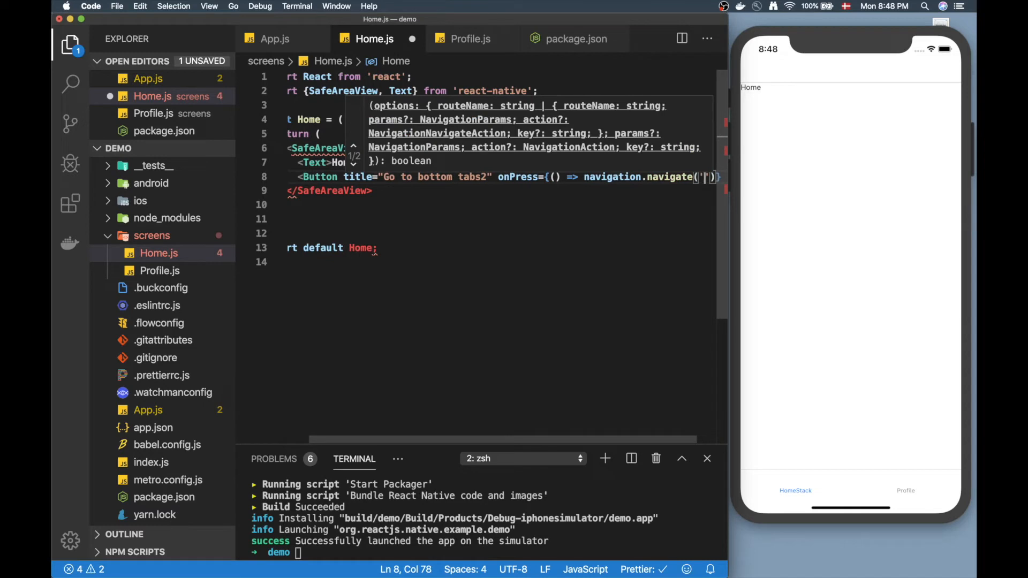
pyautogui.write('BottomTabs2')
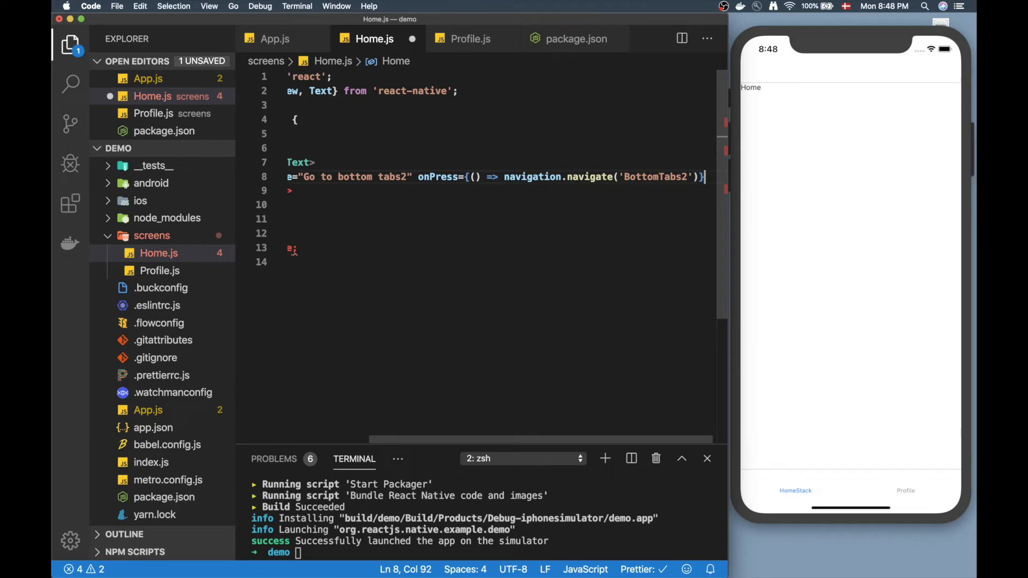
# Save Home.js, import Button and destructure { navigation } from the screen's props
pyautogui.press('cmd+s')
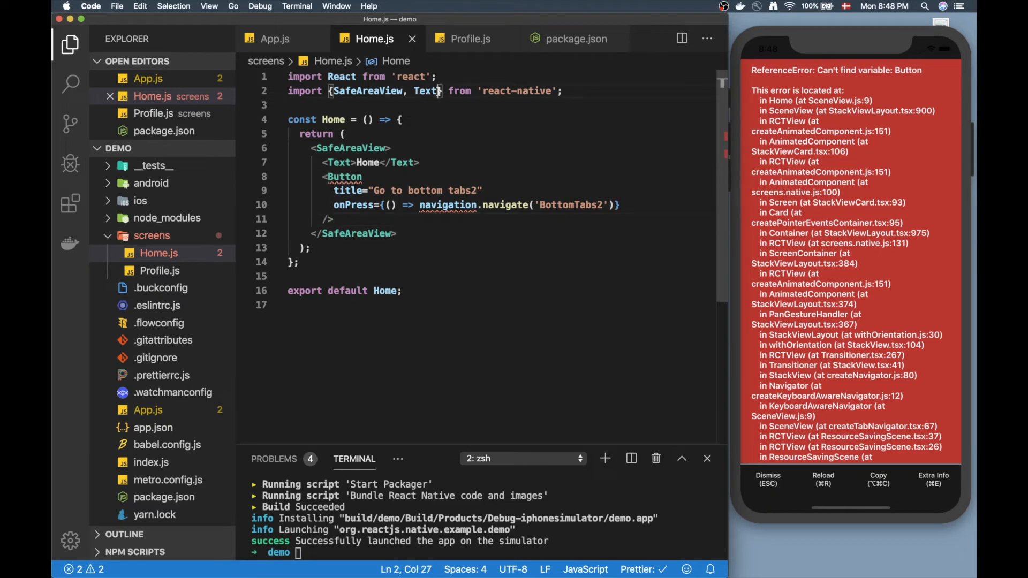
pyautogui.write('Button')
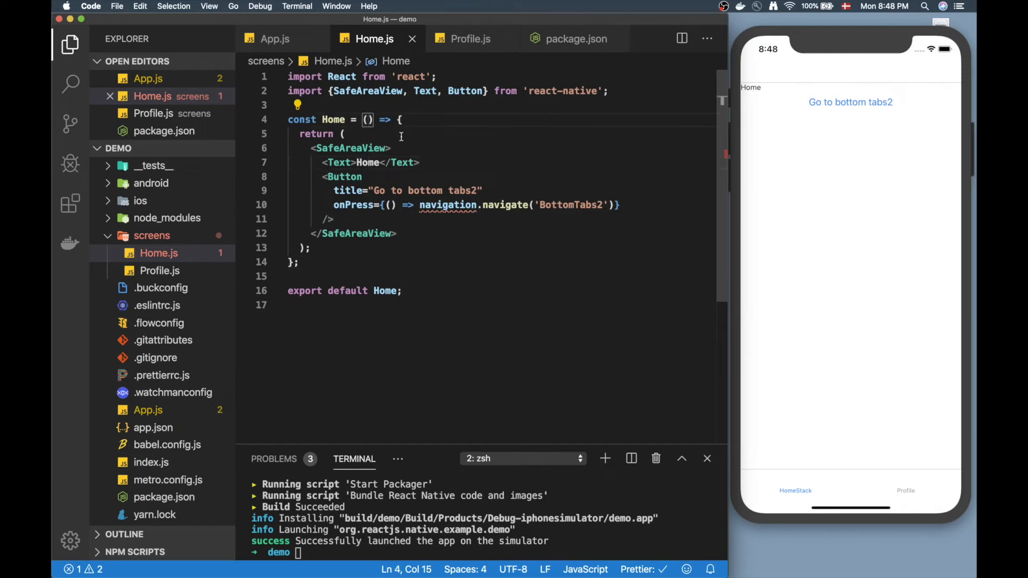
pyautogui.write('{navigation')
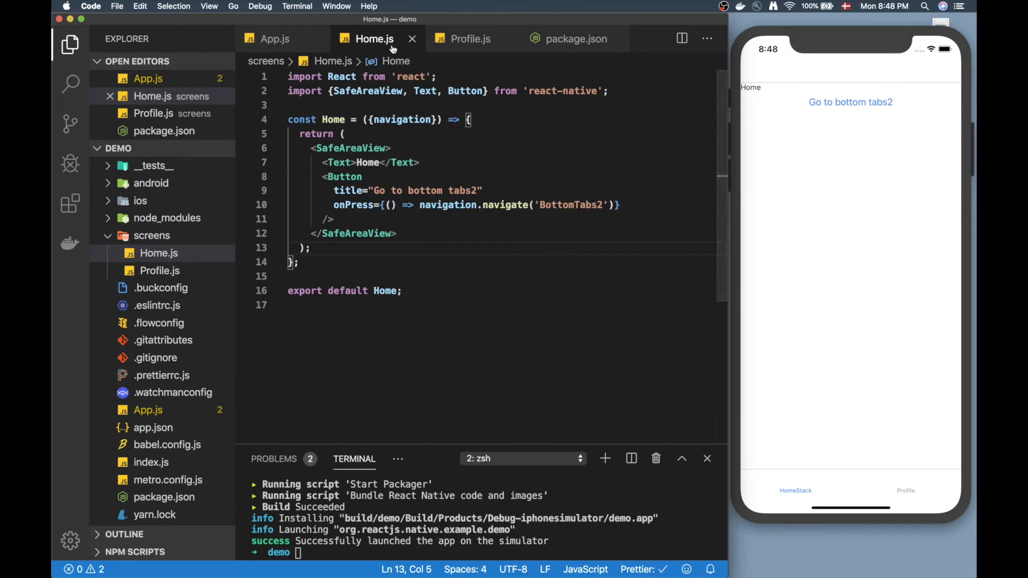
# Check the Bottom/Bottom2 route names in App.js's Root stack
pyautogui.click(275, 38)
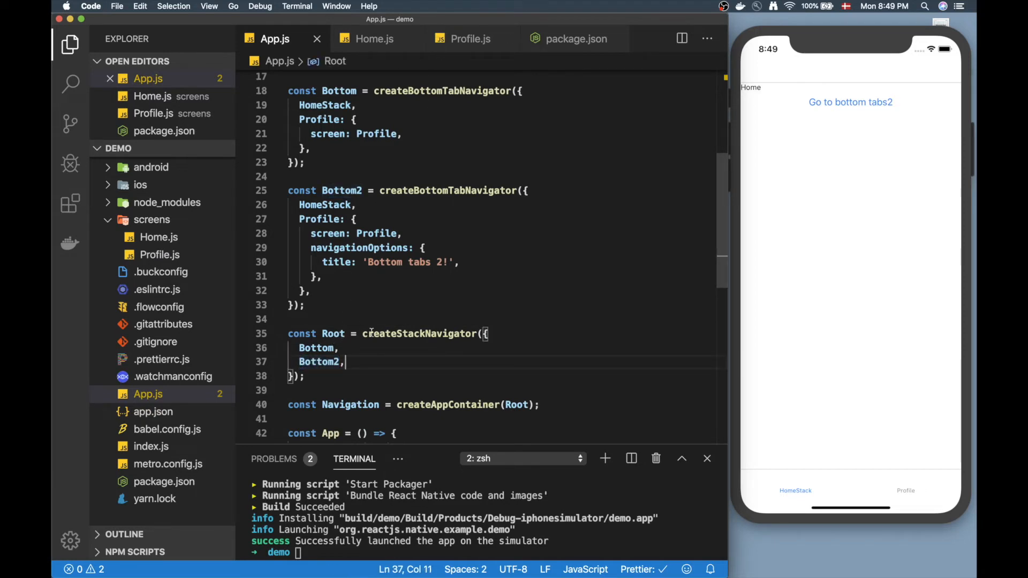
pyautogui.moveTo(467, 39)
pyautogui.write(': ')
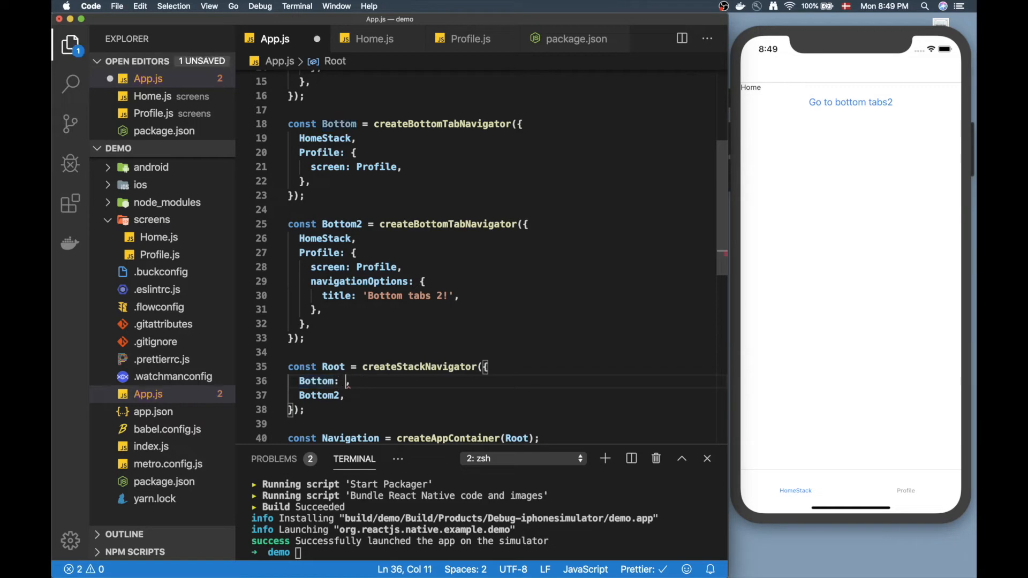
pyautogui.write('Botto')
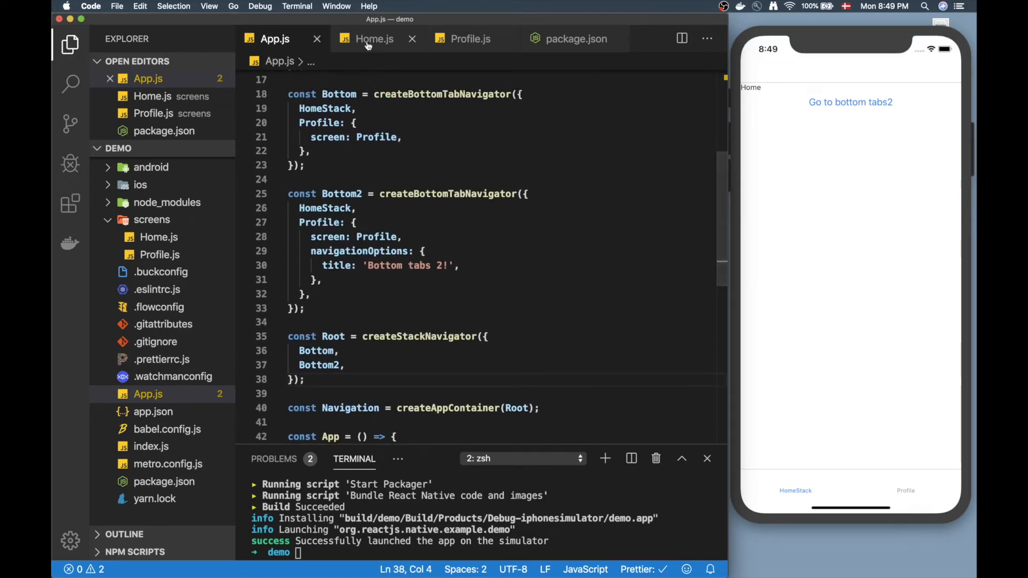
# In Home.js change the button's navigate target from 'BottomTabs2' to 'Bottom2'
pyautogui.click(374, 39)
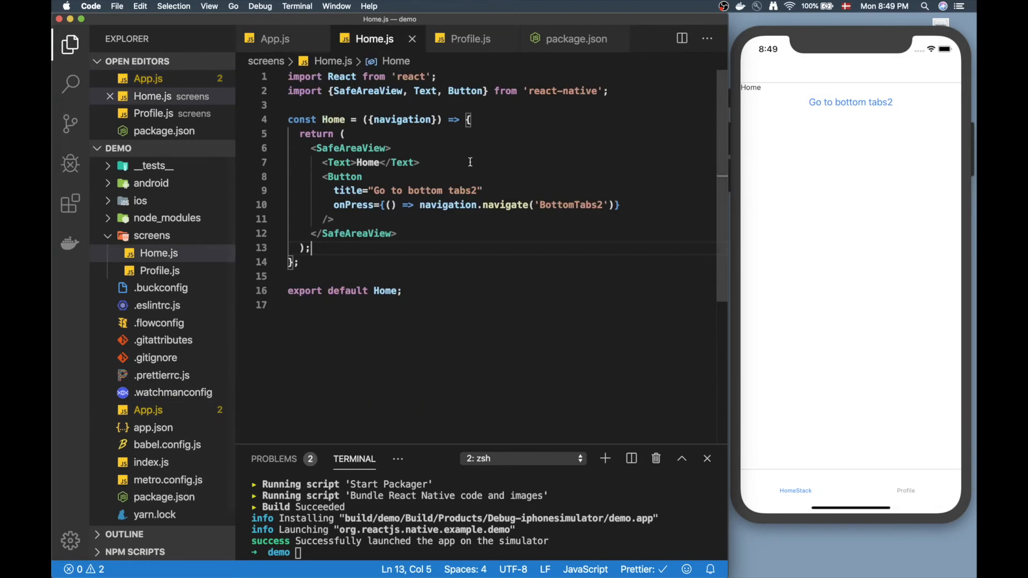
pyautogui.doubleClick(594, 205)
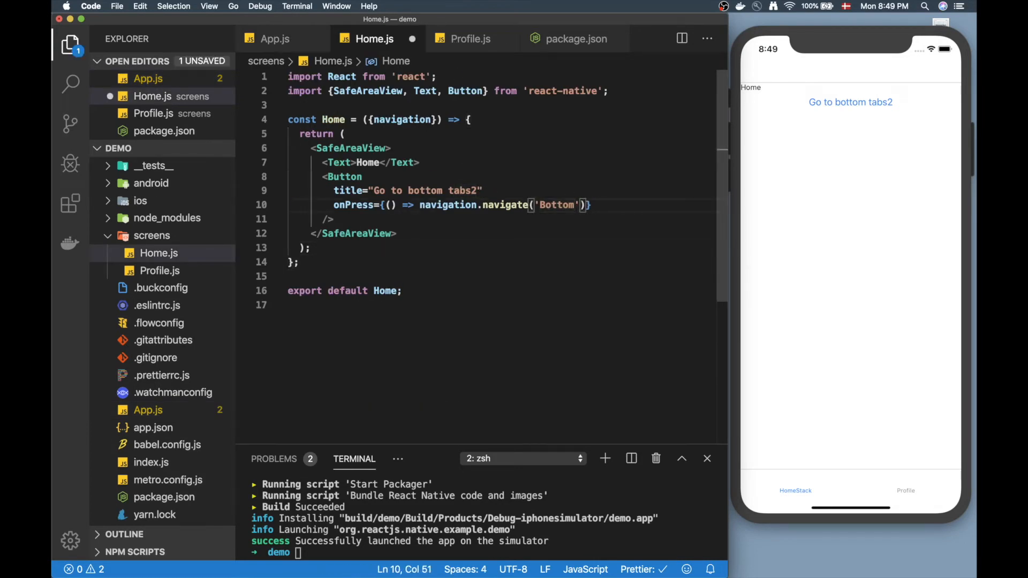
pyautogui.write('2')
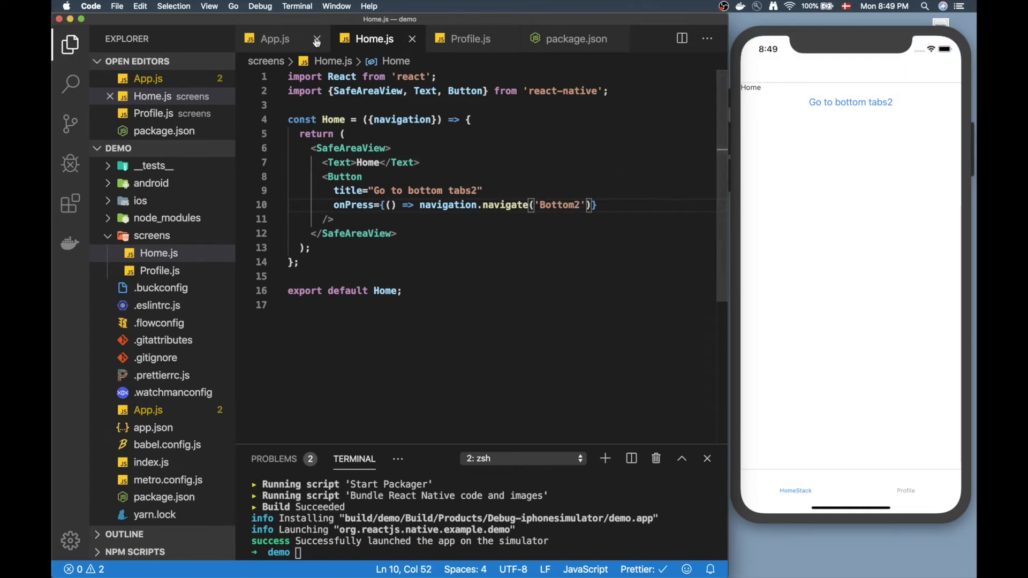
pyautogui.click(275, 39)
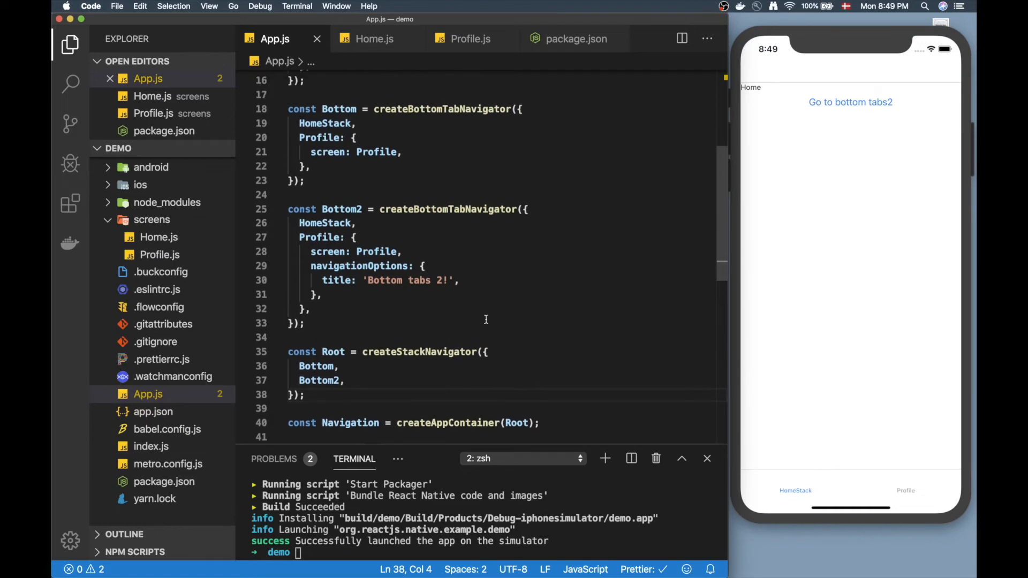
pyautogui.click(850, 101)
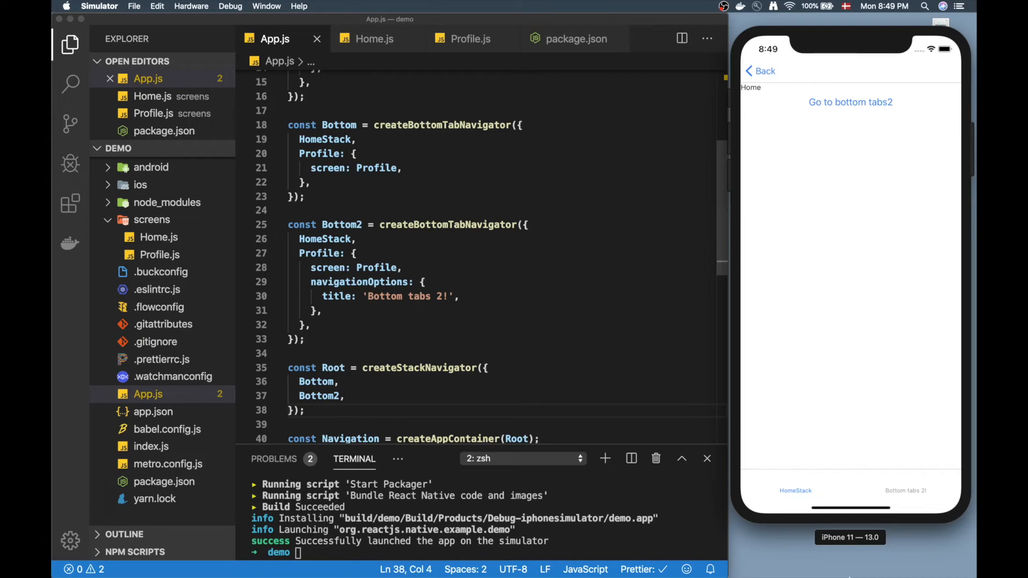
pyautogui.scroll(-3)
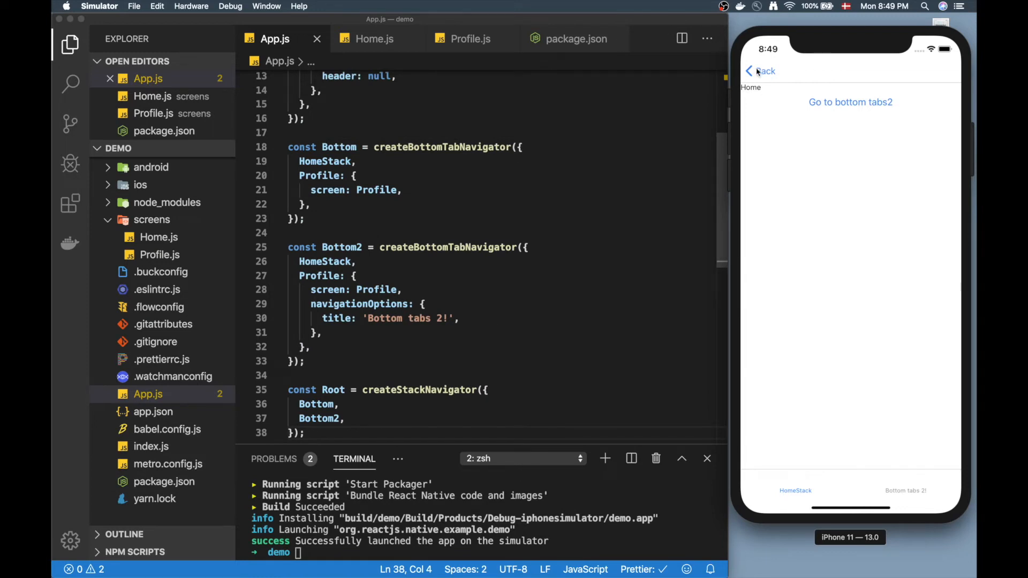
pyautogui.click(760, 71)
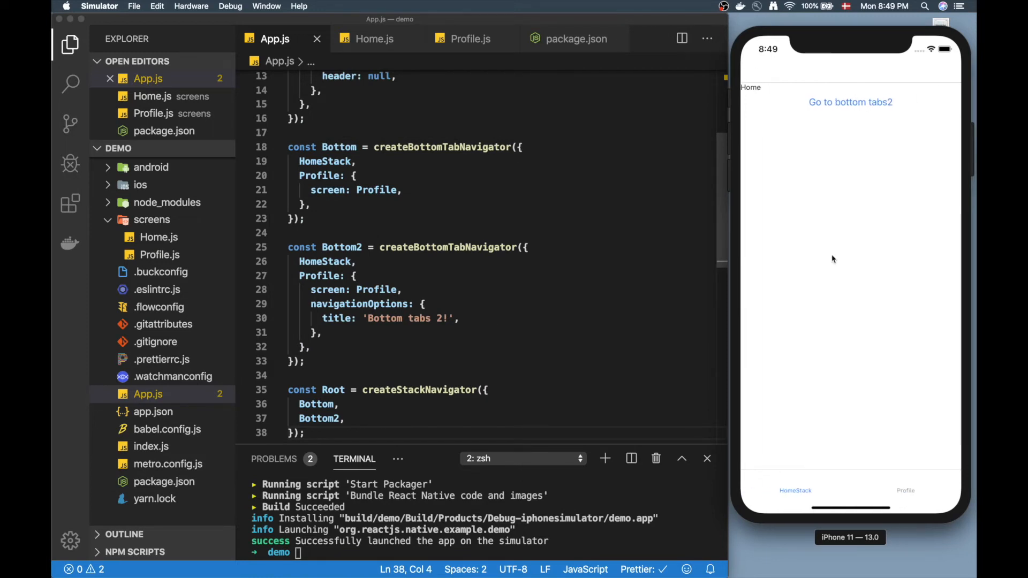
pyautogui.click(851, 102)
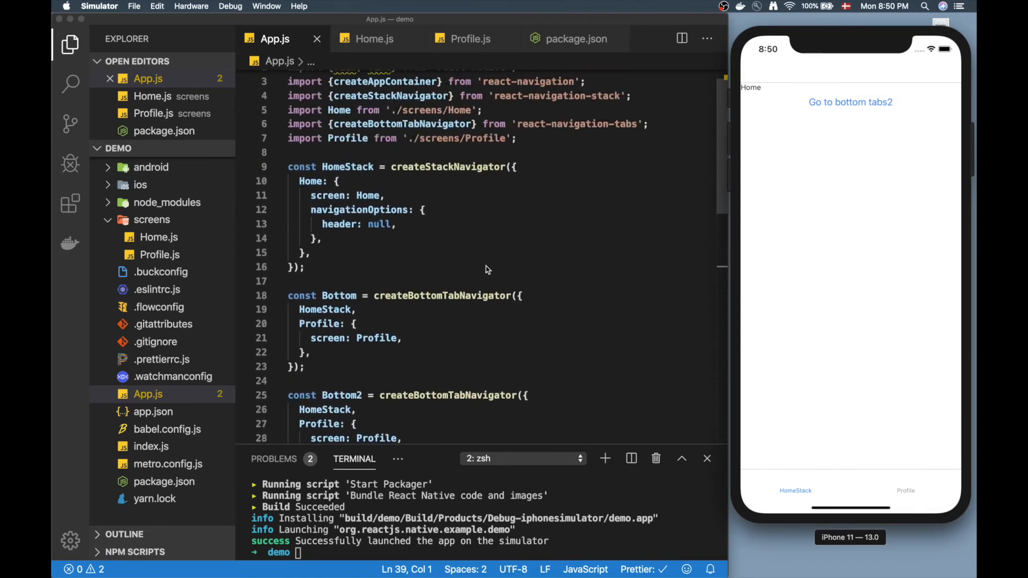
pyautogui.scroll(-3)
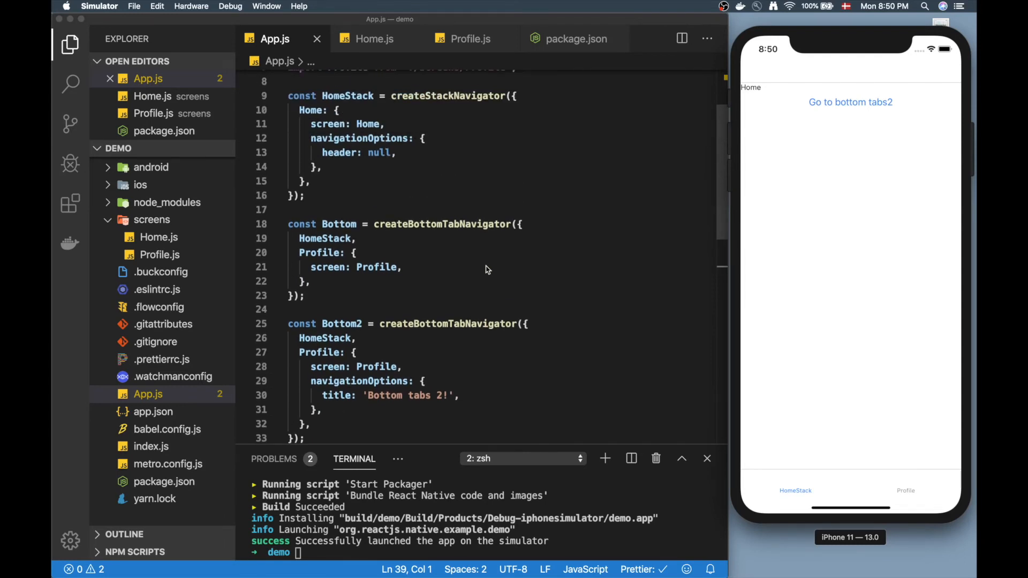
pyautogui.click(906, 491)
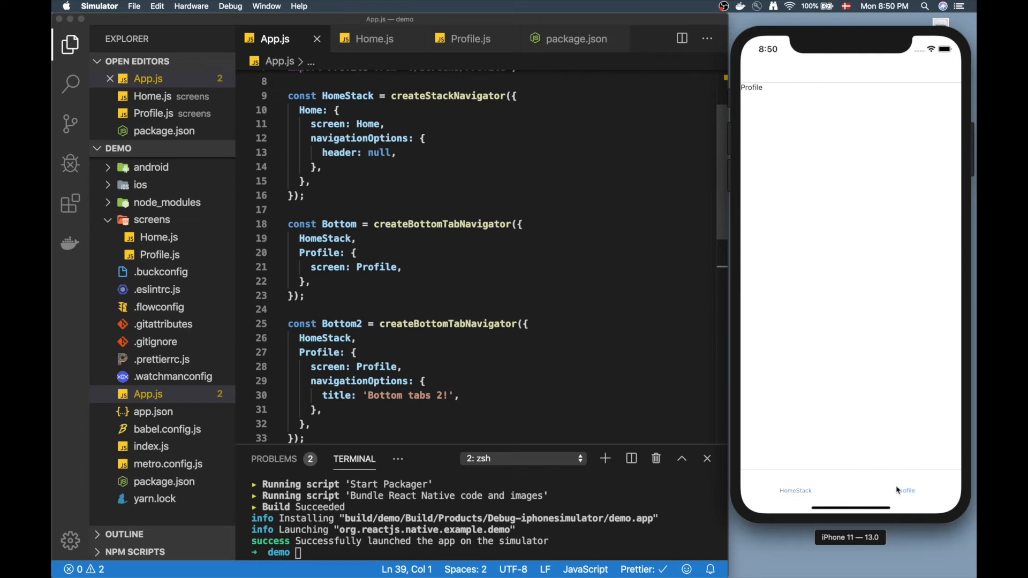
pyautogui.click(796, 490)
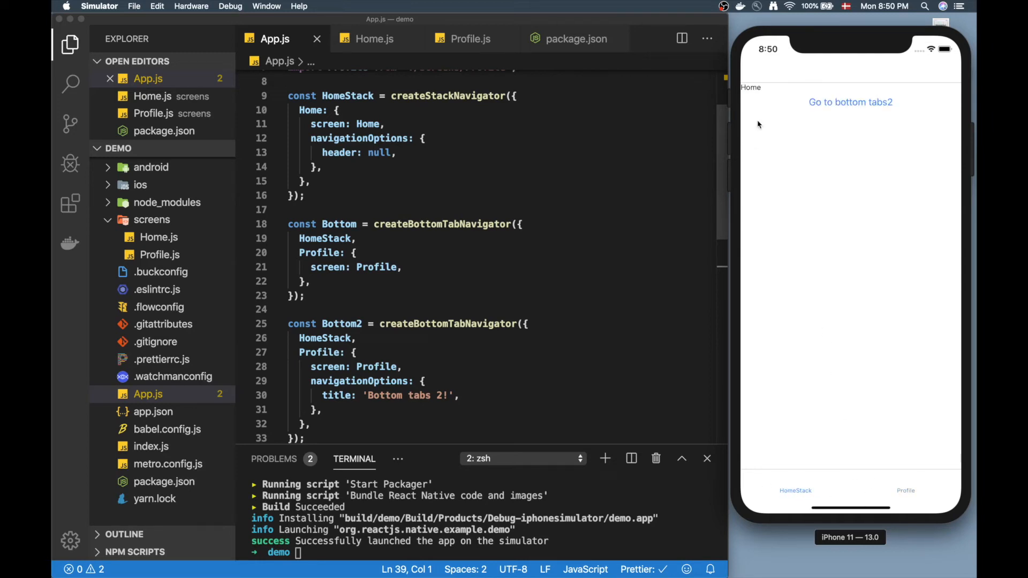
pyautogui.moveTo(781, 252)
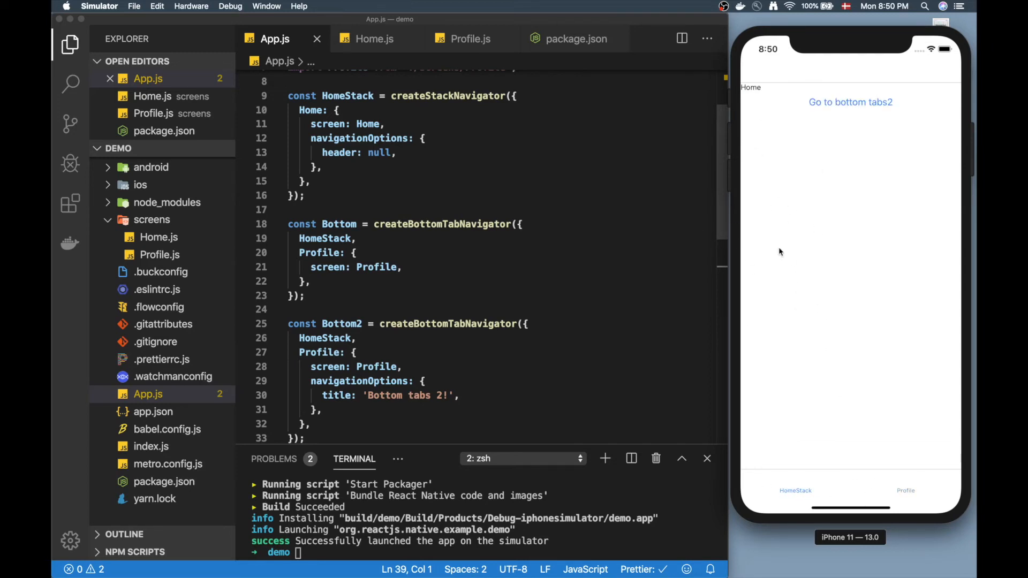
pyautogui.click(906, 491)
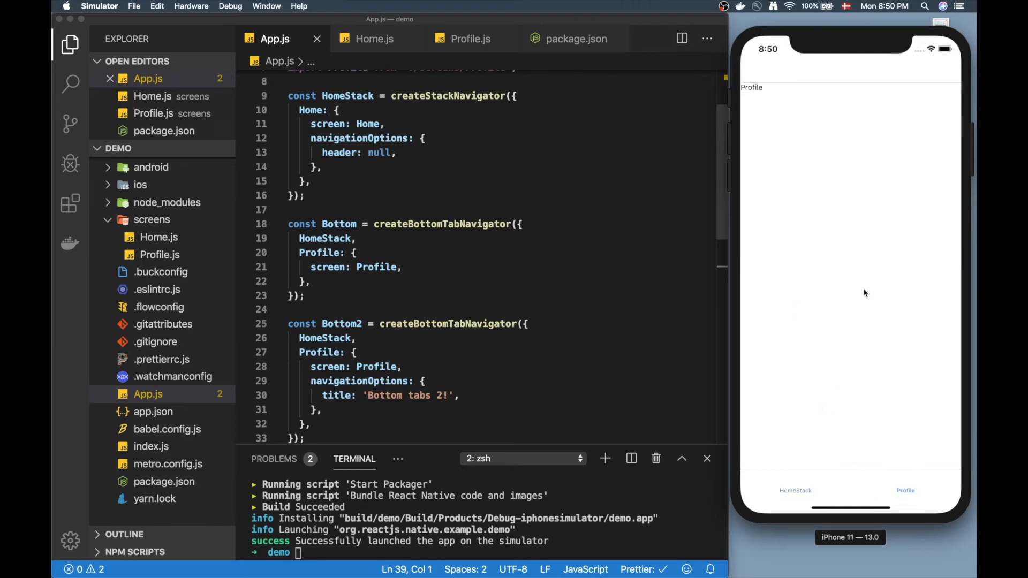
pyautogui.moveTo(780, 521)
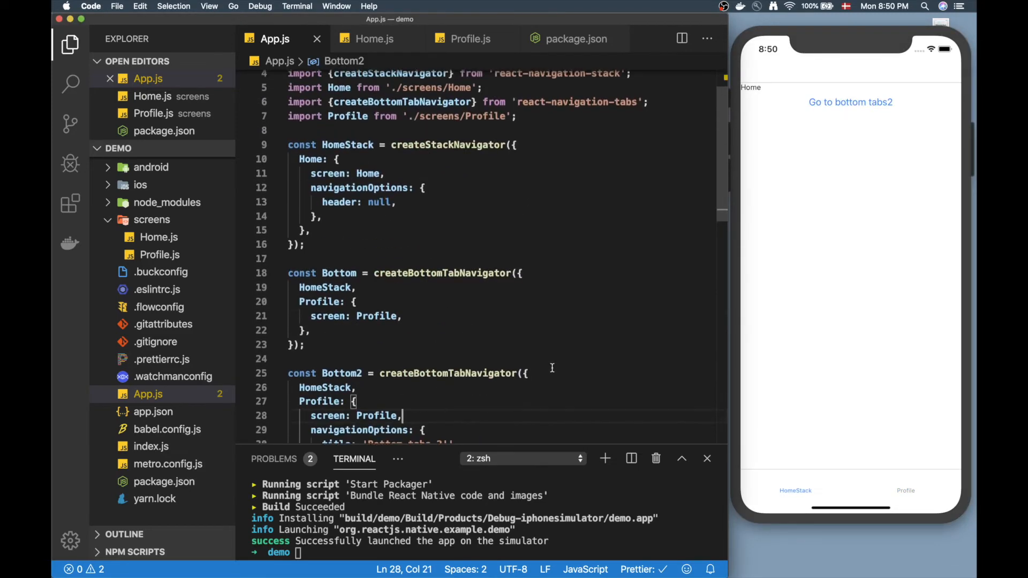
pyautogui.moveTo(152, 219)
pyautogui.write('INfo')
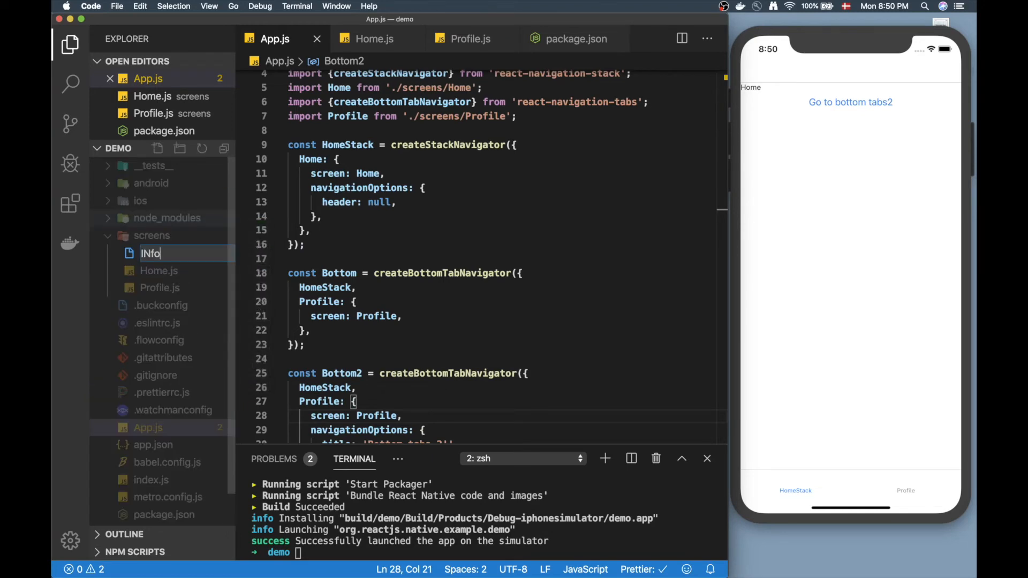
# Create screens/Info.js and add Info to the HomeStack createStackNavigator routes
pyautogui.write('nfo.js')
pyautogui.press('Enter')
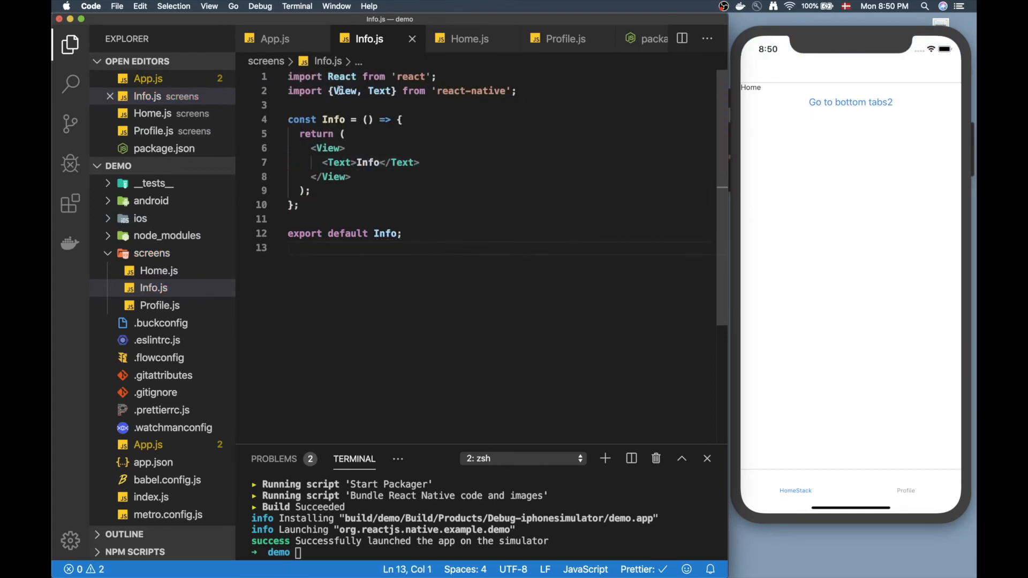
pyautogui.moveTo(275, 38)
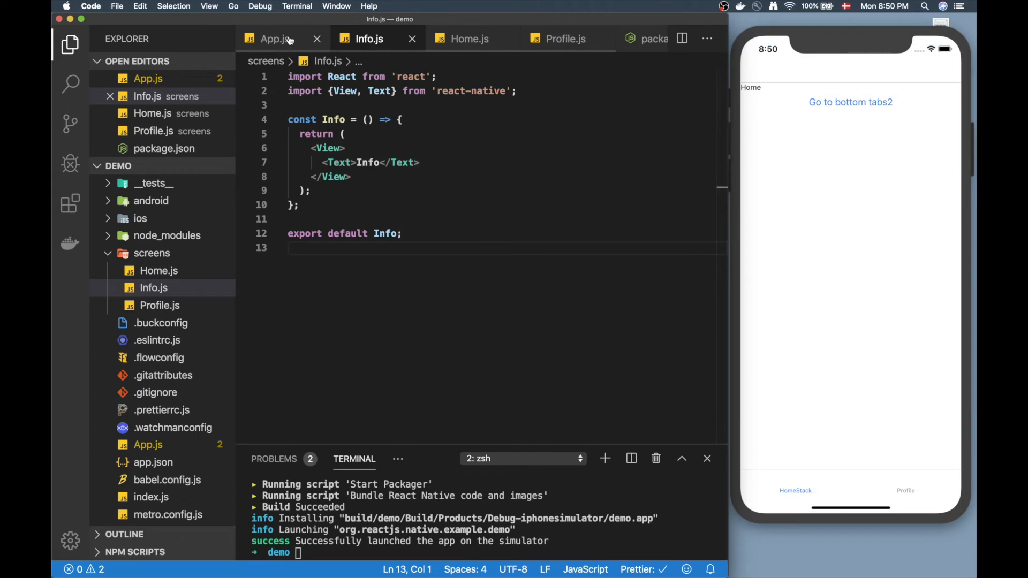
pyautogui.click(275, 38)
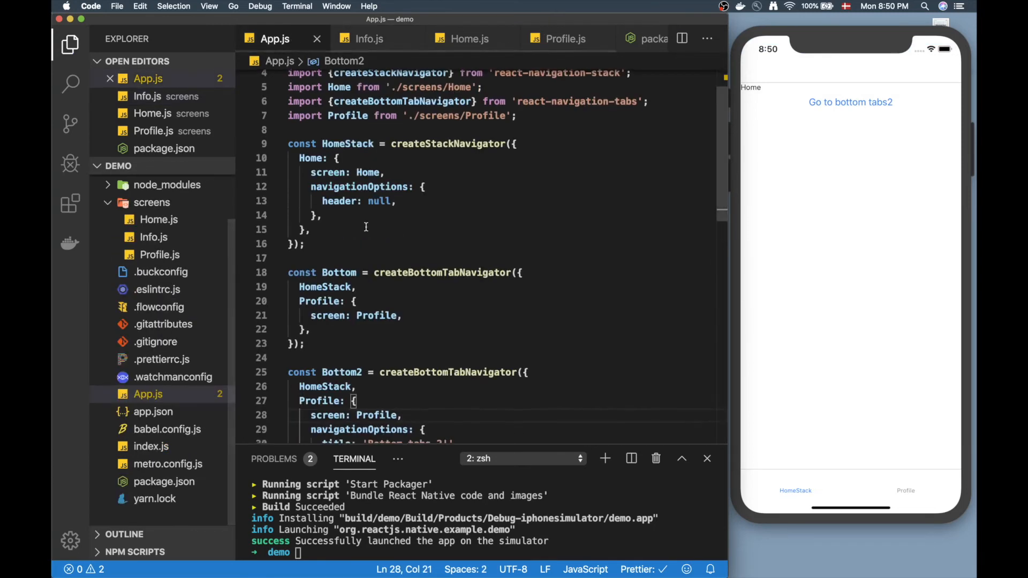
pyautogui.scroll(-3)
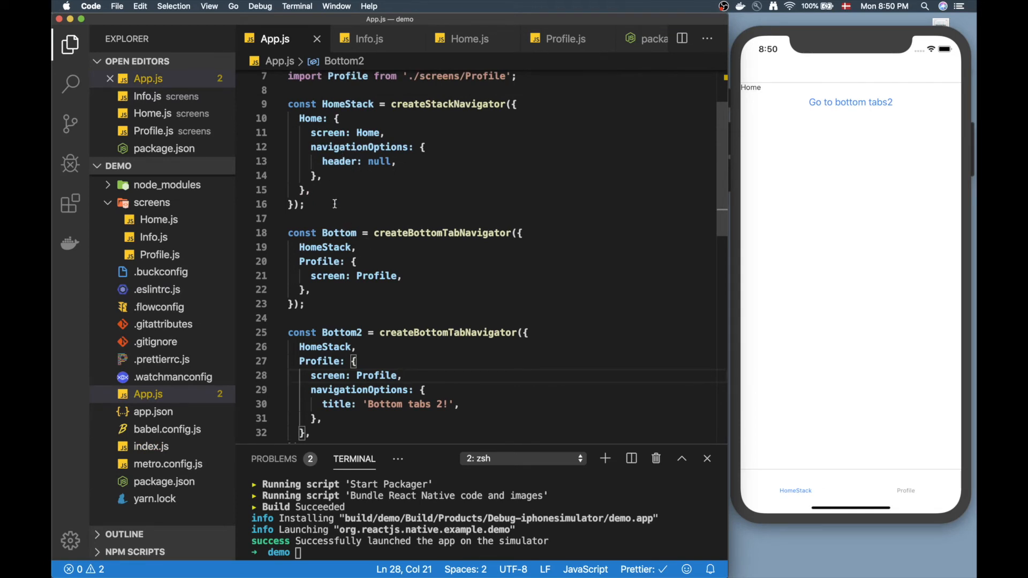
pyautogui.write('Info')
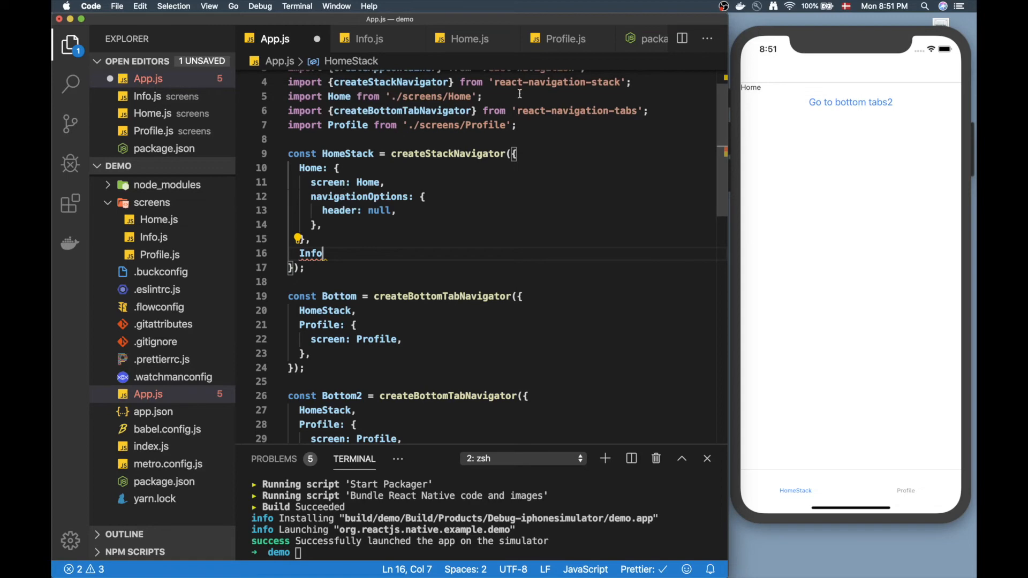
# Begin importing Info from './screens/Info' in App.js
pyautogui.write('import')
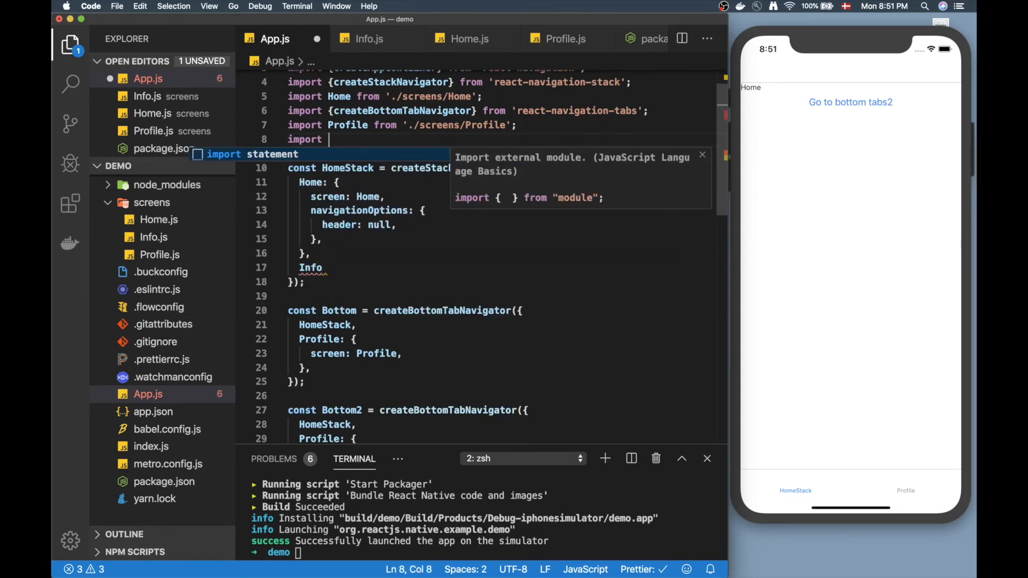
pyautogui.write("Info from './")
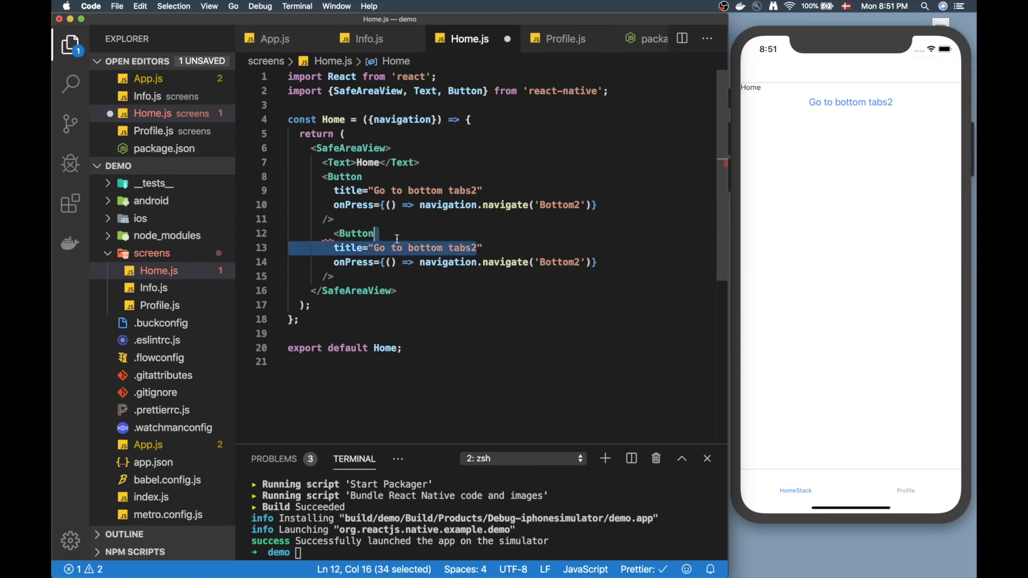
# Give Home.js a Button titled "Info page" that navigates to 'Info'
pyautogui.write('Info page" onPress={() => navigation.navigate(\'Info\')} />')
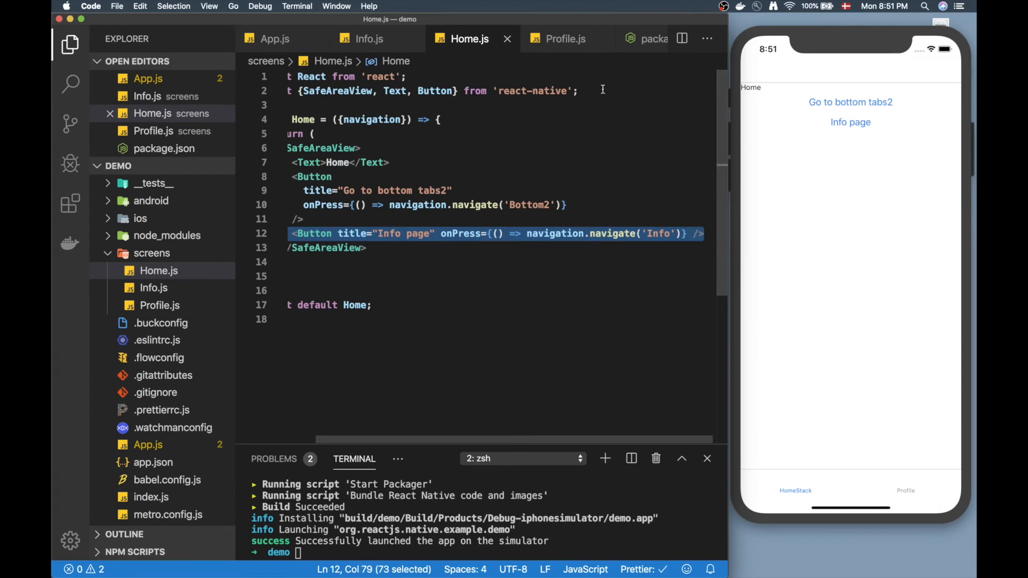
pyautogui.click(564, 39)
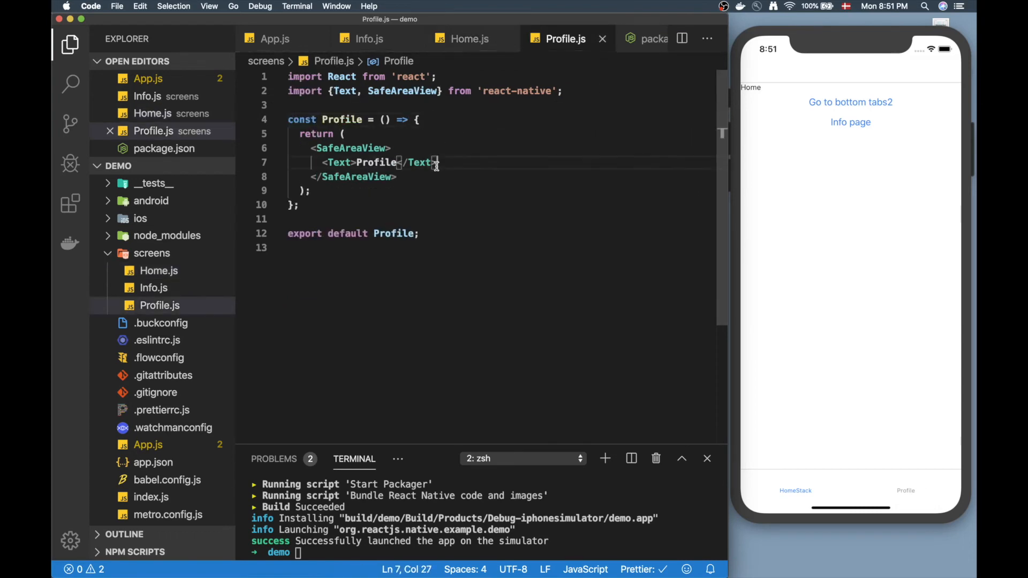
# Copy the Info page button into Profile.js, importing Button and destructuring { navigation }
pyautogui.write('<Button title="Info page" onPress={() => navigation.navigate(\'Info\')} />')
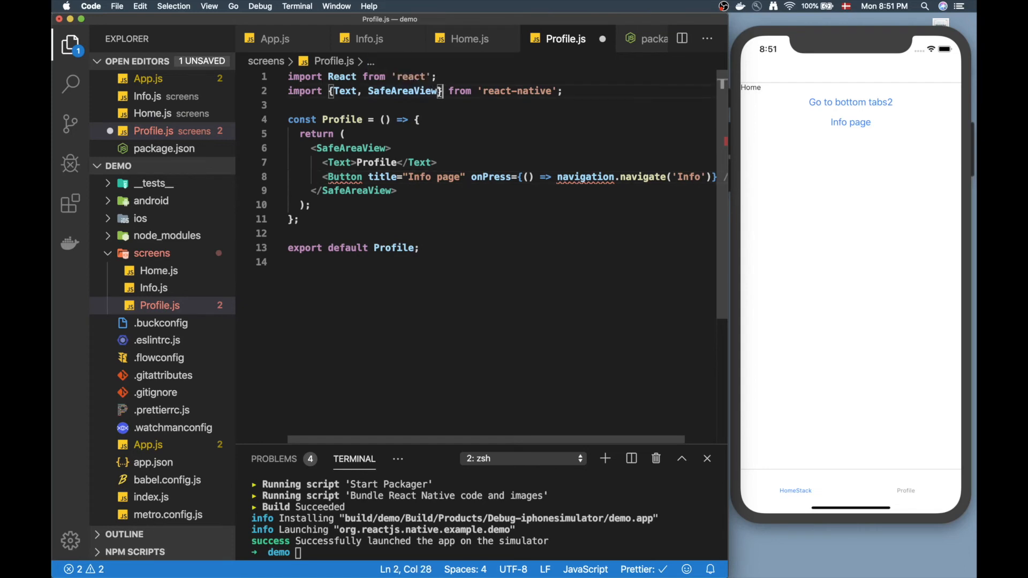
pyautogui.write(', Button')
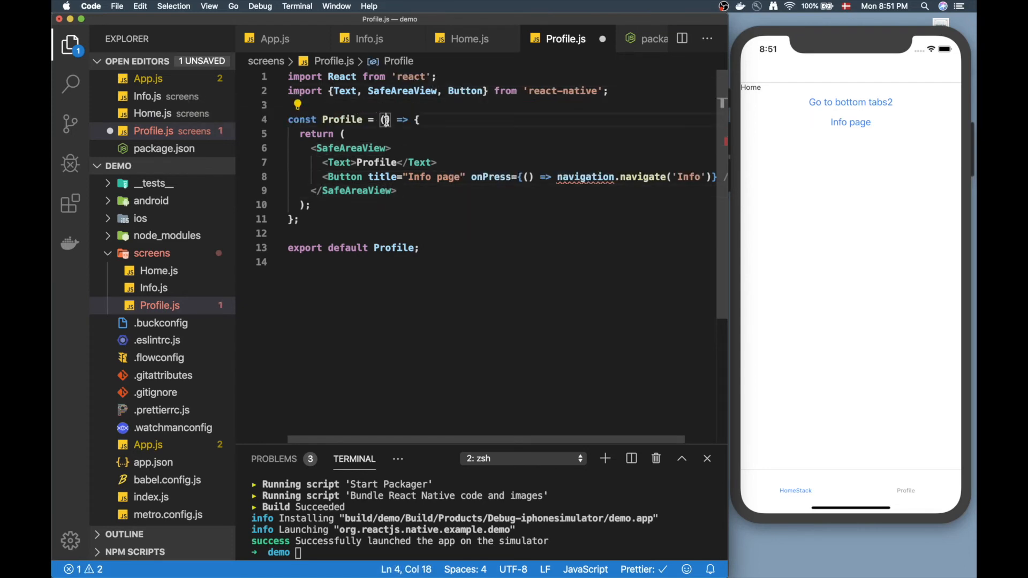
pyautogui.write('{navigation')
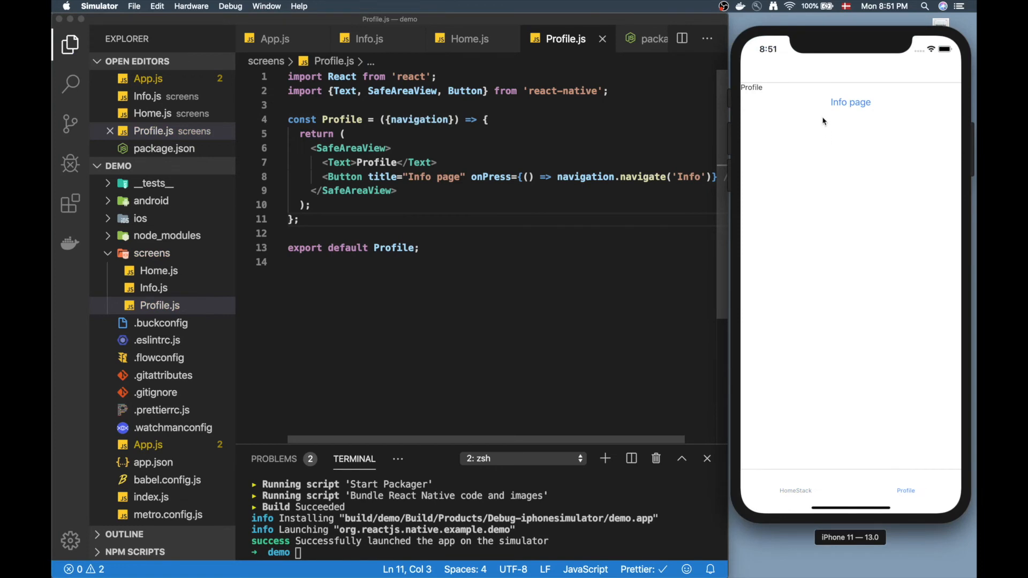
pyautogui.click(850, 103)
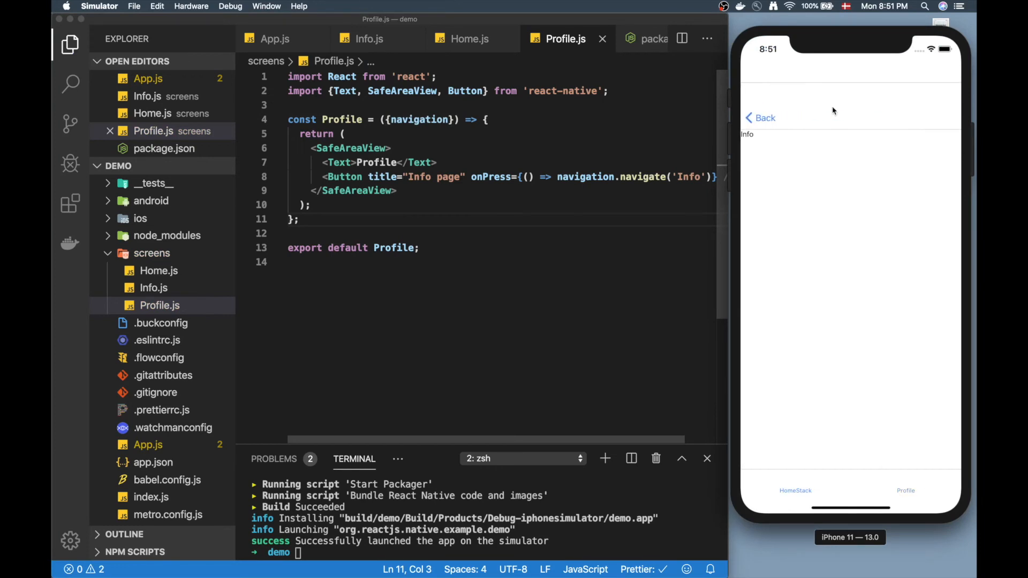
pyautogui.moveTo(825, 131)
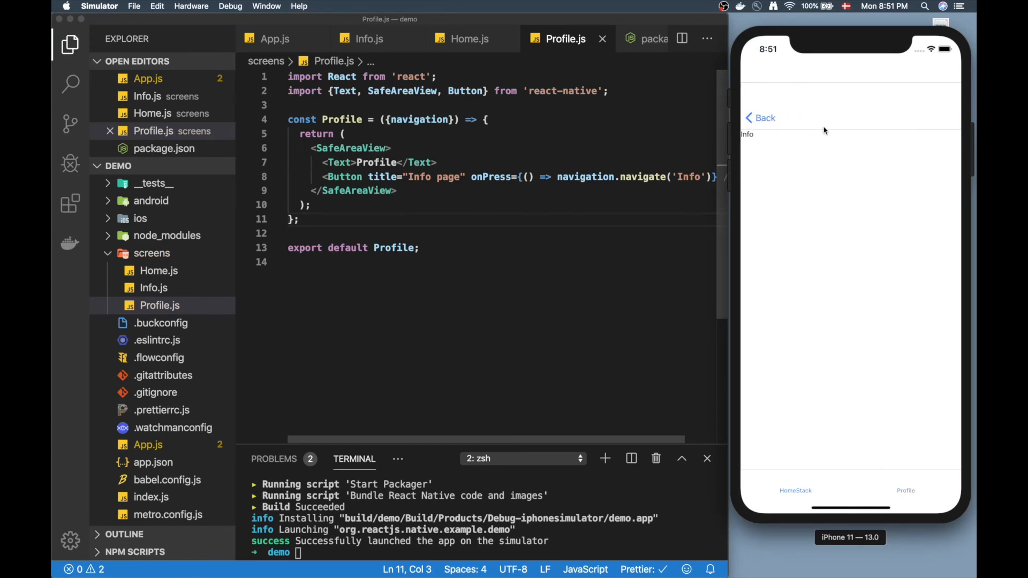
pyautogui.moveTo(814, 110)
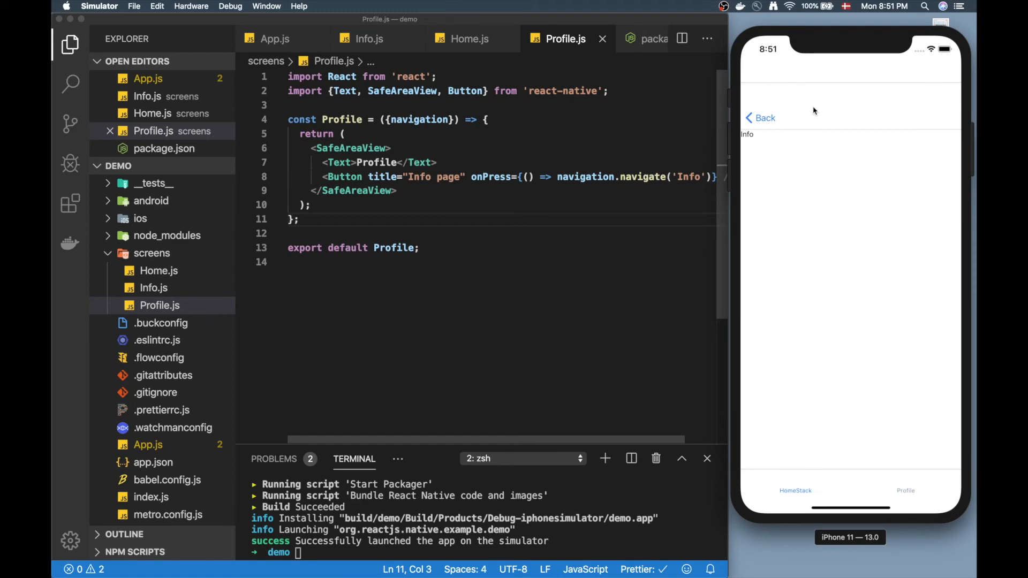
pyautogui.moveTo(801, 63)
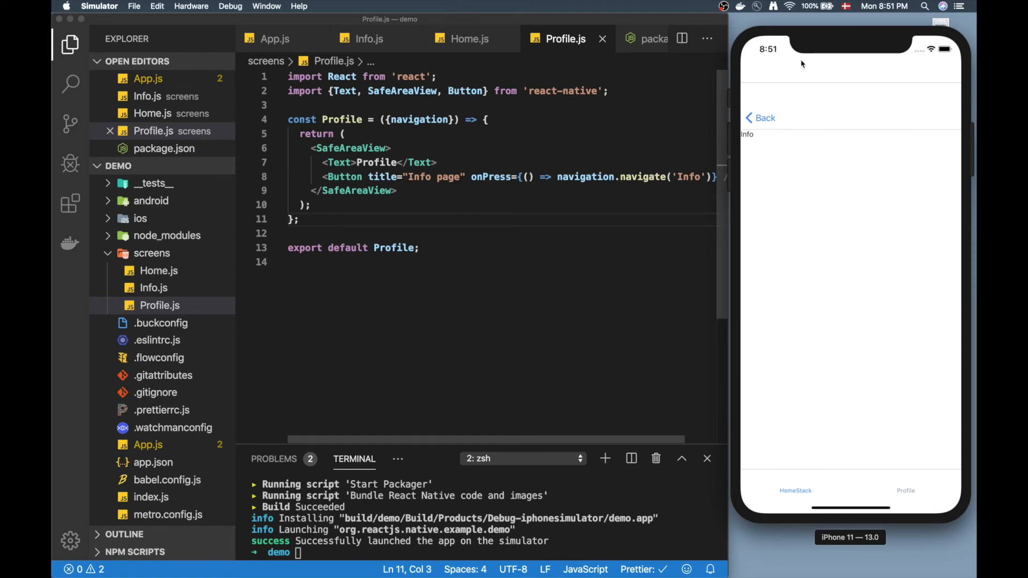
pyautogui.moveTo(858, 152)
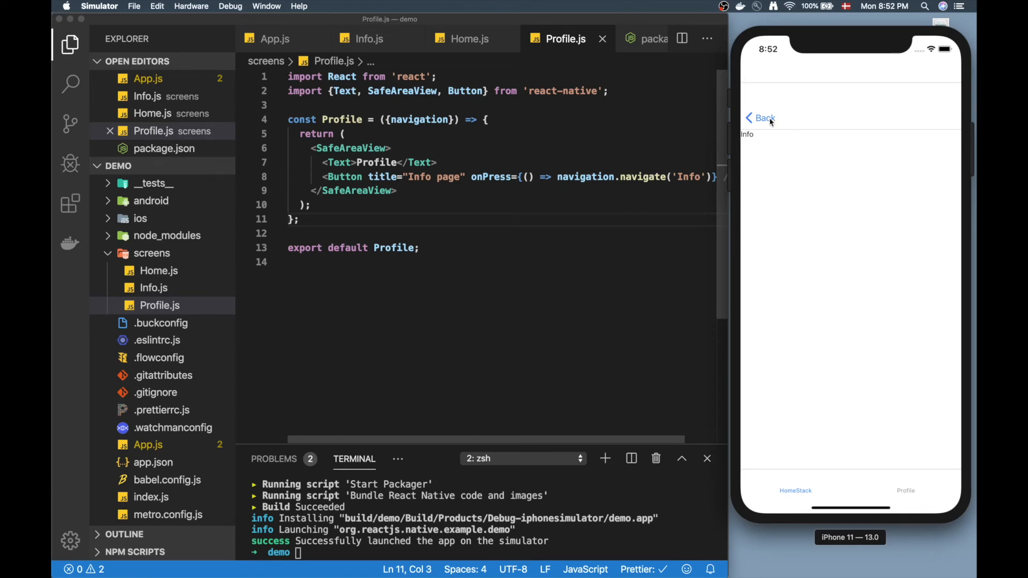
pyautogui.click(760, 118)
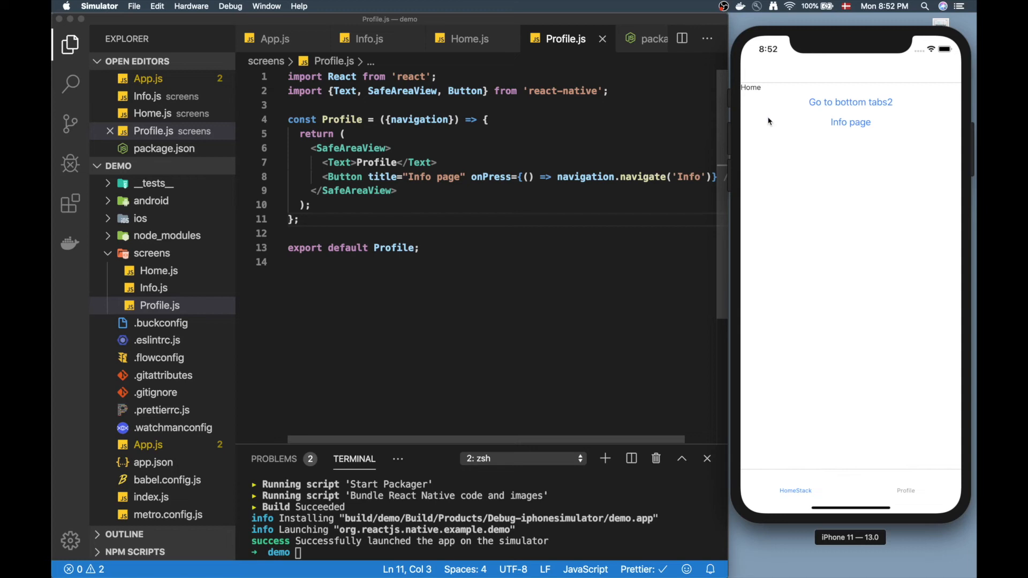
pyautogui.moveTo(841, 268)
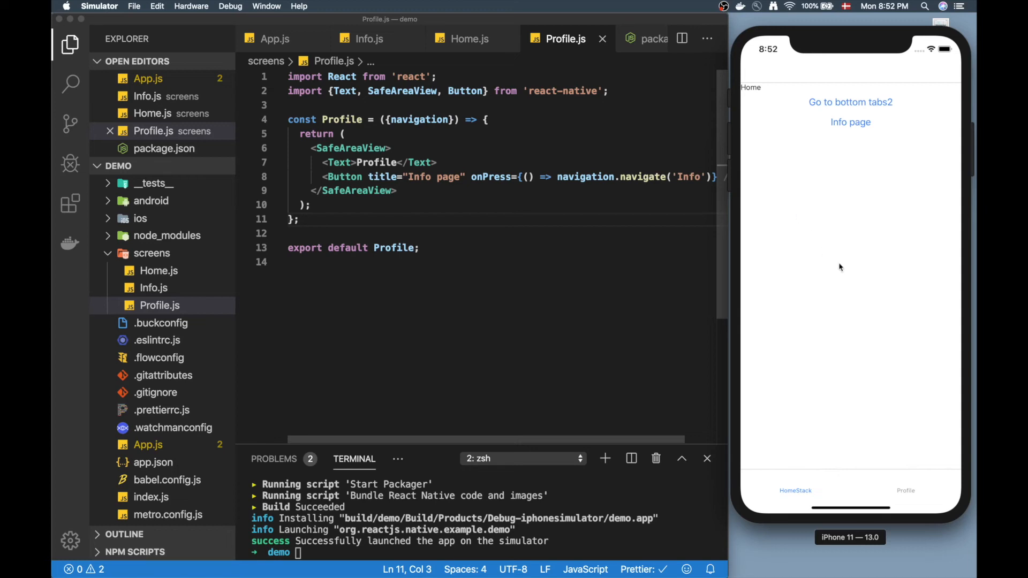
pyautogui.click(906, 491)
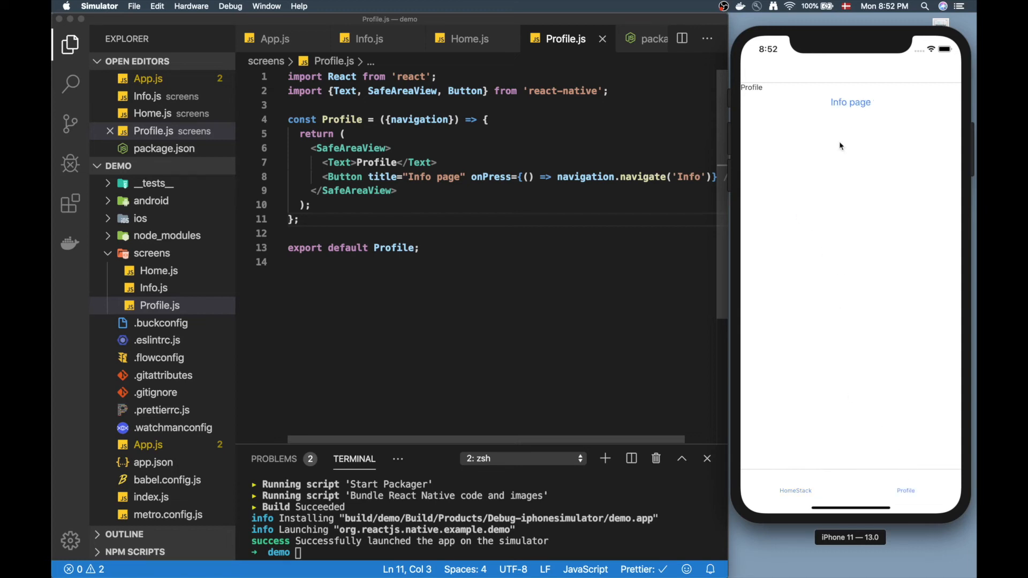
pyautogui.click(850, 102)
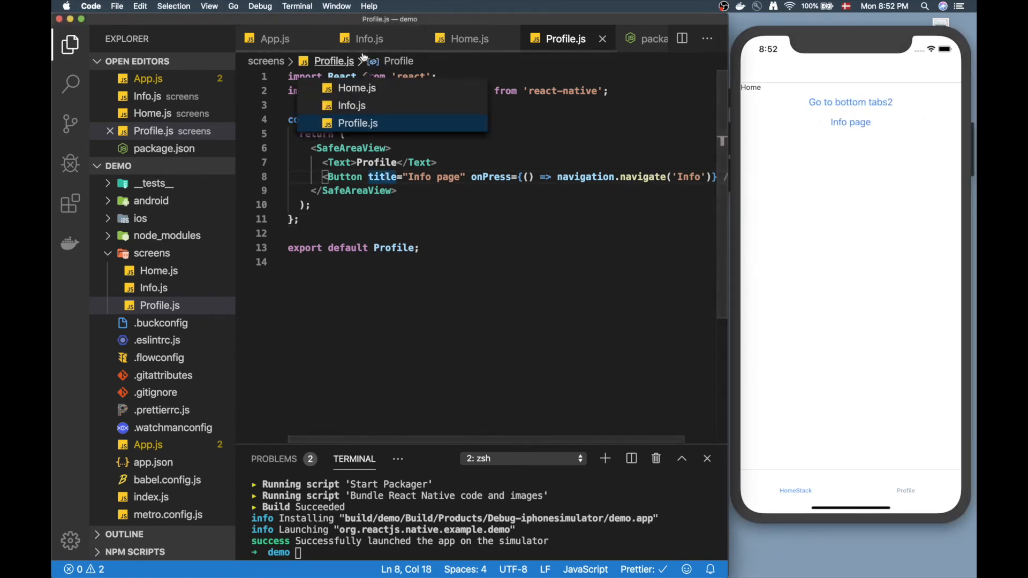
# In App.js add Info to HomeStack and delete the Profile entry from the Bottom tab navigator
pyautogui.click(275, 39)
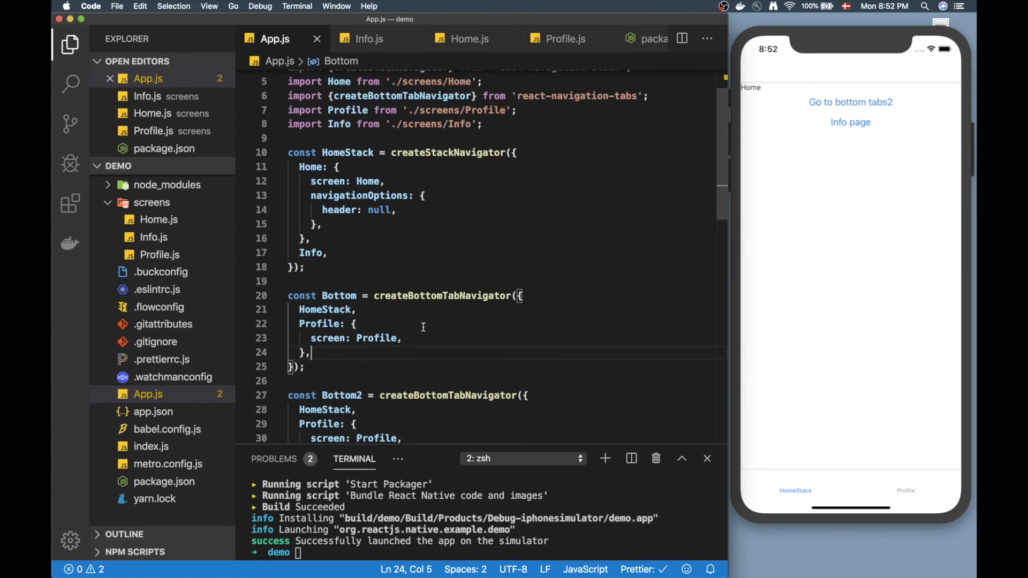
pyautogui.scroll(-3)
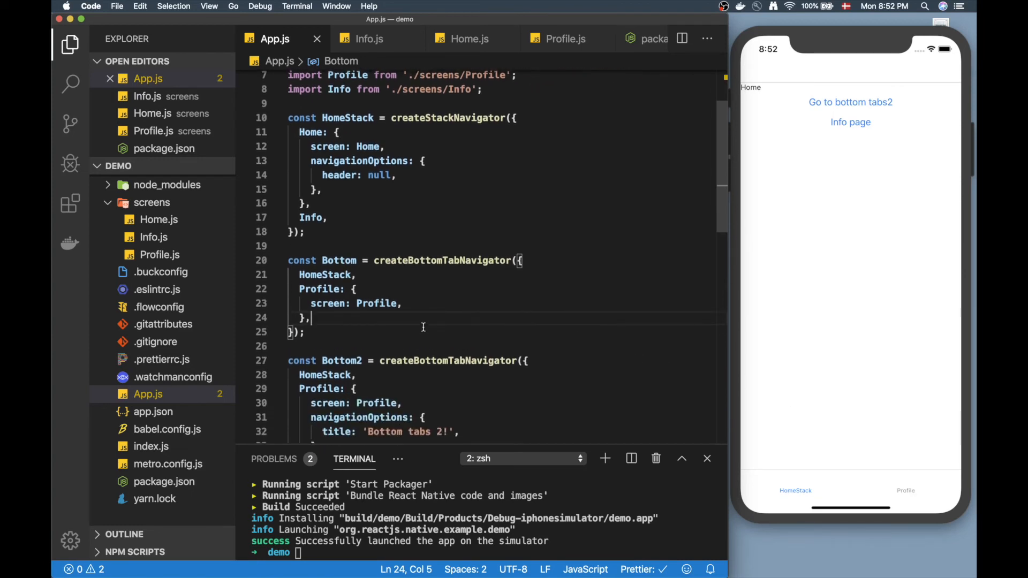
pyautogui.moveTo(921, 477)
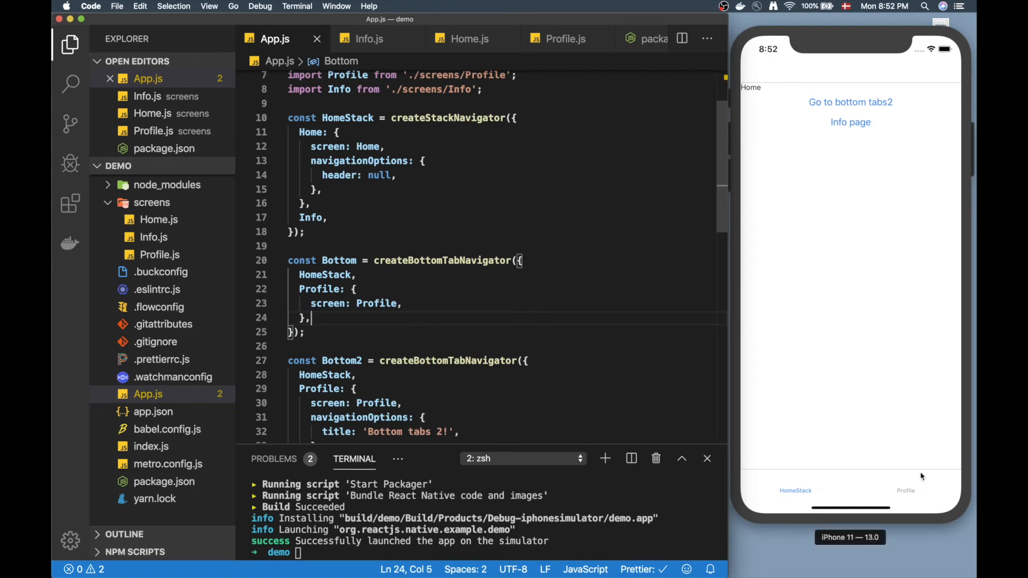
pyautogui.moveTo(911, 476)
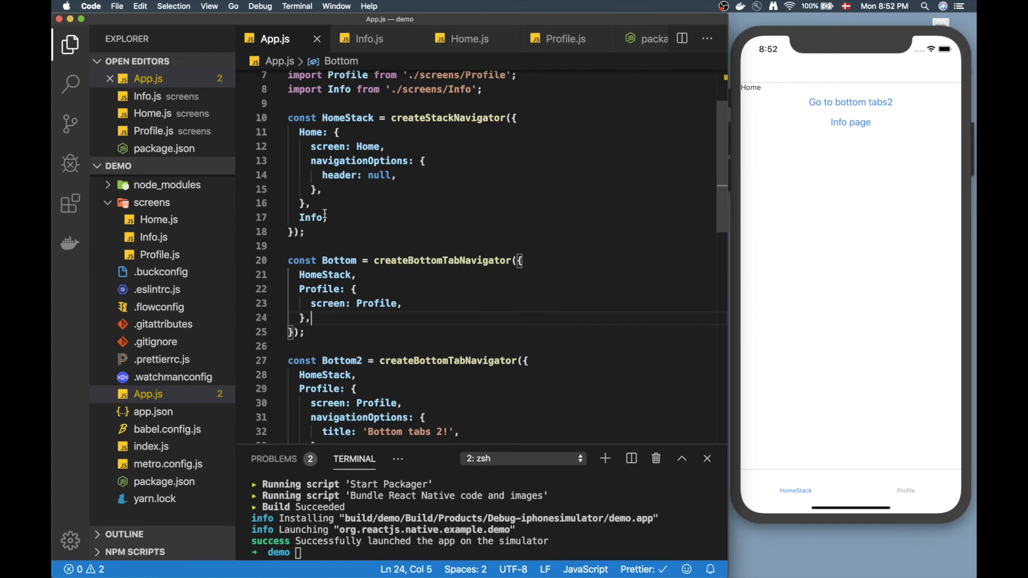
pyautogui.doubleClick(311, 218)
pyautogui.write(',')
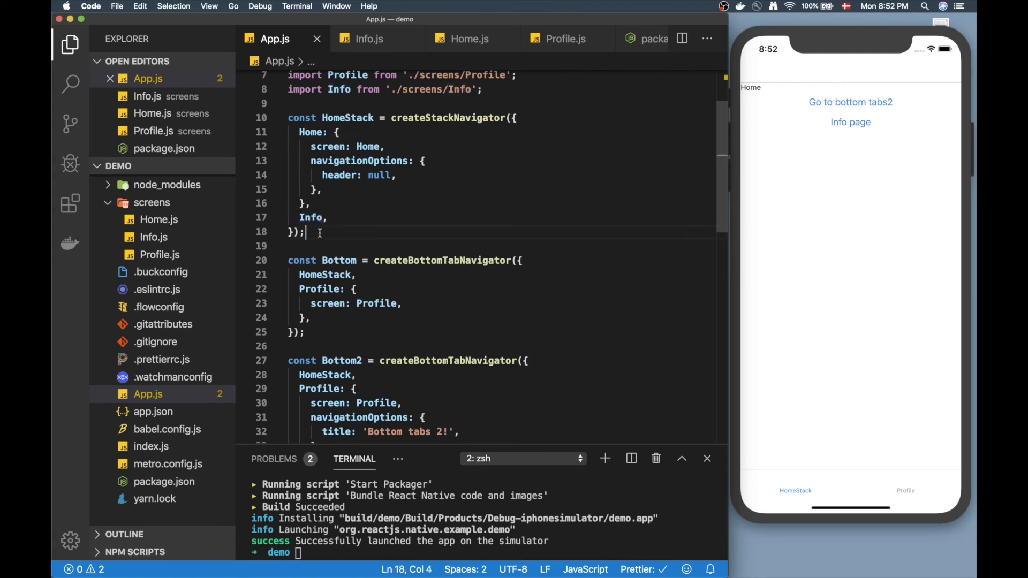
pyautogui.doubleClick(310, 217)
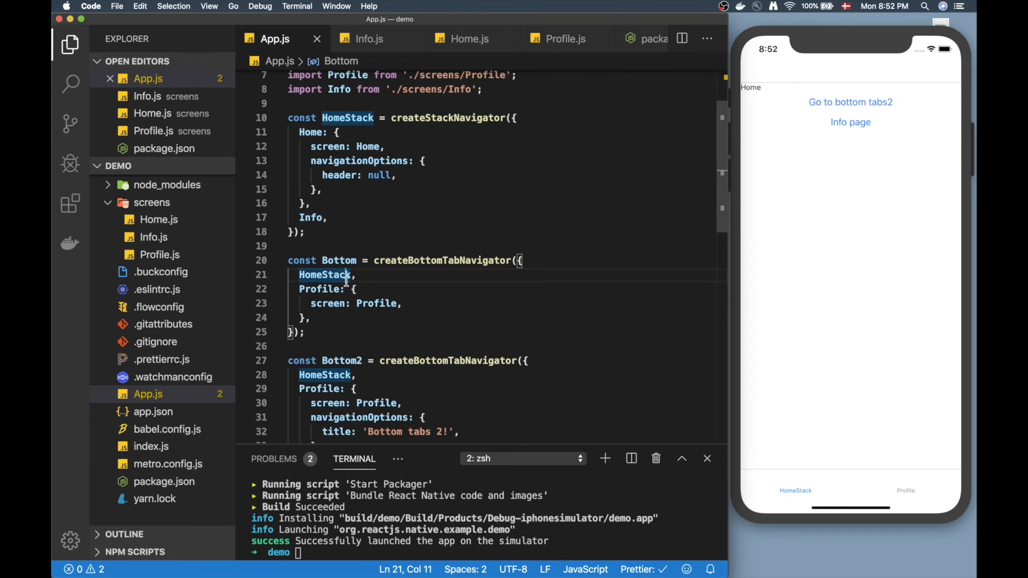
pyautogui.click(315, 314)
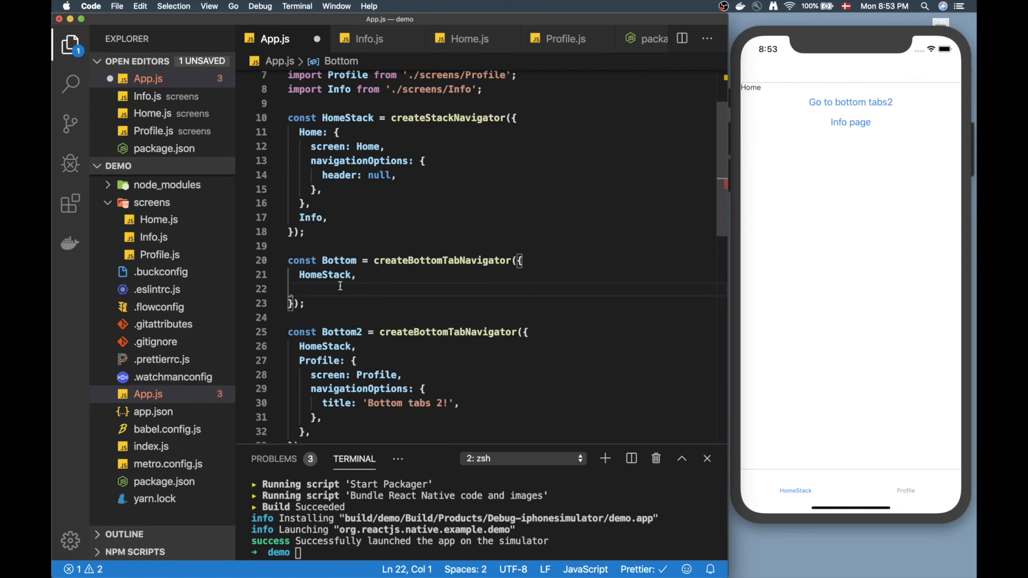
# Add ProfileStack to Bottom and define const ProfileStack = createStackNavigator({ Profile: { screen: Profile }, Info })
pyautogui.write('Profile')
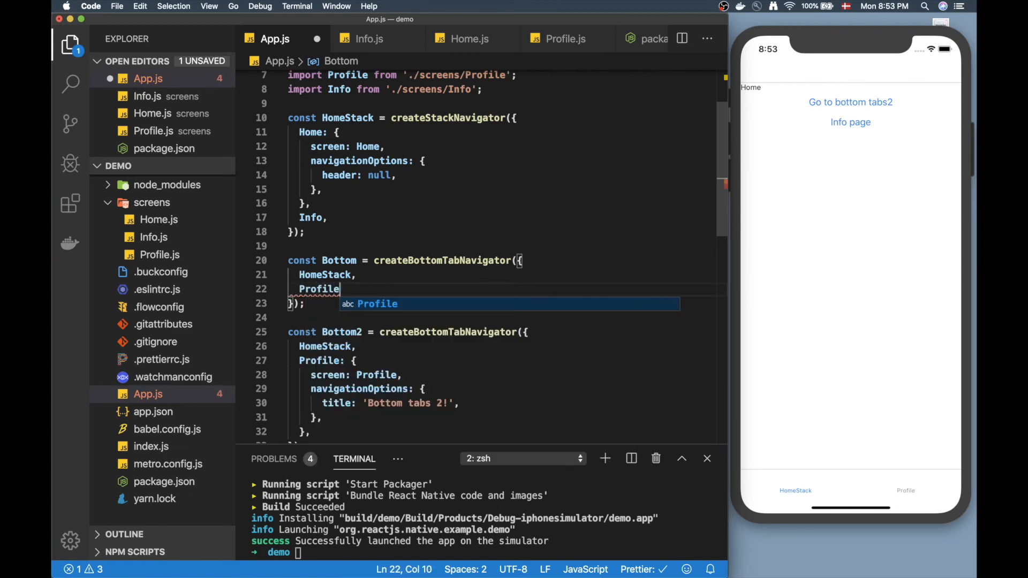
pyautogui.write('Stack')
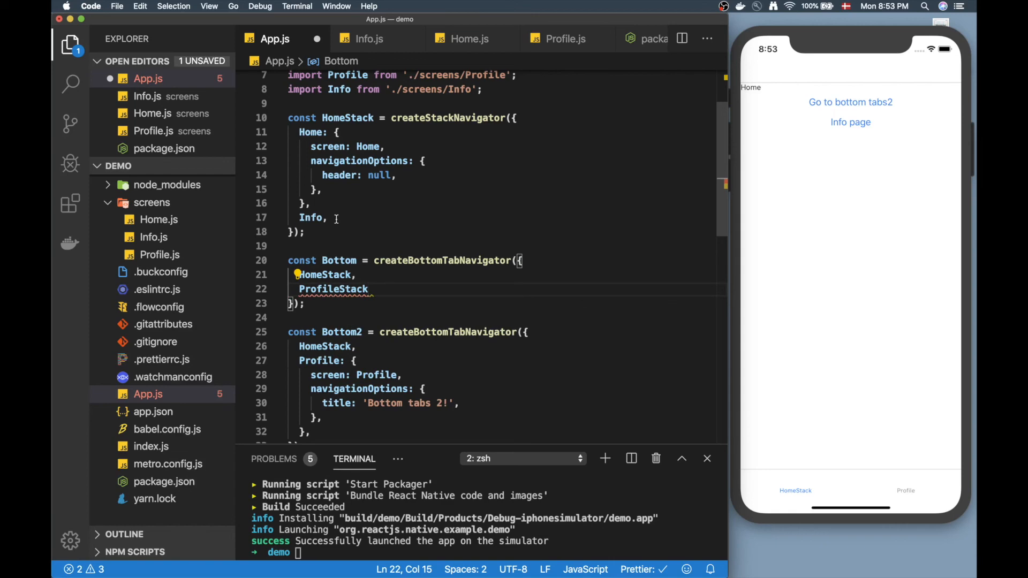
pyautogui.write('Profi')
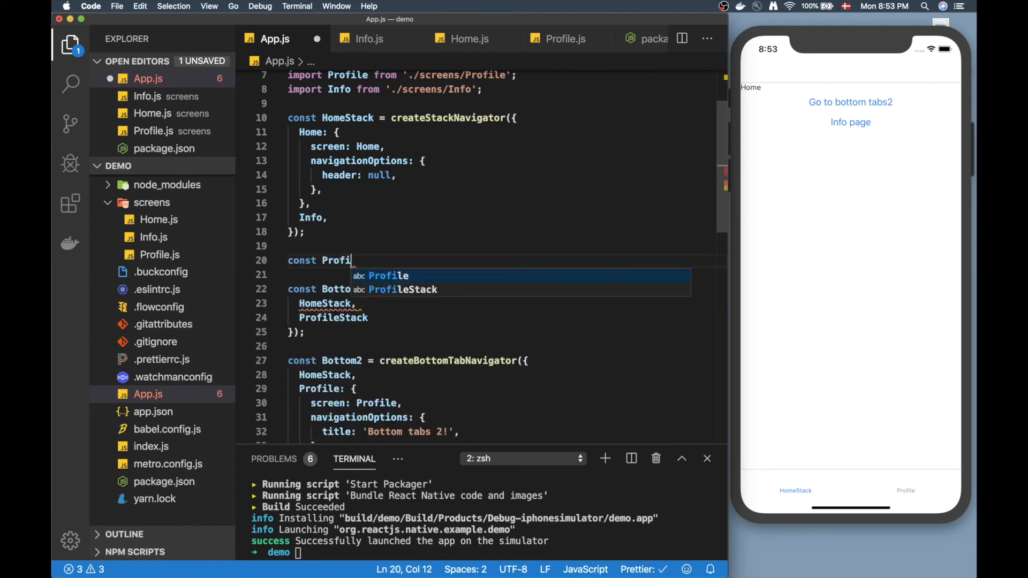
pyautogui.write('leStack = creat')
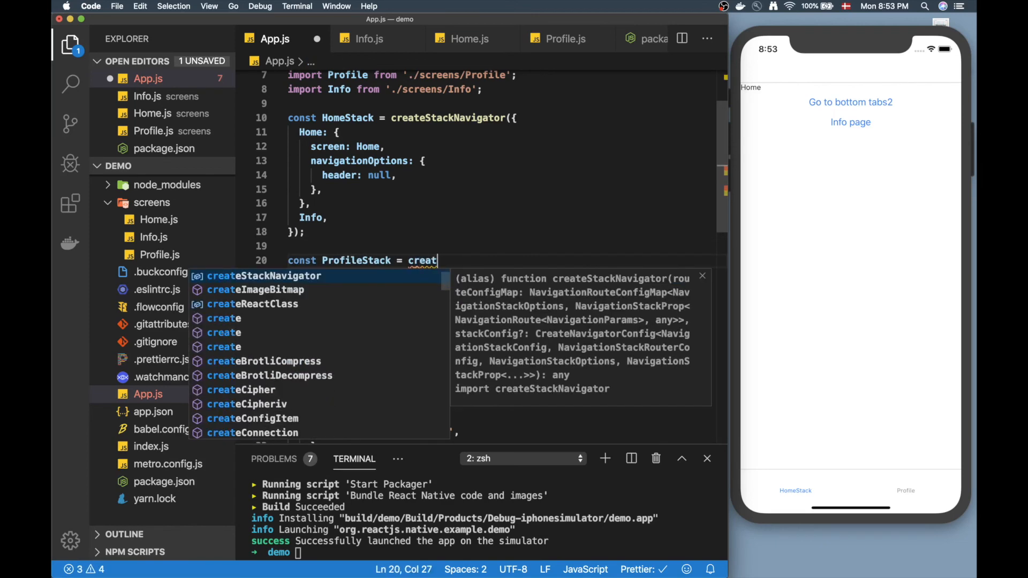
pyautogui.press('Tab')
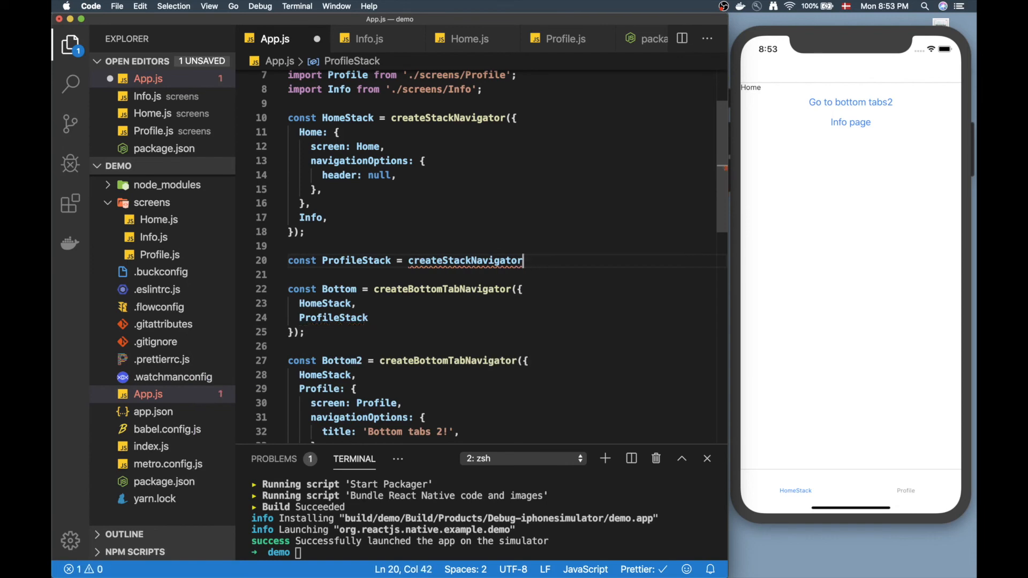
pyautogui.write('({')
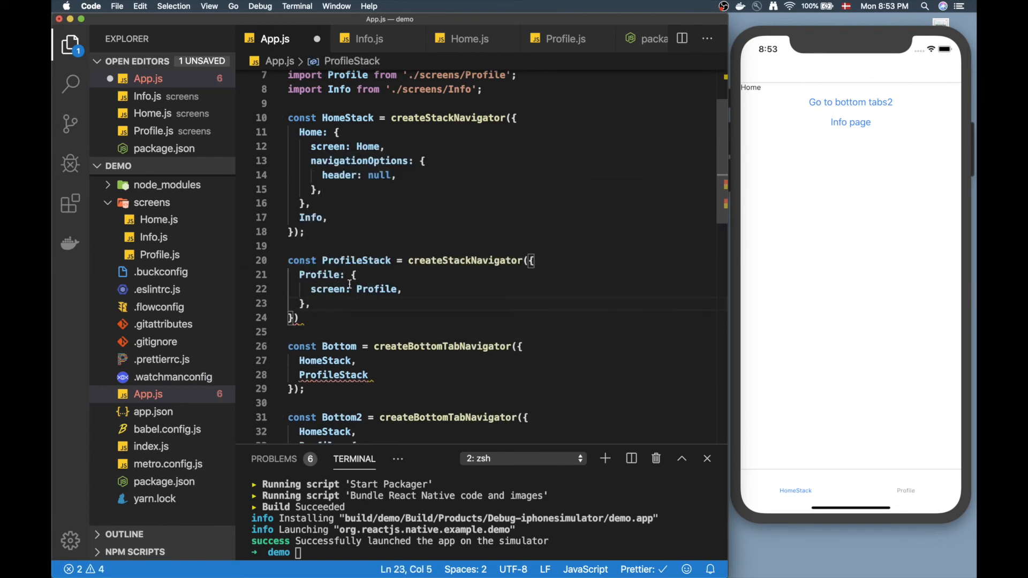
pyautogui.write('Info: {')
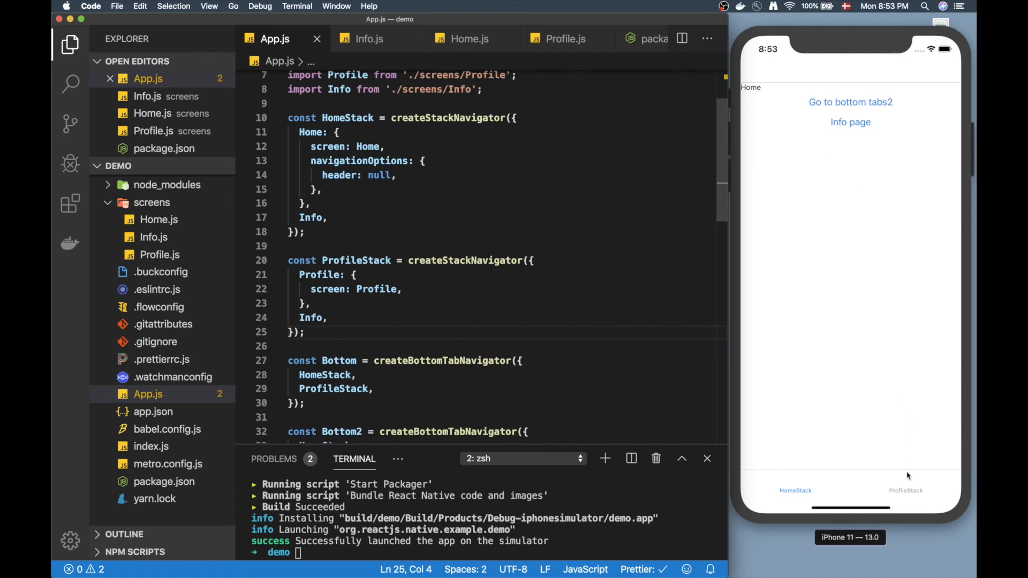
# In the simulator tap the ProfileStack tab, then Back from Info to Profile, both showing a header
pyautogui.click(851, 122)
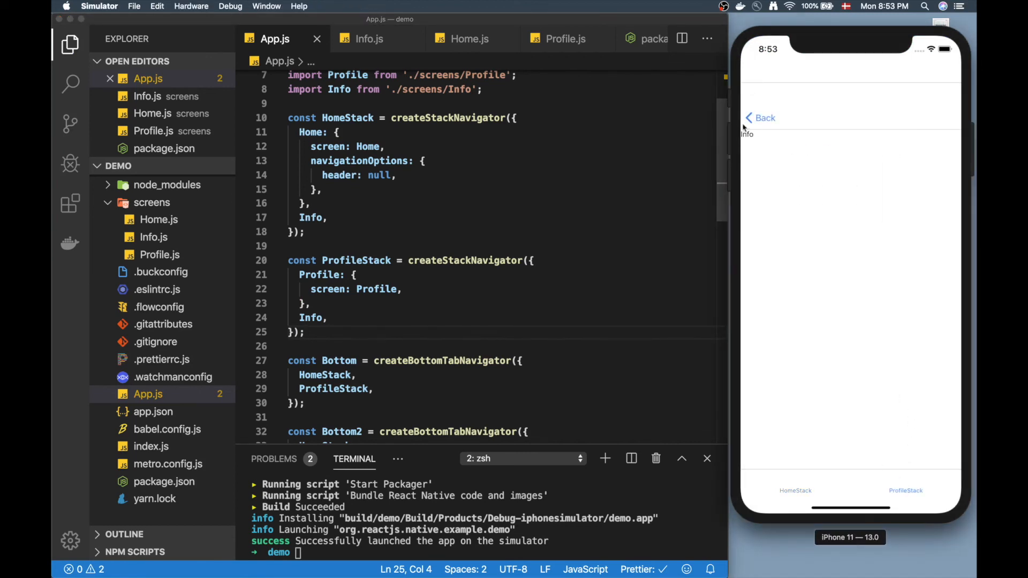
pyautogui.click(761, 118)
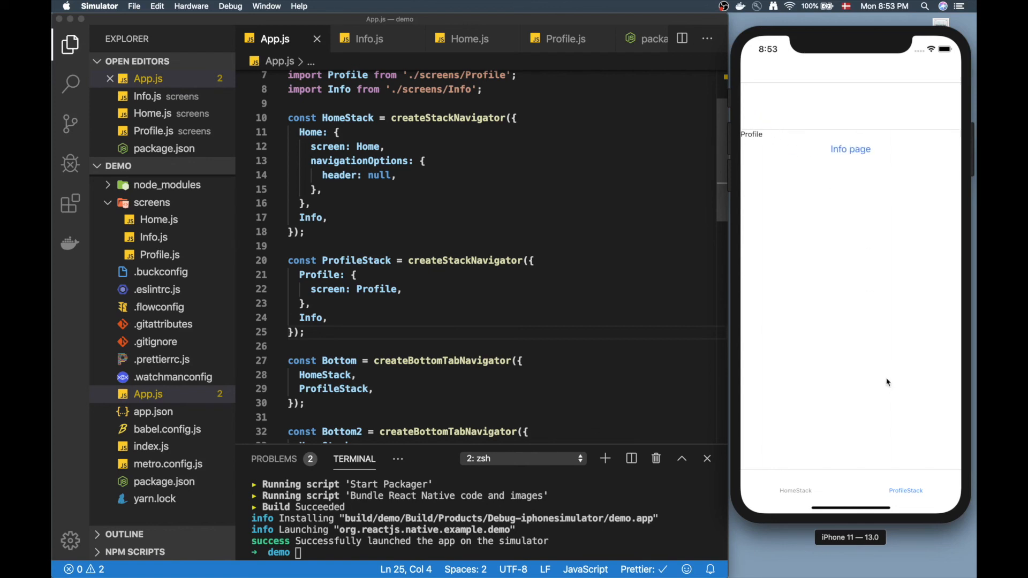
pyautogui.moveTo(907, 470)
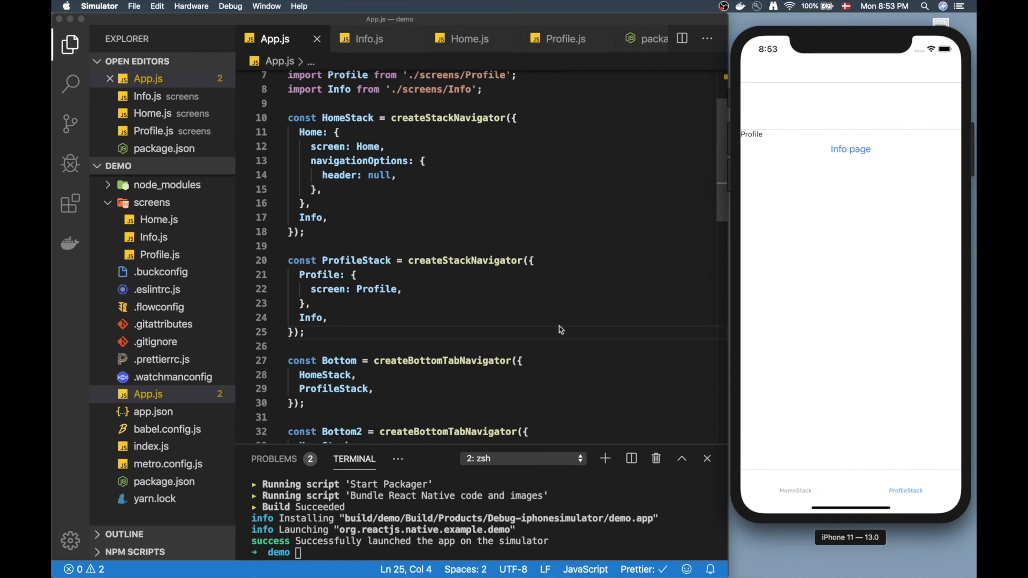
pyautogui.moveTo(327, 279)
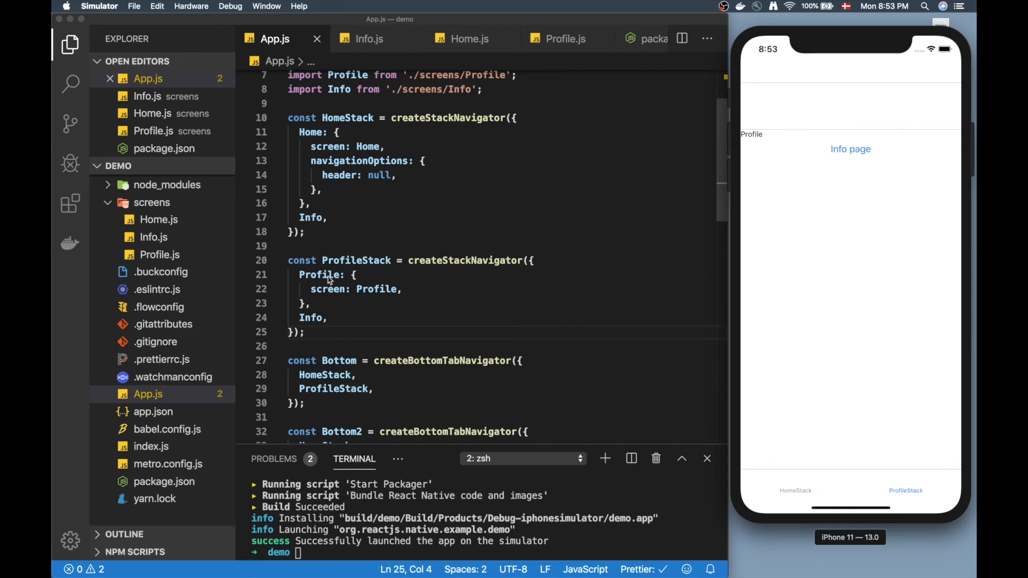
pyautogui.moveTo(806, 72)
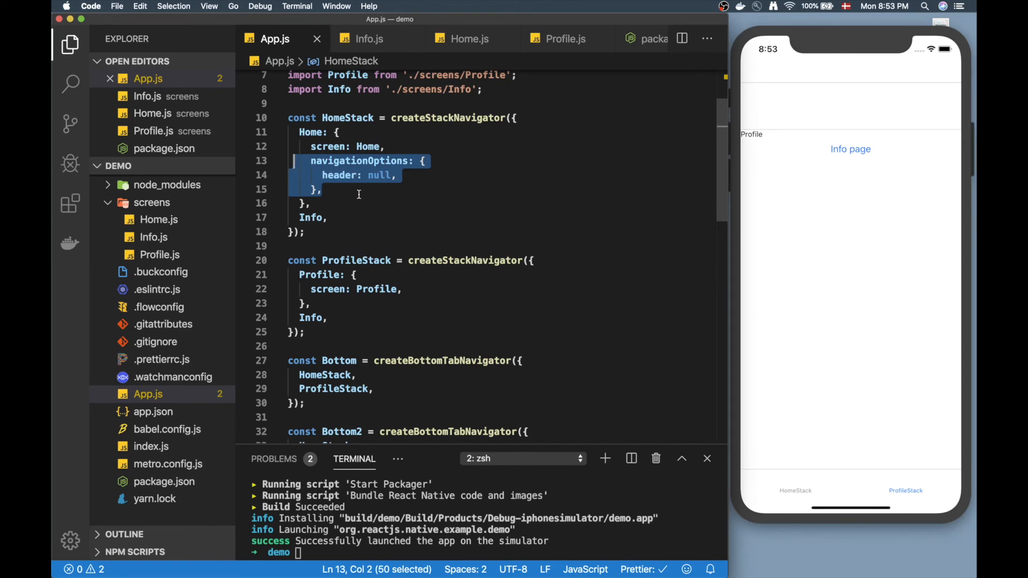
pyautogui.moveTo(403, 218)
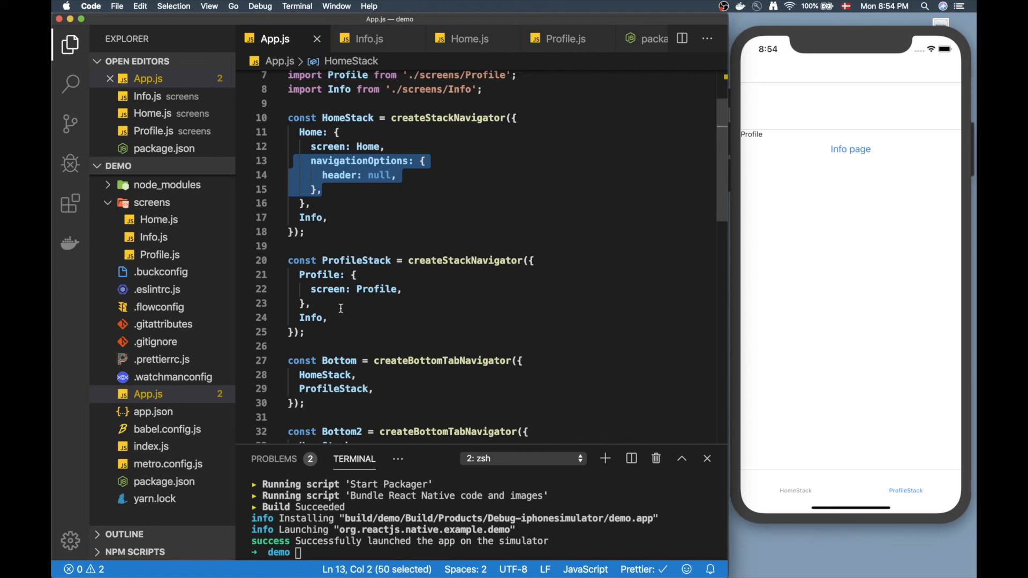
pyautogui.moveTo(745, 147)
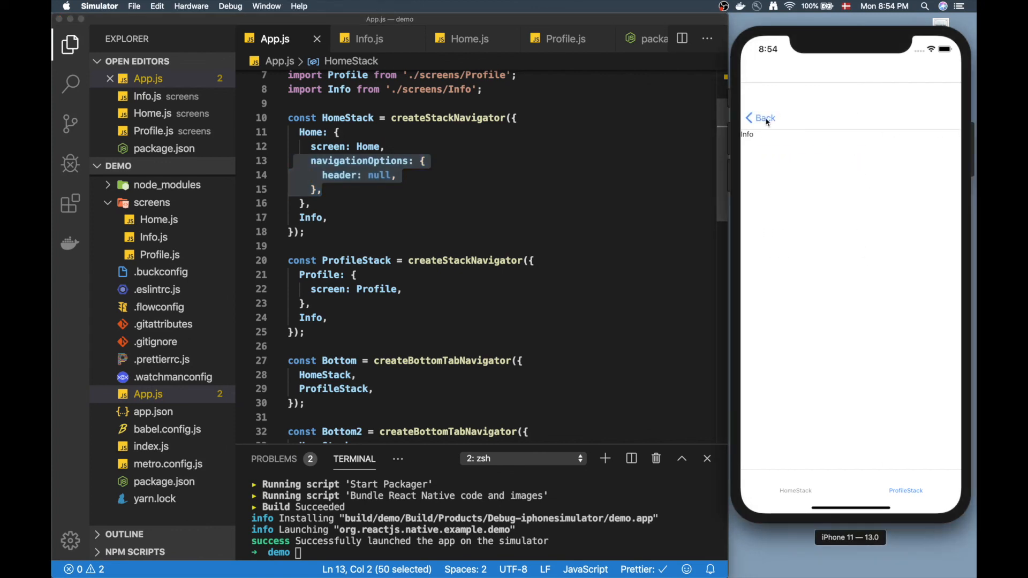
pyautogui.click(760, 118)
pyautogui.write('}, {')
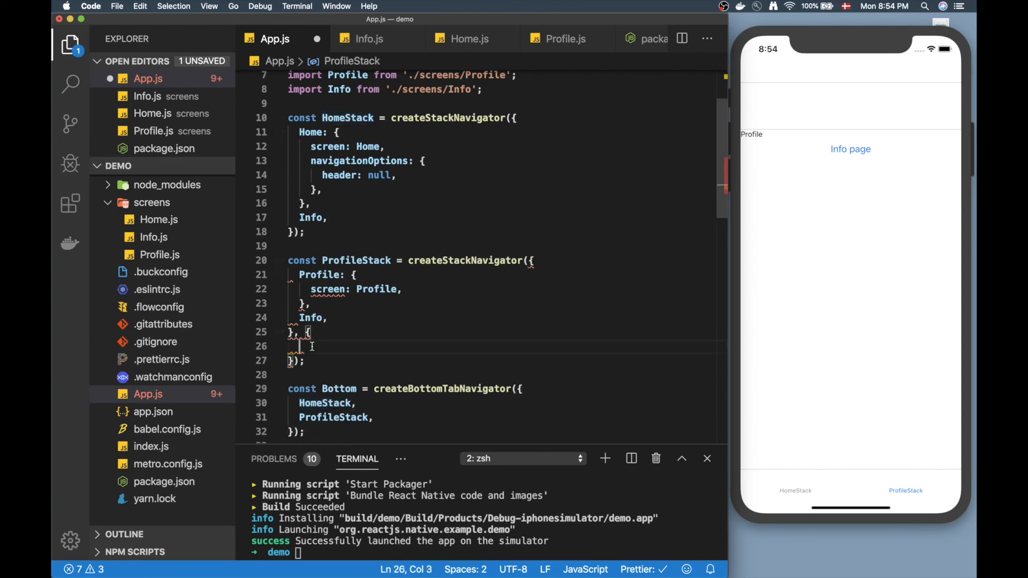
# Add defaultNavigationOptions: { header: null } as ProfileStack's second createStackNavigator argument
pyautogui.write('defaultNavigationOptions: {')
pyautogui.write('header: null,')
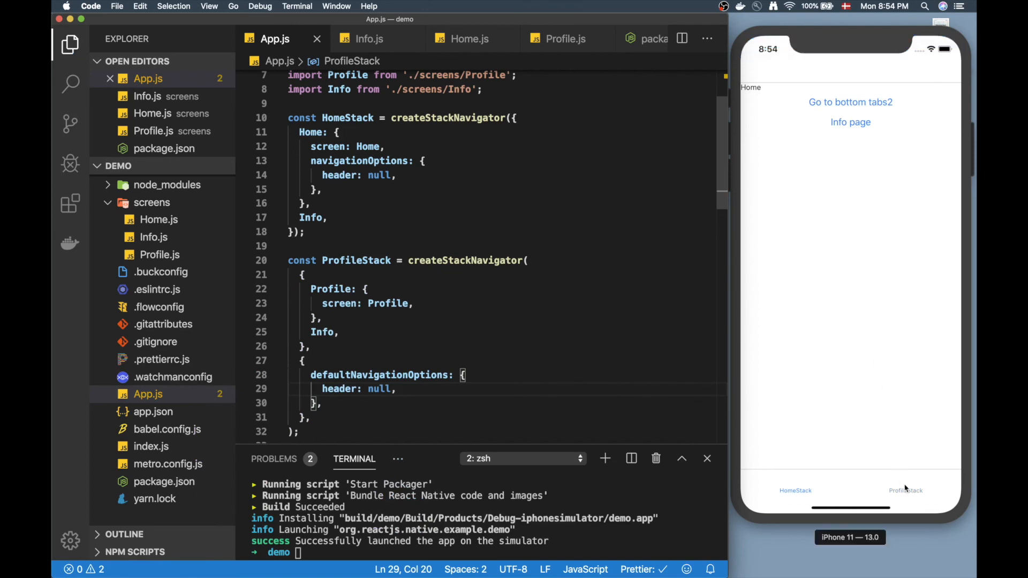
# In the simulator tap the ProfileStack tab and its Info page button, both now headerless
pyautogui.click(906, 491)
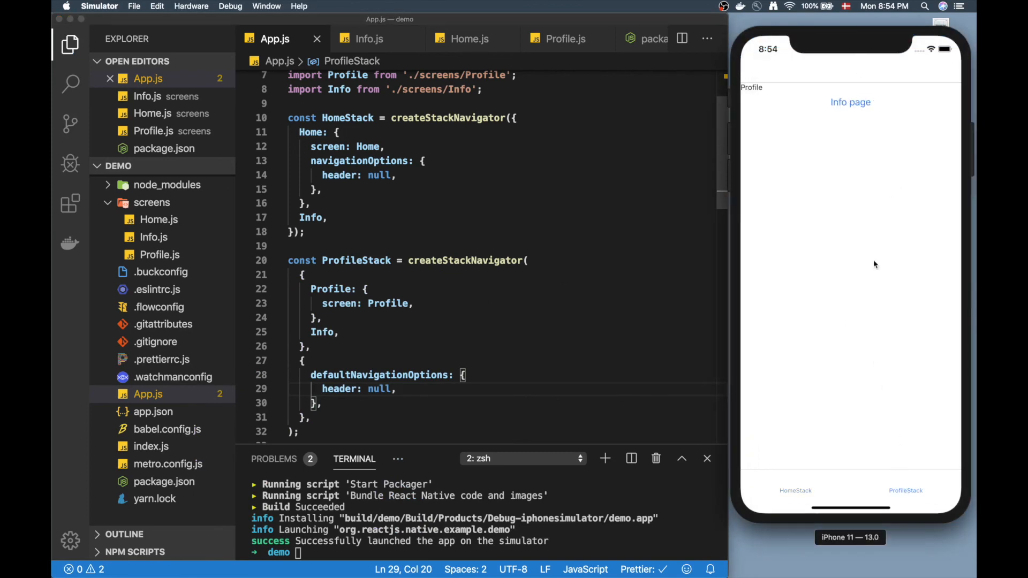
pyautogui.moveTo(910, 309)
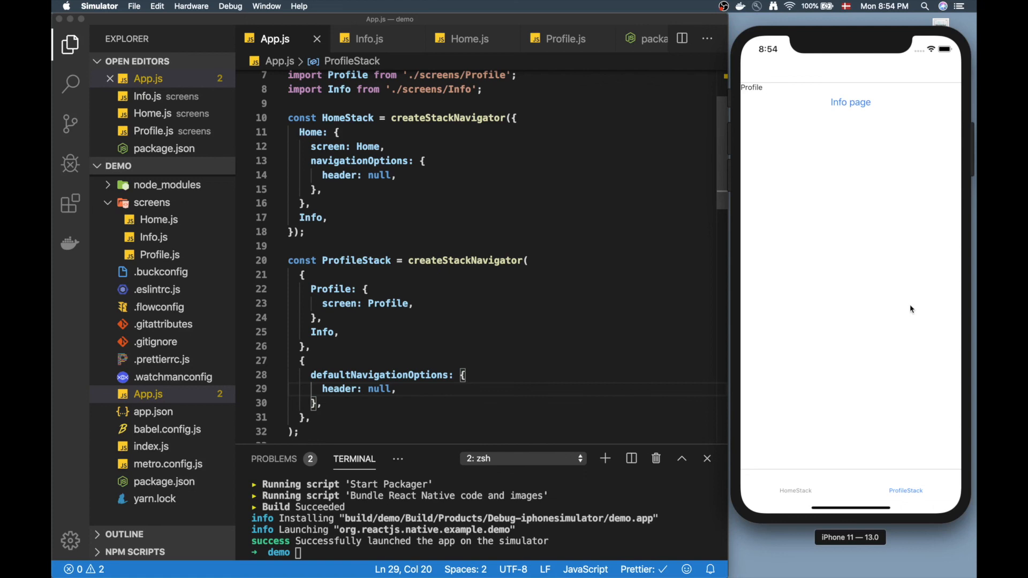
pyautogui.moveTo(789, 86)
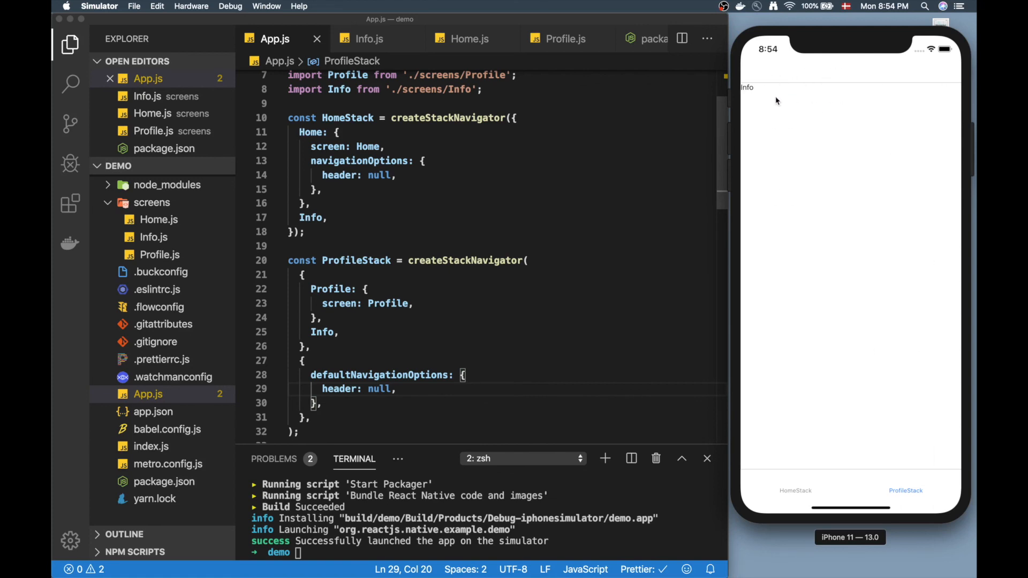
pyautogui.moveTo(744, 80)
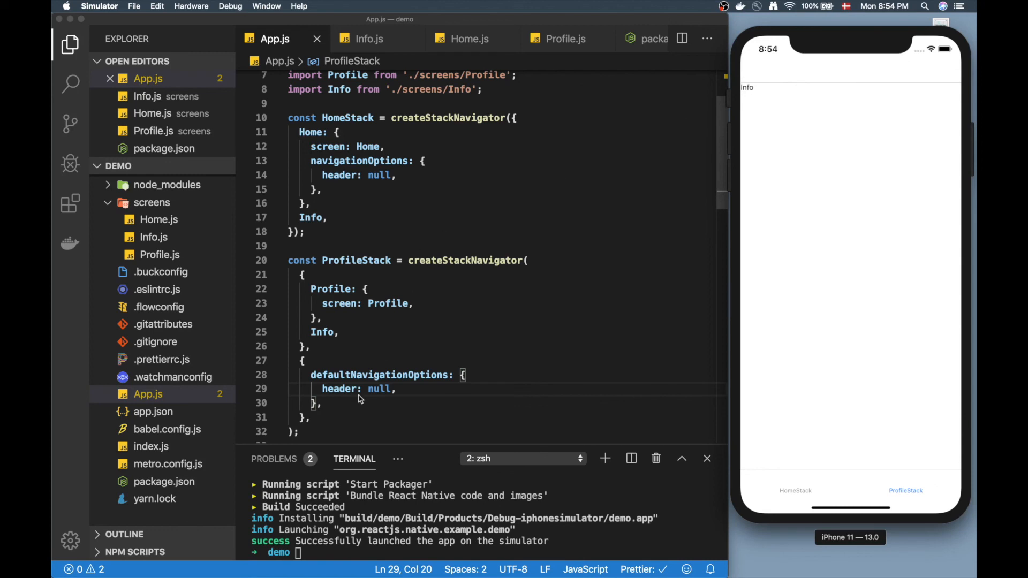
pyautogui.doubleClick(339, 389)
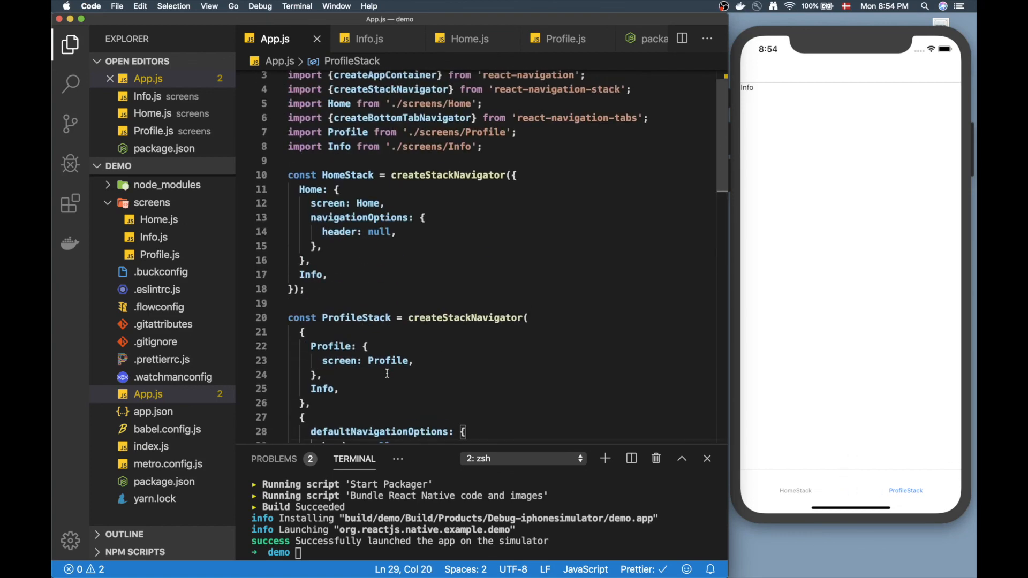
pyautogui.scroll(-3)
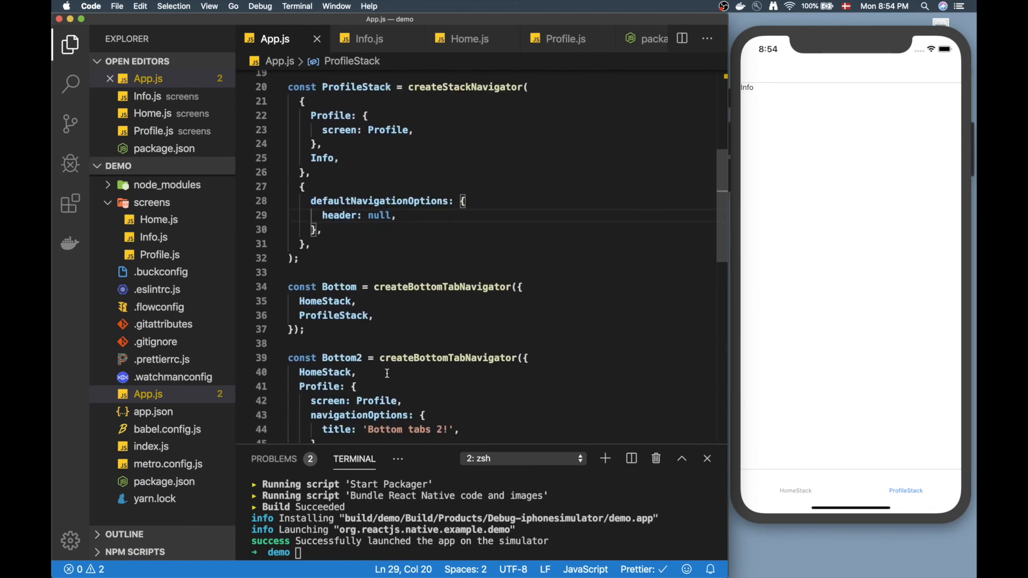